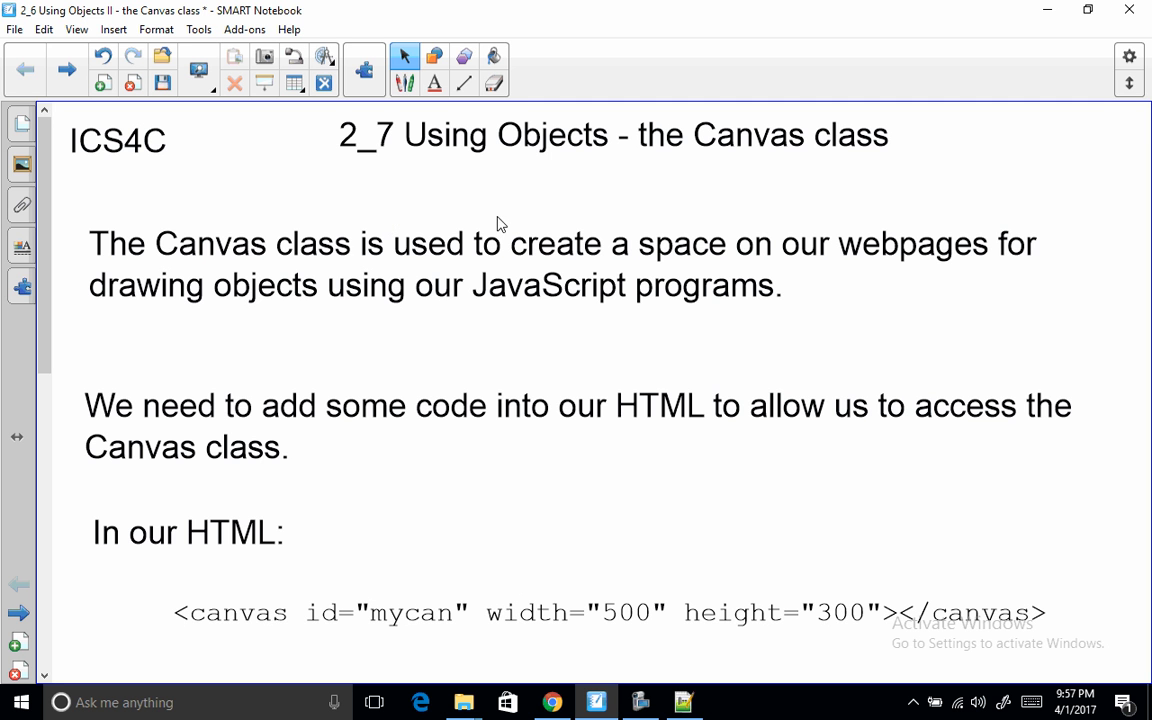
{"action": "mouse_move", "coordinate": [400, 356]}
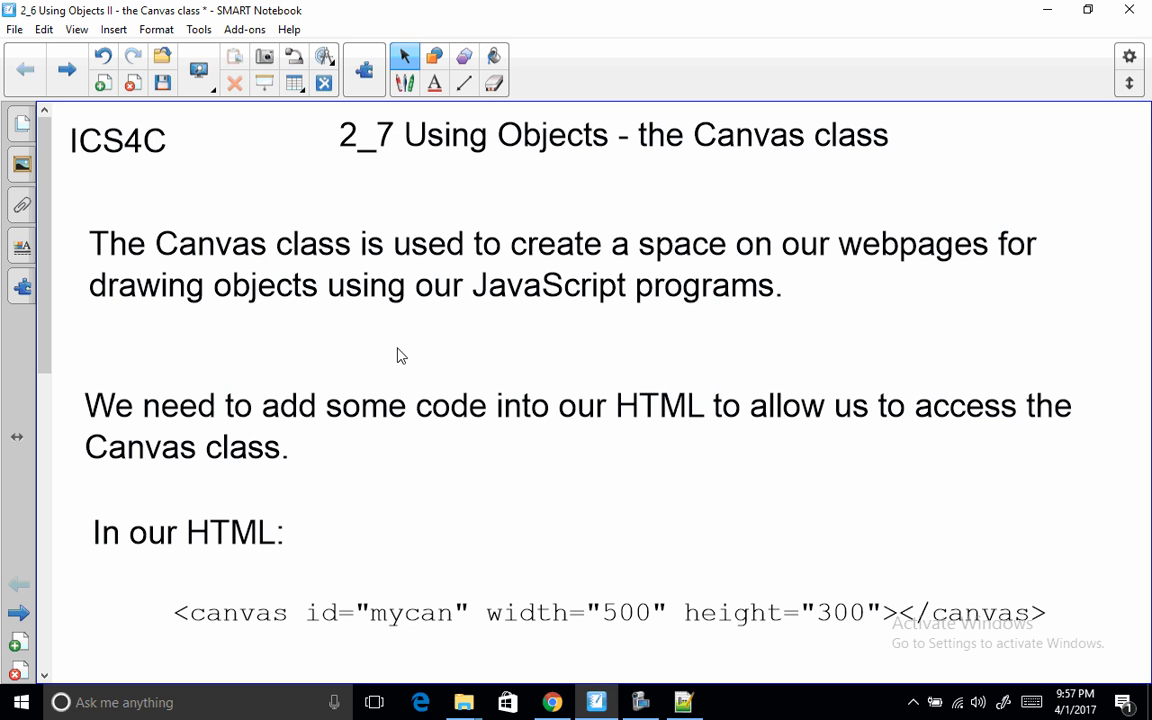
{"action": "mouse_move", "coordinate": [262, 291]}
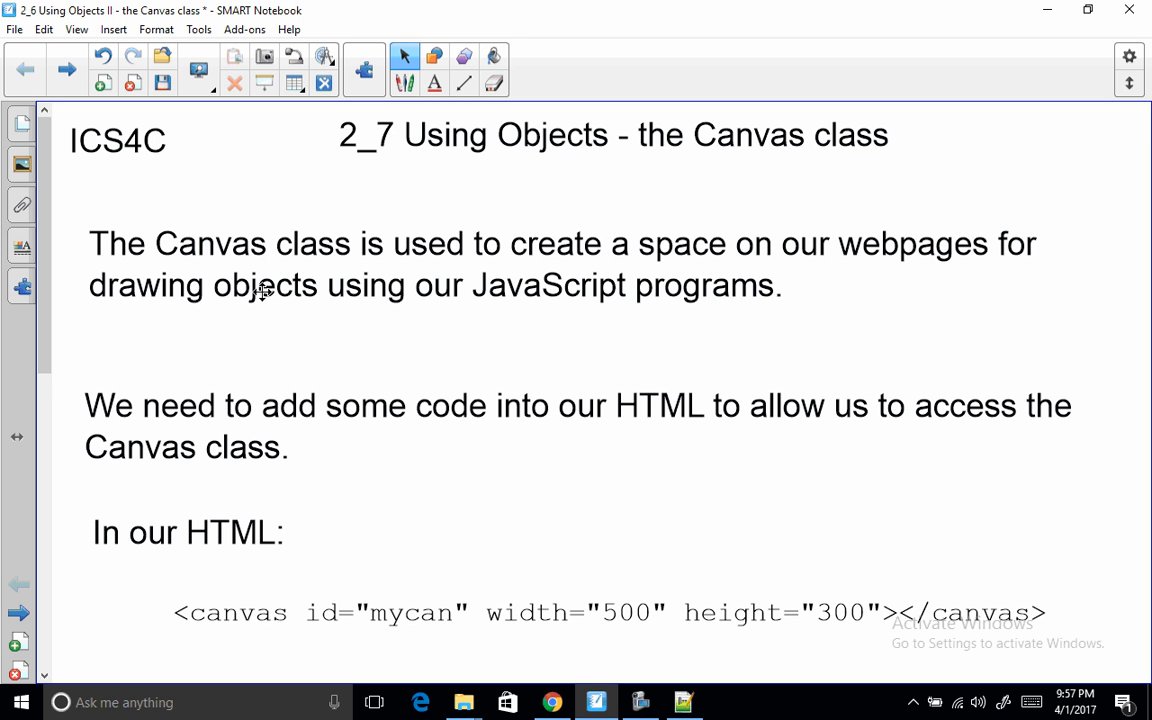
{"action": "mouse_move", "coordinate": [338, 410]}
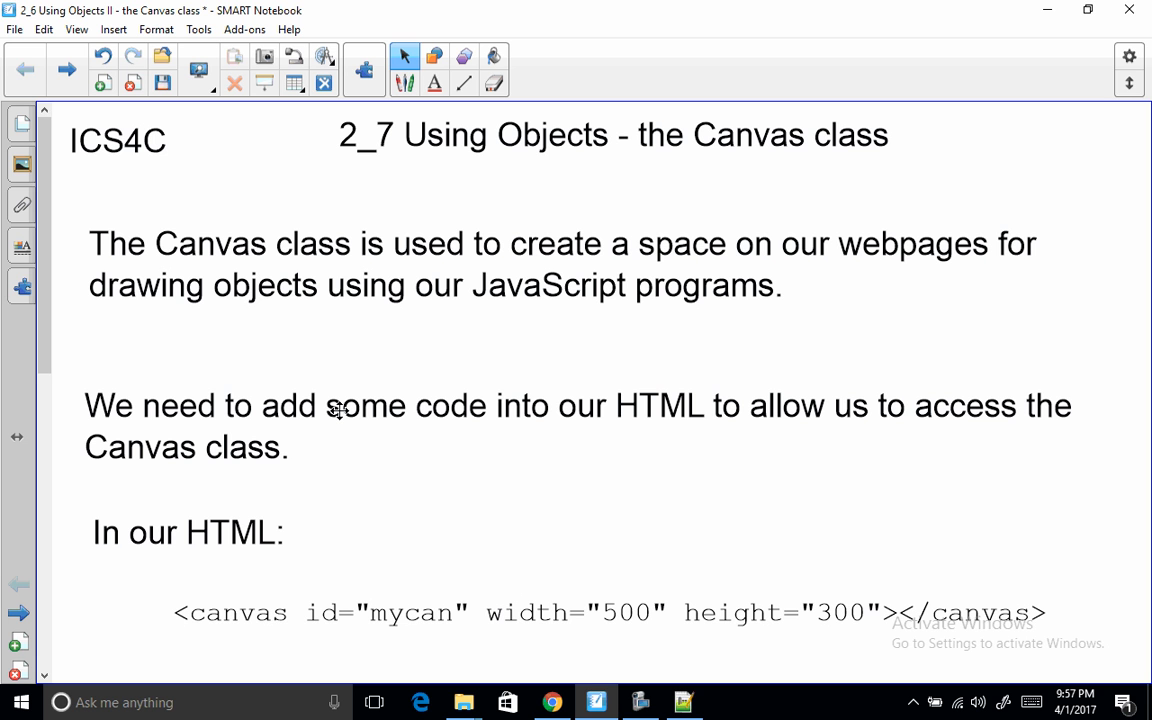
{"action": "mouse_move", "coordinate": [57, 323]}
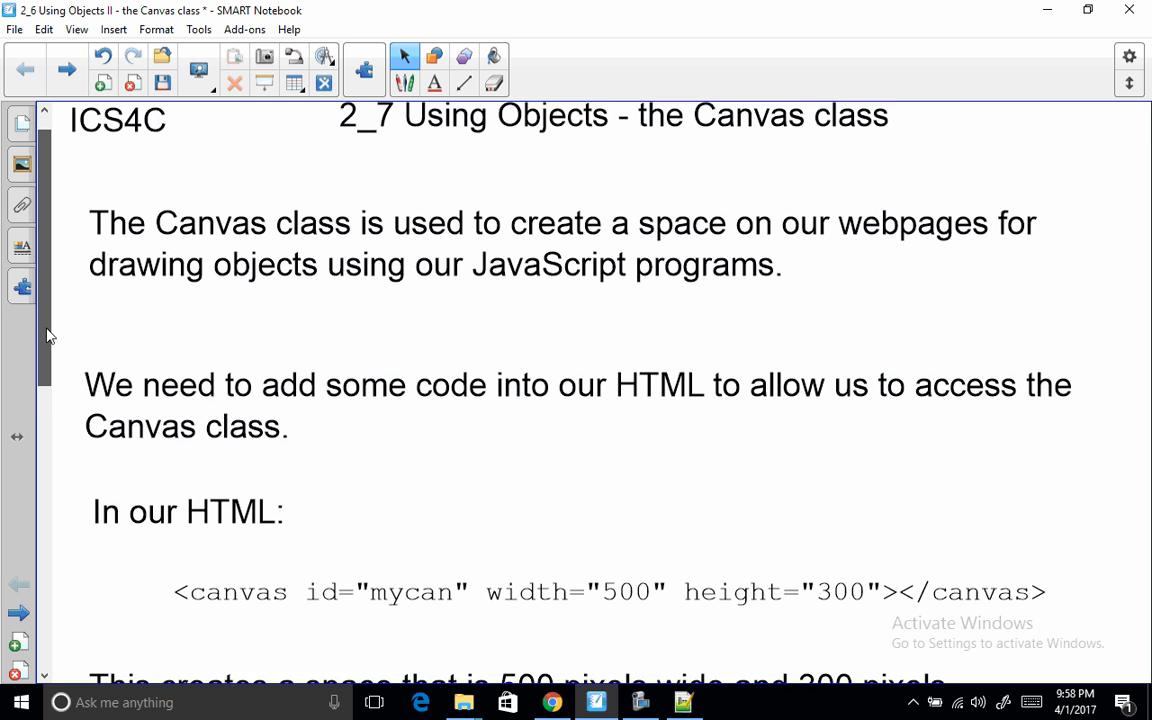
- Scroll down to the 500×300 canvas diagram with corners (0, 0) and (500, 300)
{"action": "scroll", "scroll_direction": "up", "scroll_amount": 3}
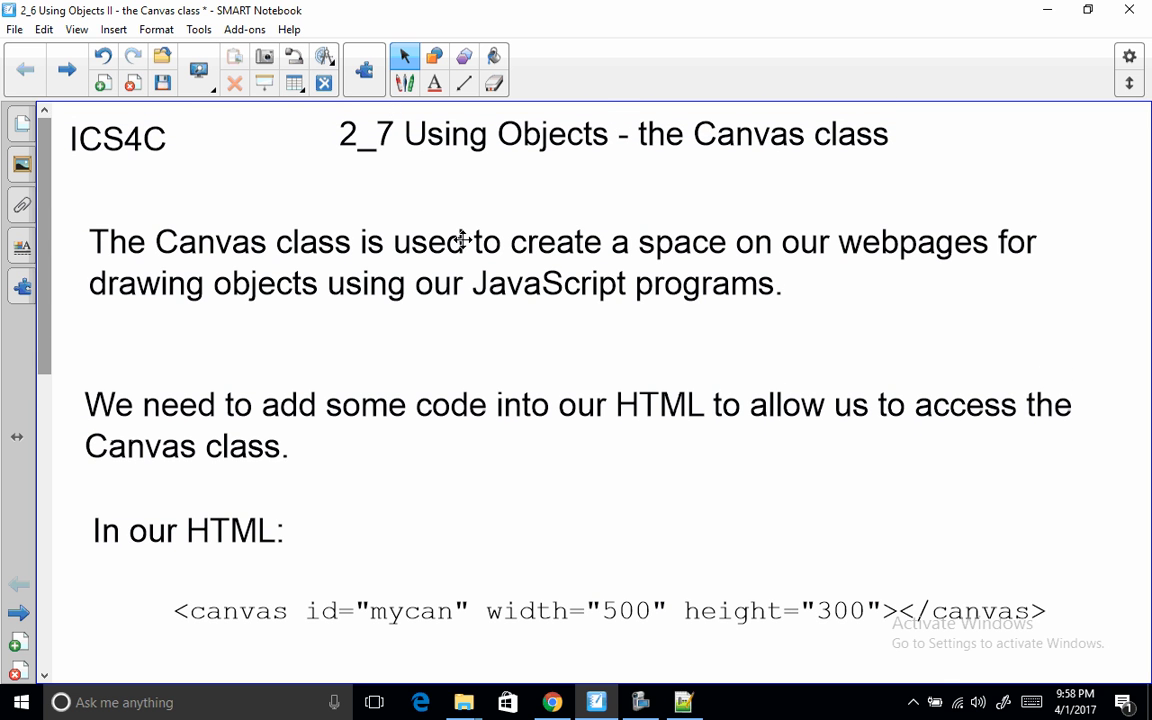
{"action": "mouse_move", "coordinate": [538, 605]}
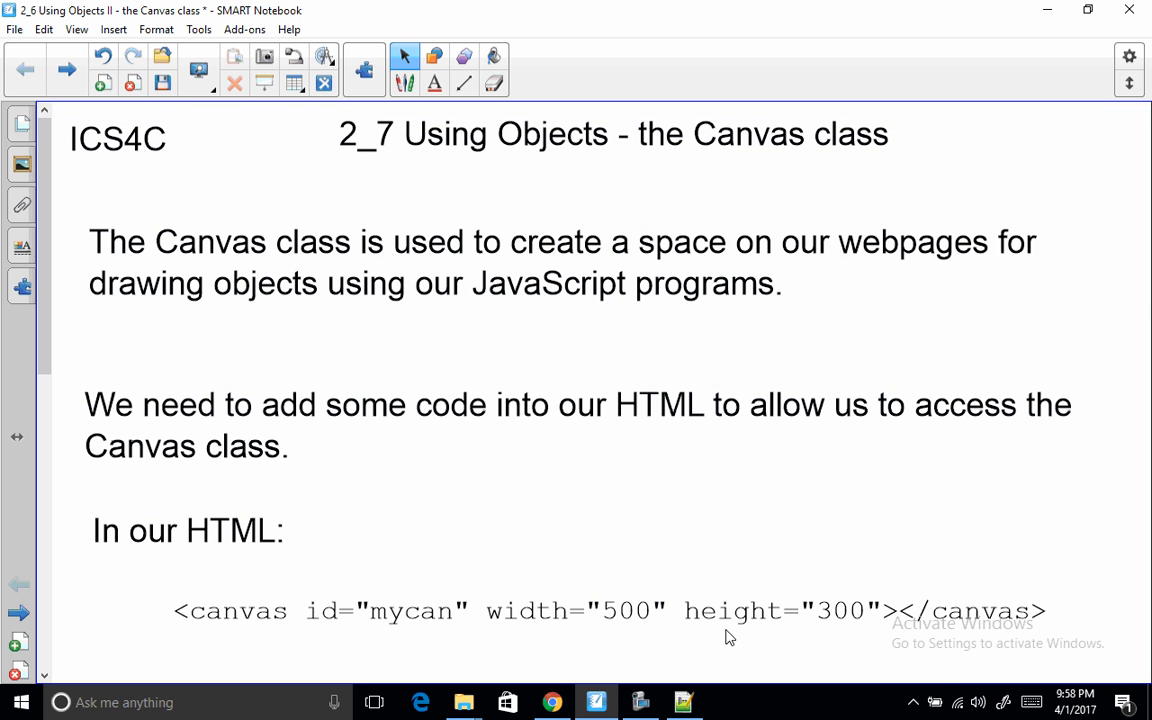
{"action": "mouse_move", "coordinate": [617, 603]}
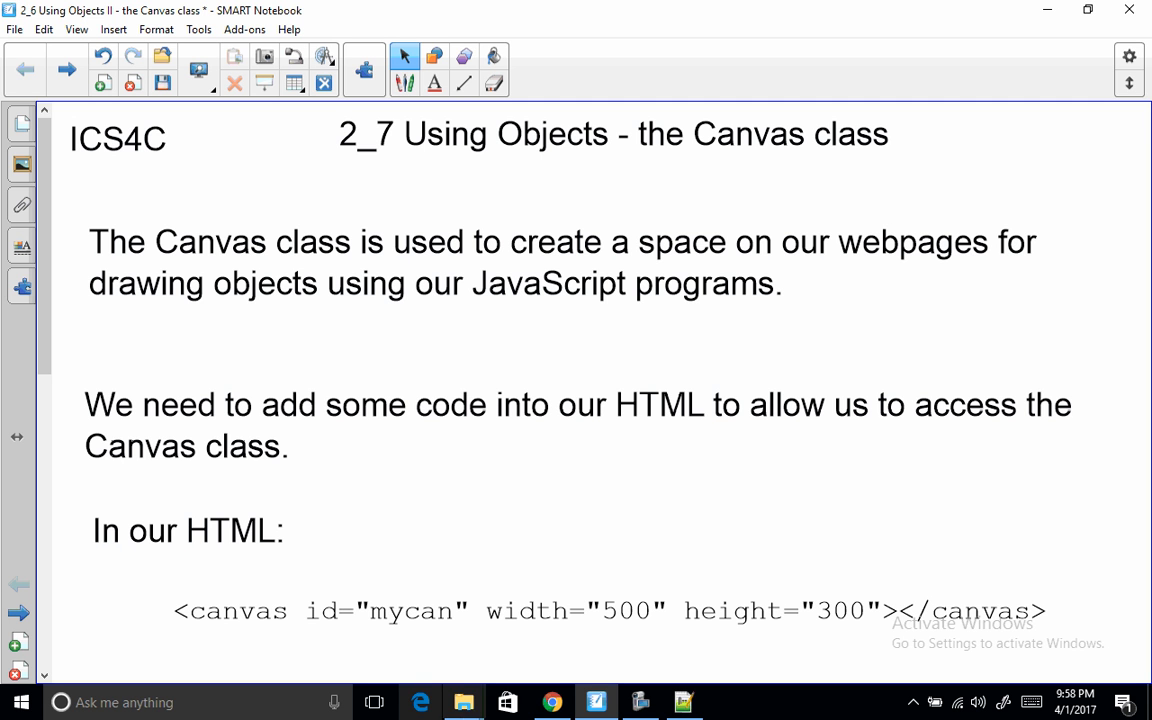
{"action": "mouse_move", "coordinate": [244, 621]}
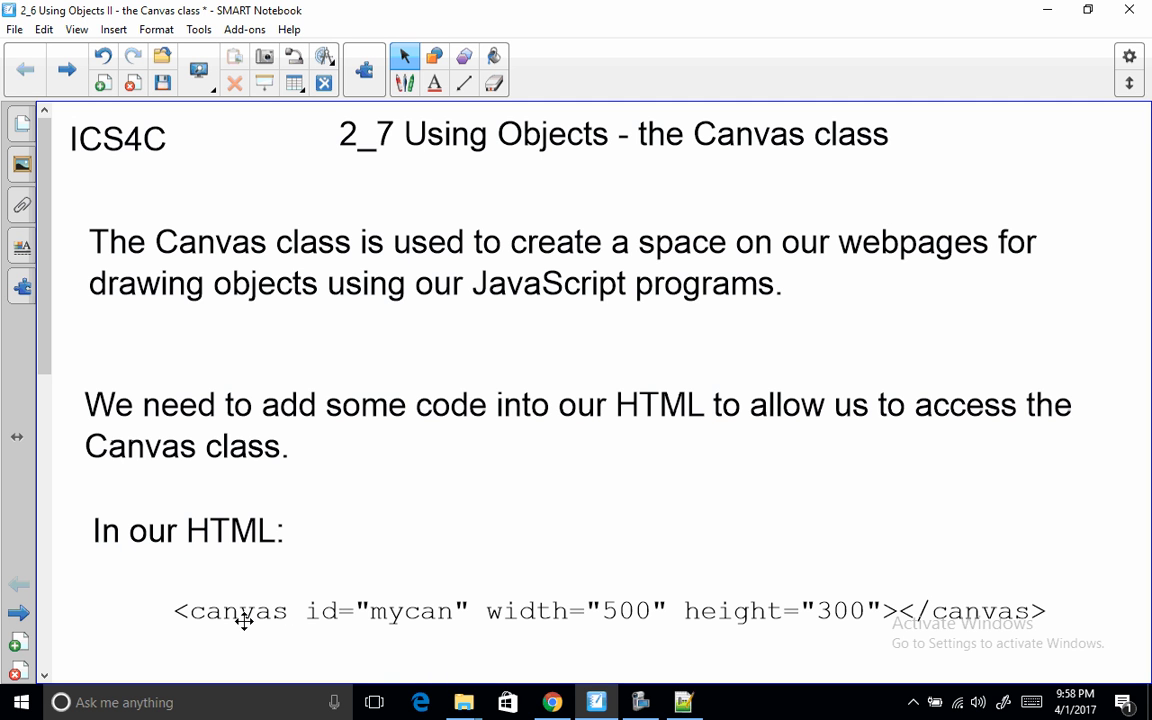
{"action": "mouse_move", "coordinate": [508, 623]}
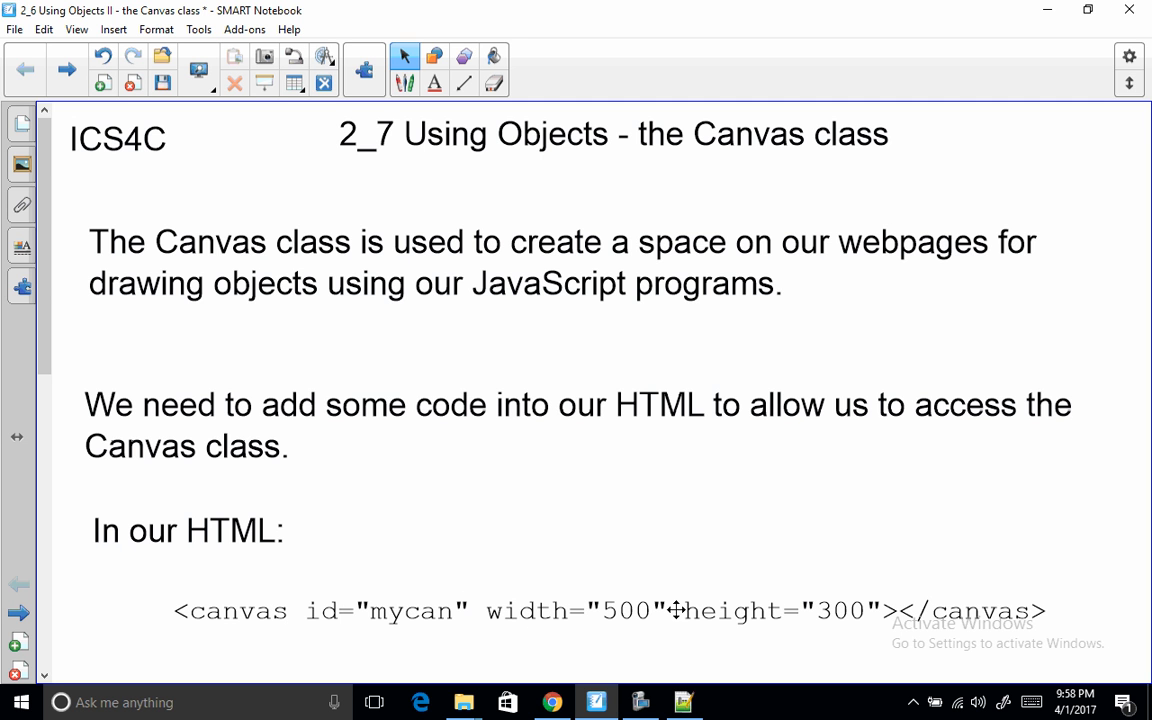
{"action": "mouse_move", "coordinate": [333, 614]}
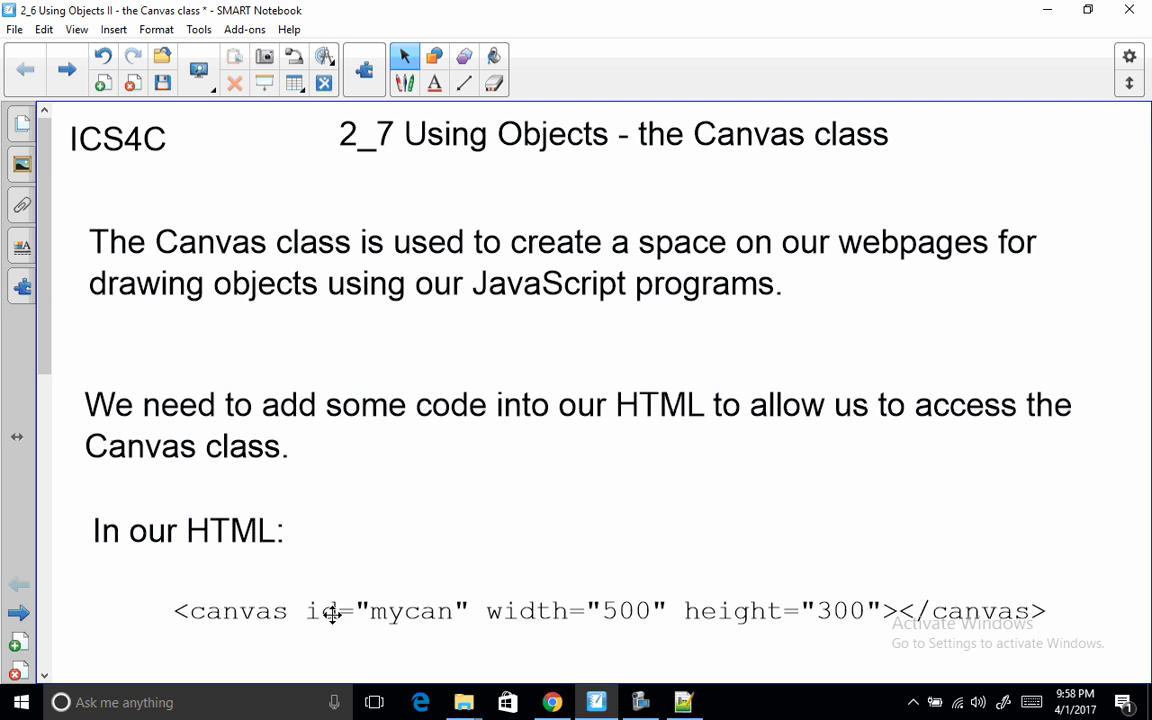
{"action": "mouse_move", "coordinate": [393, 618]}
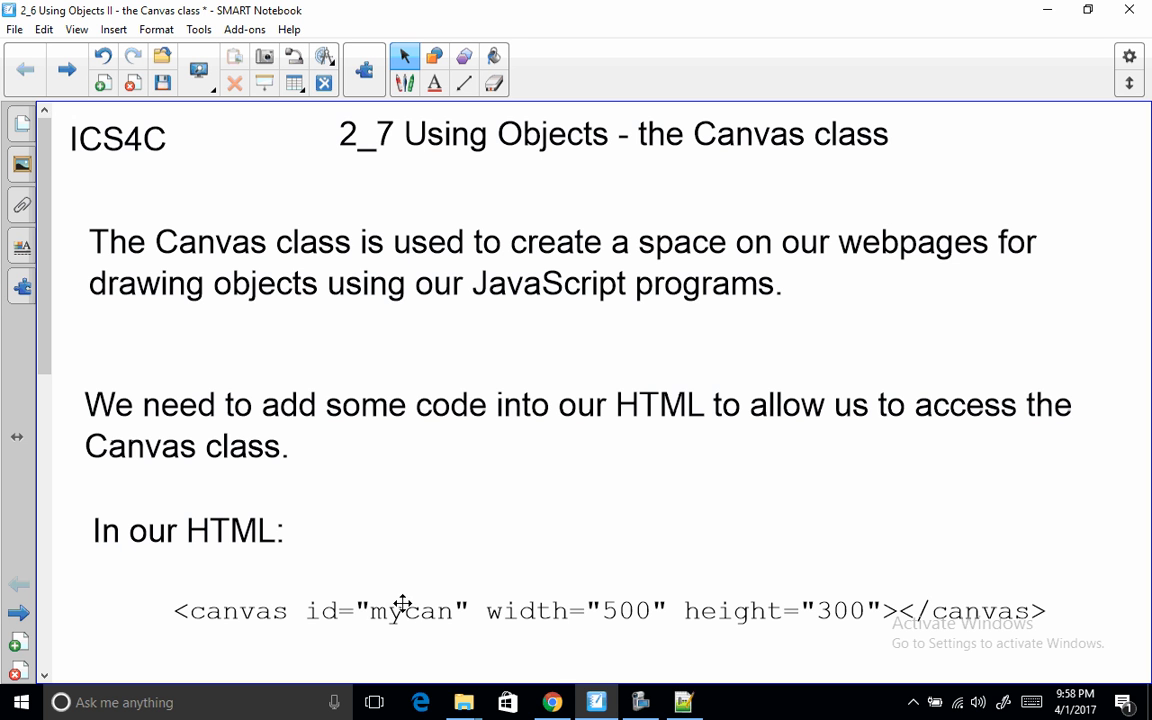
{"action": "mouse_move", "coordinate": [444, 608]}
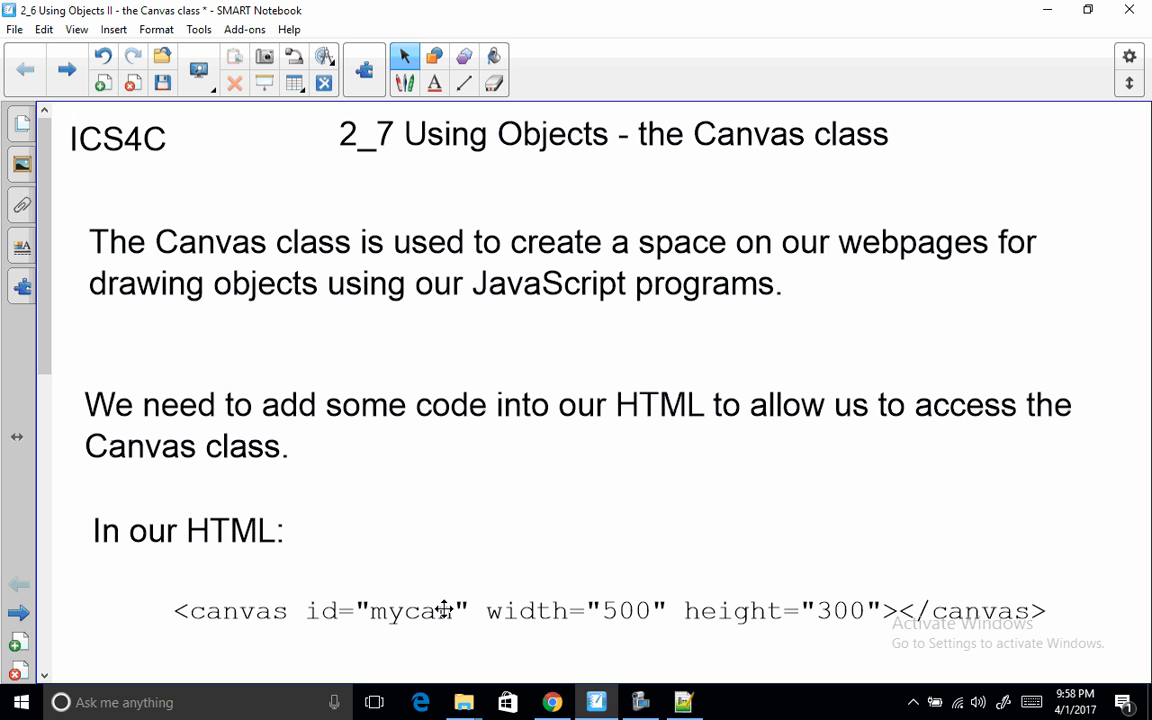
{"action": "mouse_move", "coordinate": [408, 611]}
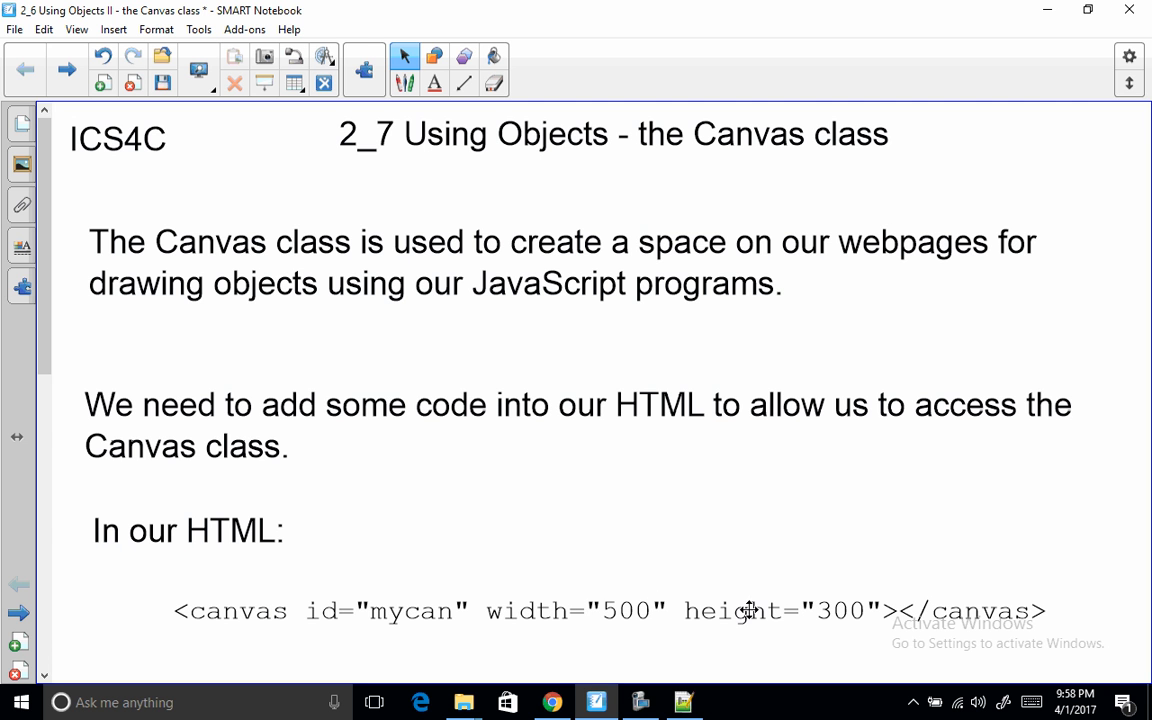
{"action": "mouse_move", "coordinate": [718, 602]}
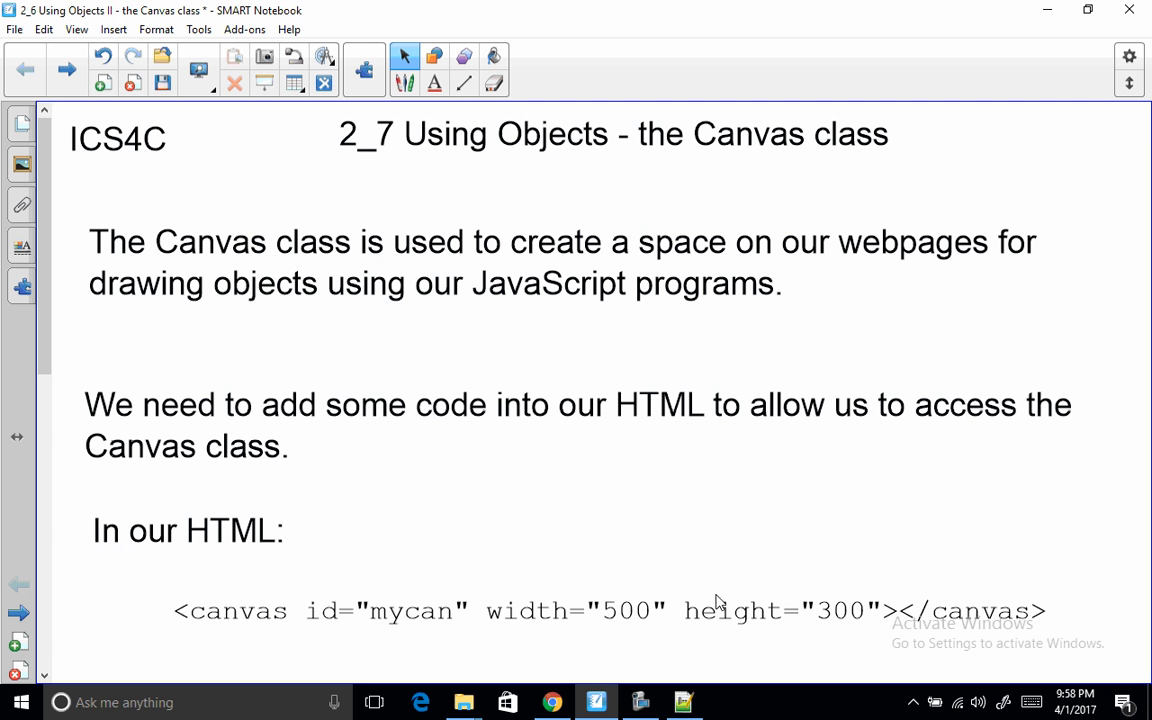
{"action": "mouse_move", "coordinate": [609, 618]}
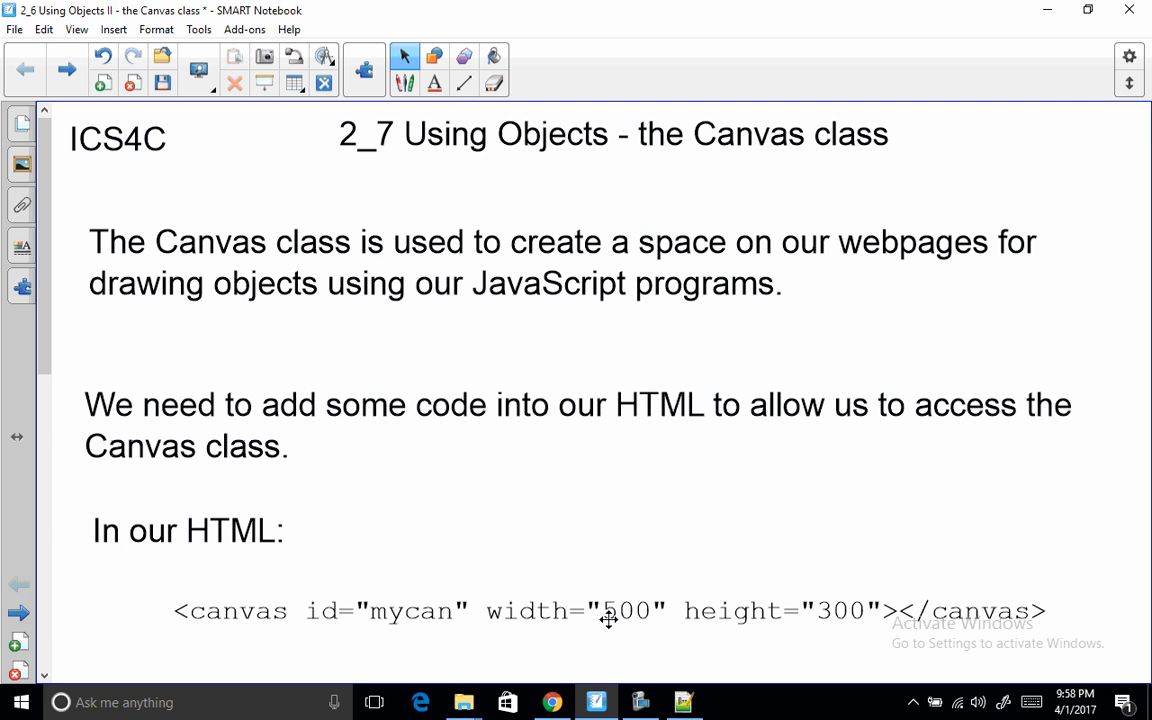
{"action": "mouse_move", "coordinate": [127, 362]}
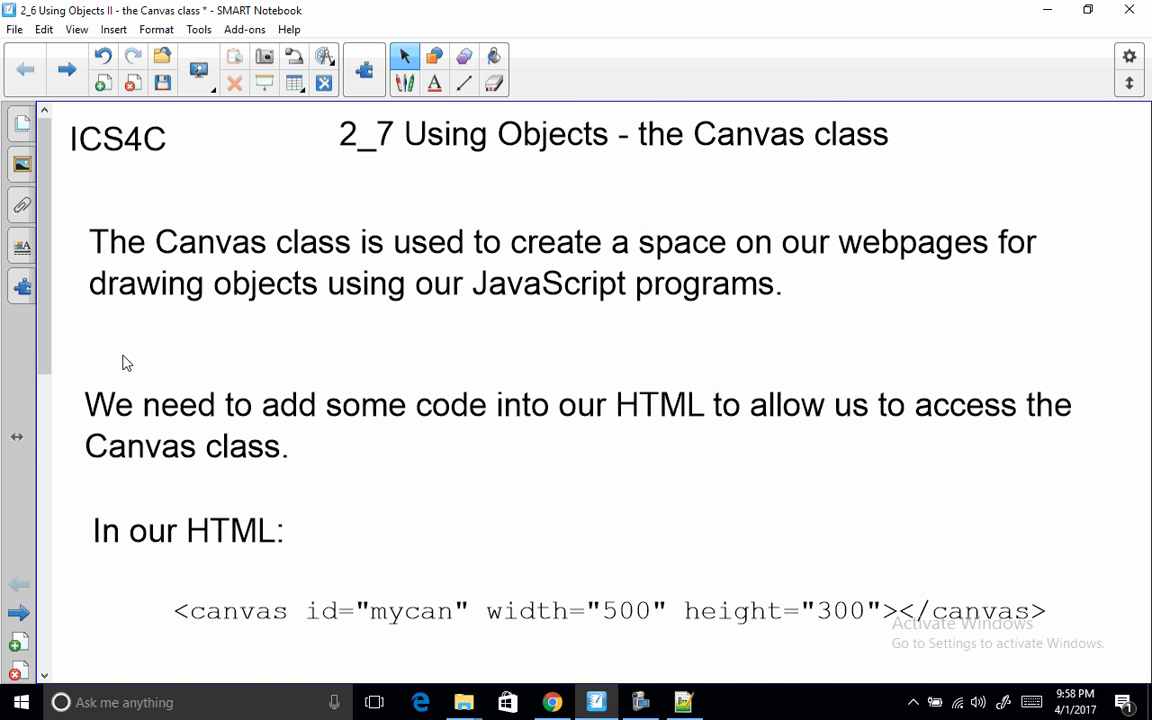
{"action": "scroll", "scroll_direction": "down", "scroll_amount": 3}
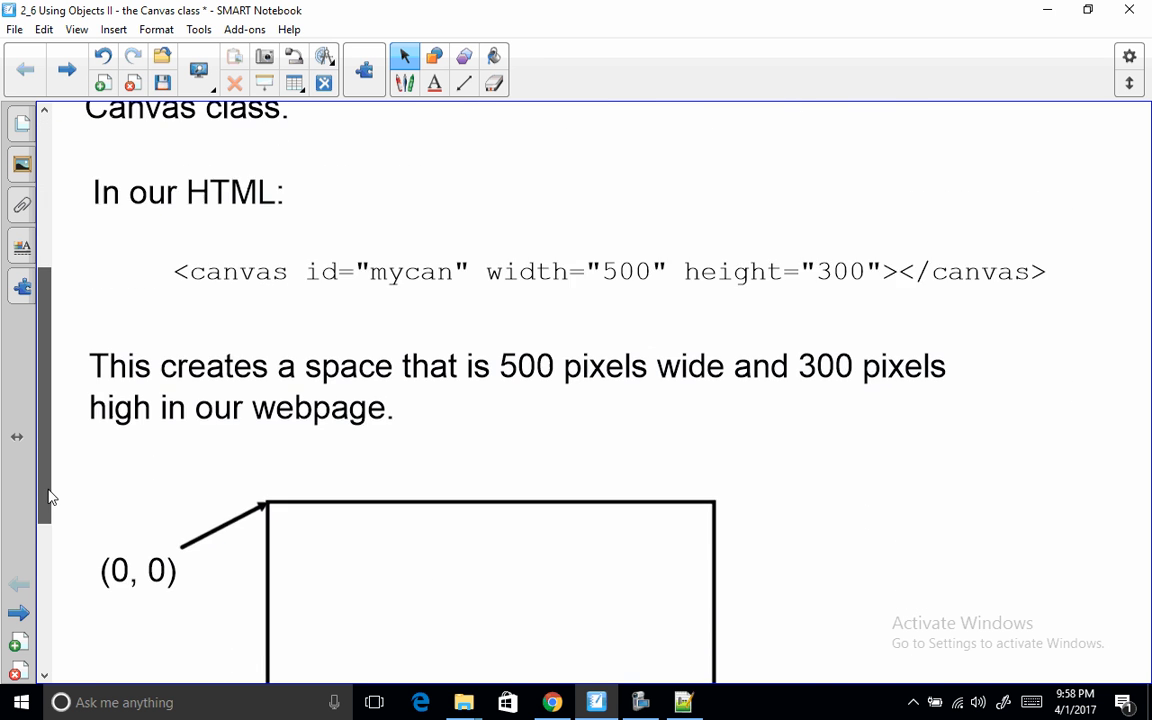
{"action": "scroll", "scroll_direction": "down", "scroll_amount": 3}
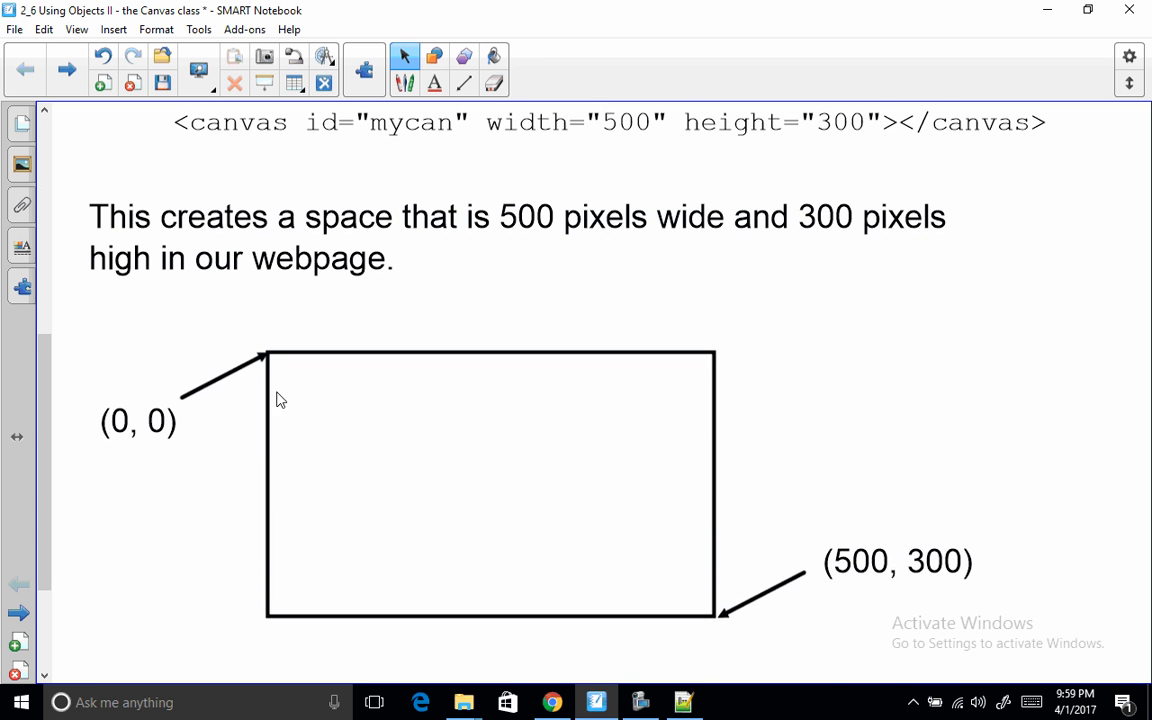
{"action": "mouse_move", "coordinate": [323, 388]}
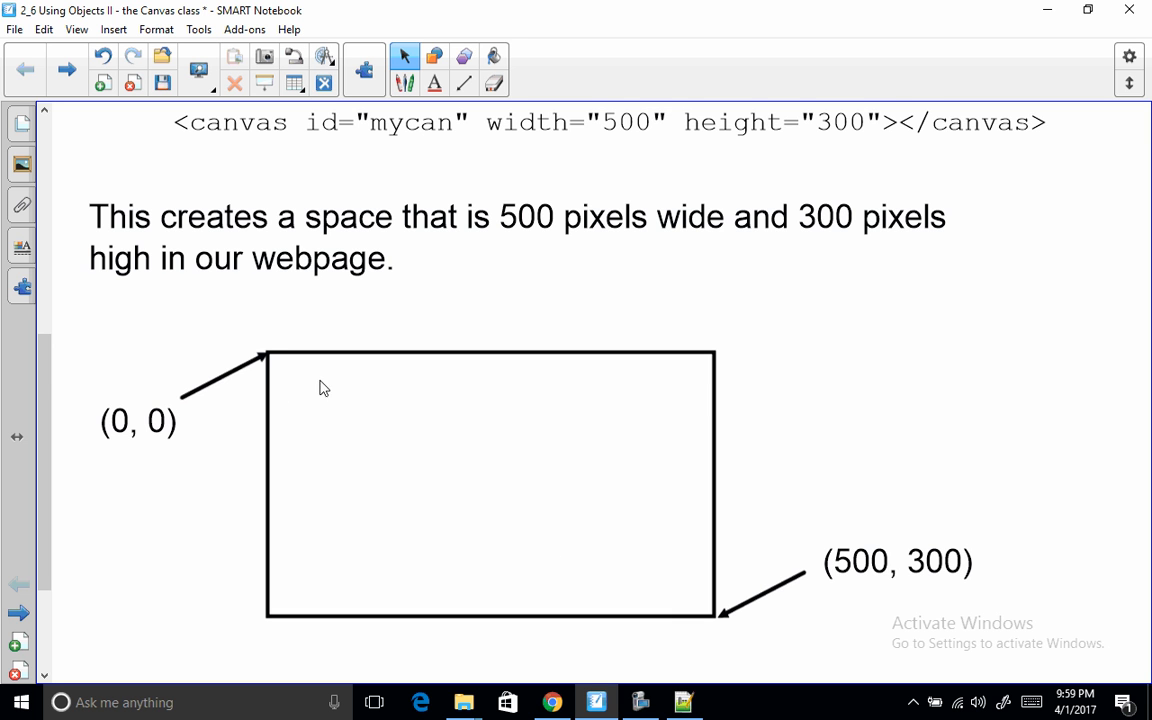
{"action": "mouse_move", "coordinate": [271, 358]}
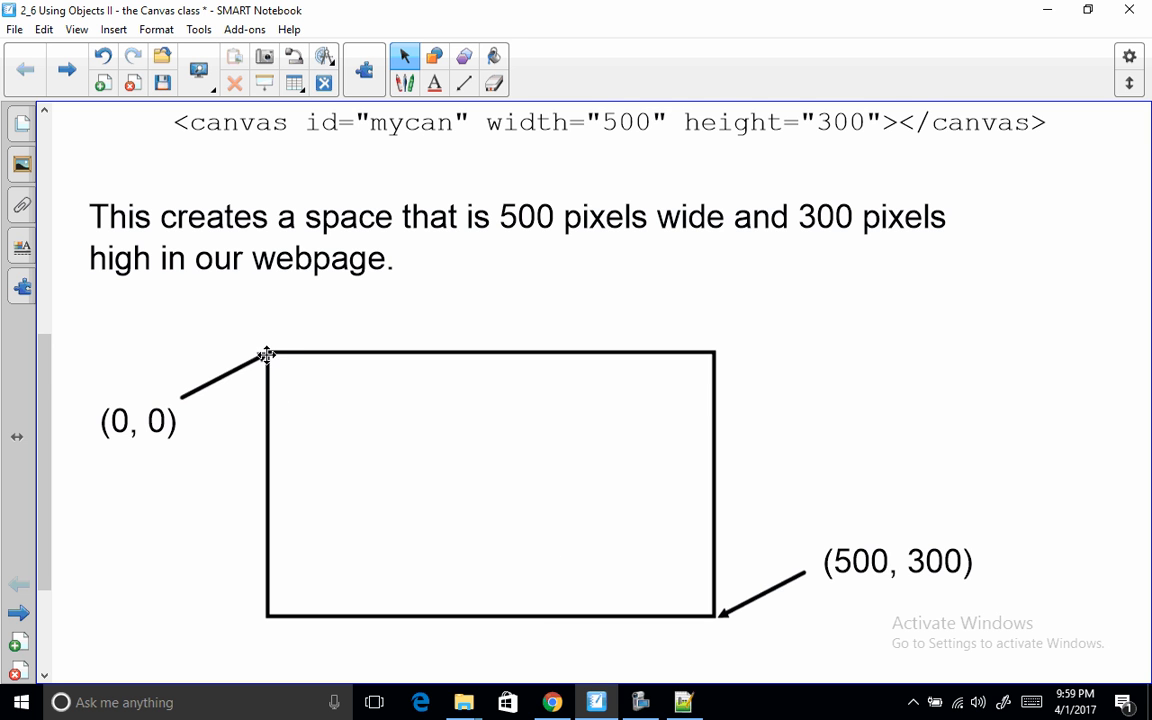
{"action": "mouse_move", "coordinate": [313, 621]}
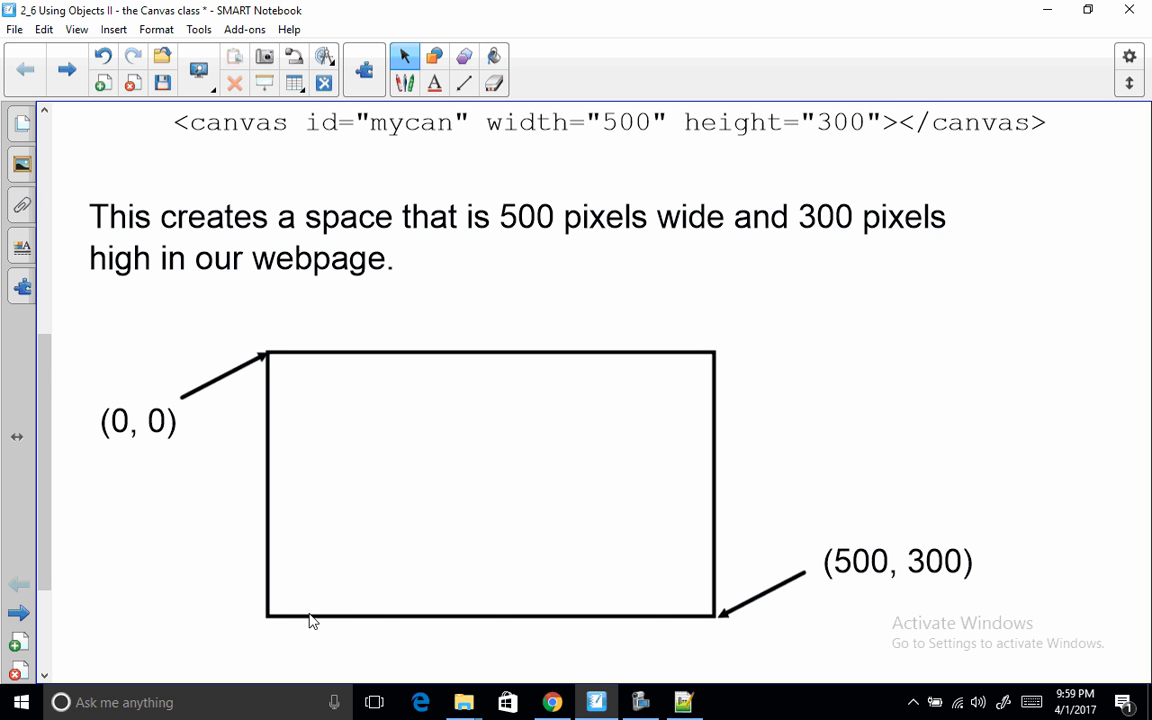
{"action": "mouse_move", "coordinate": [621, 621]}
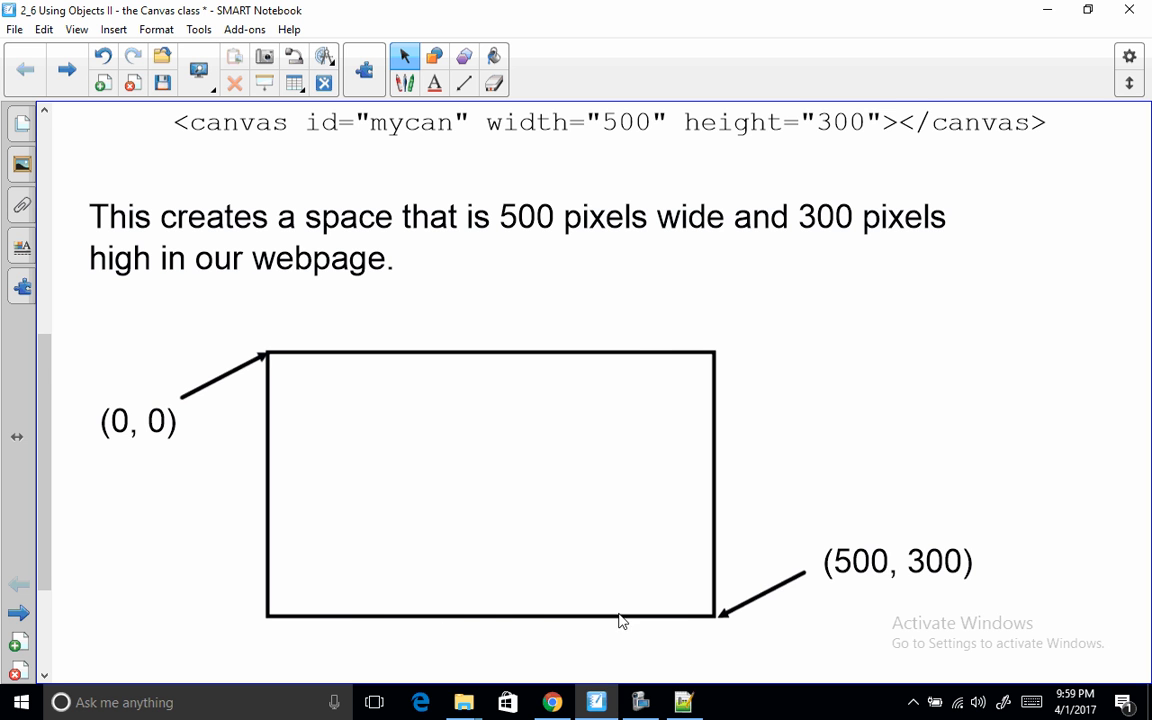
{"action": "mouse_move", "coordinate": [848, 590]}
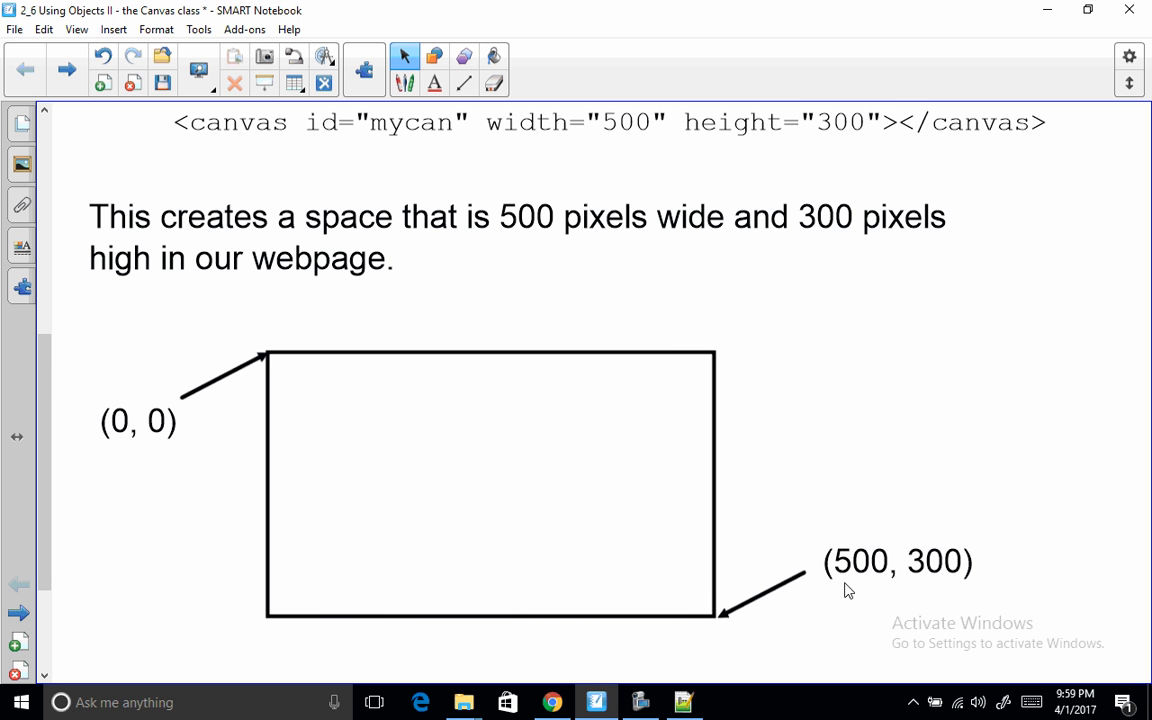
{"action": "mouse_move", "coordinate": [616, 130]}
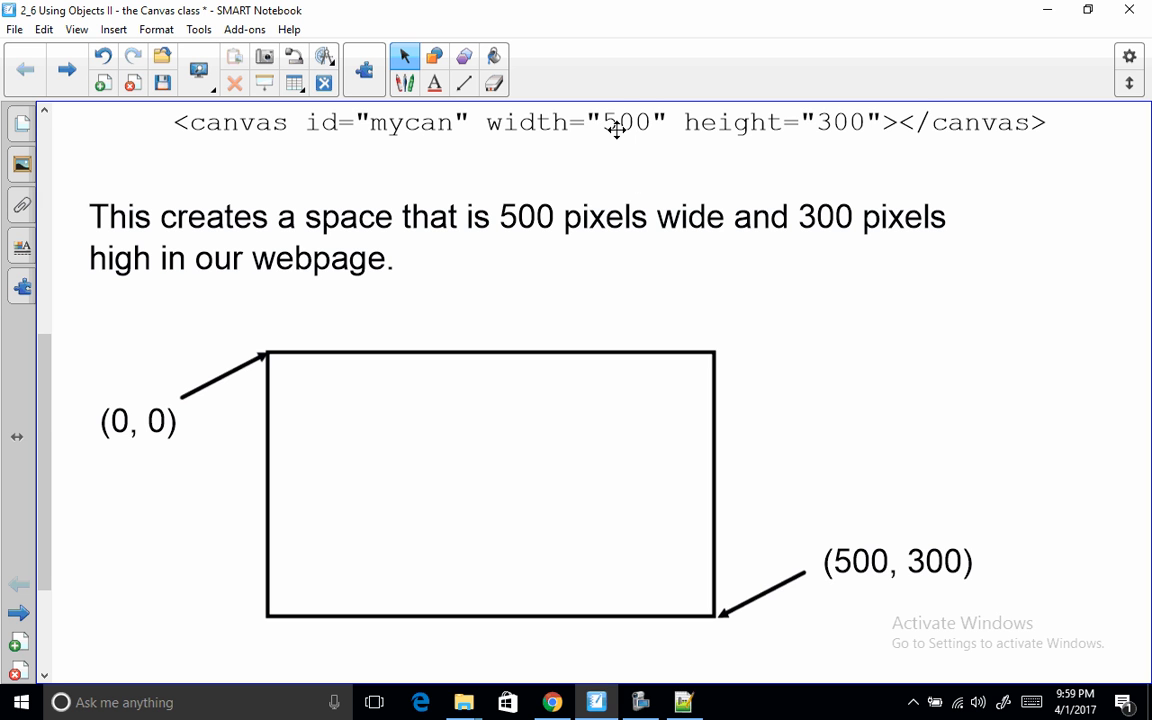
{"action": "mouse_move", "coordinate": [846, 531]}
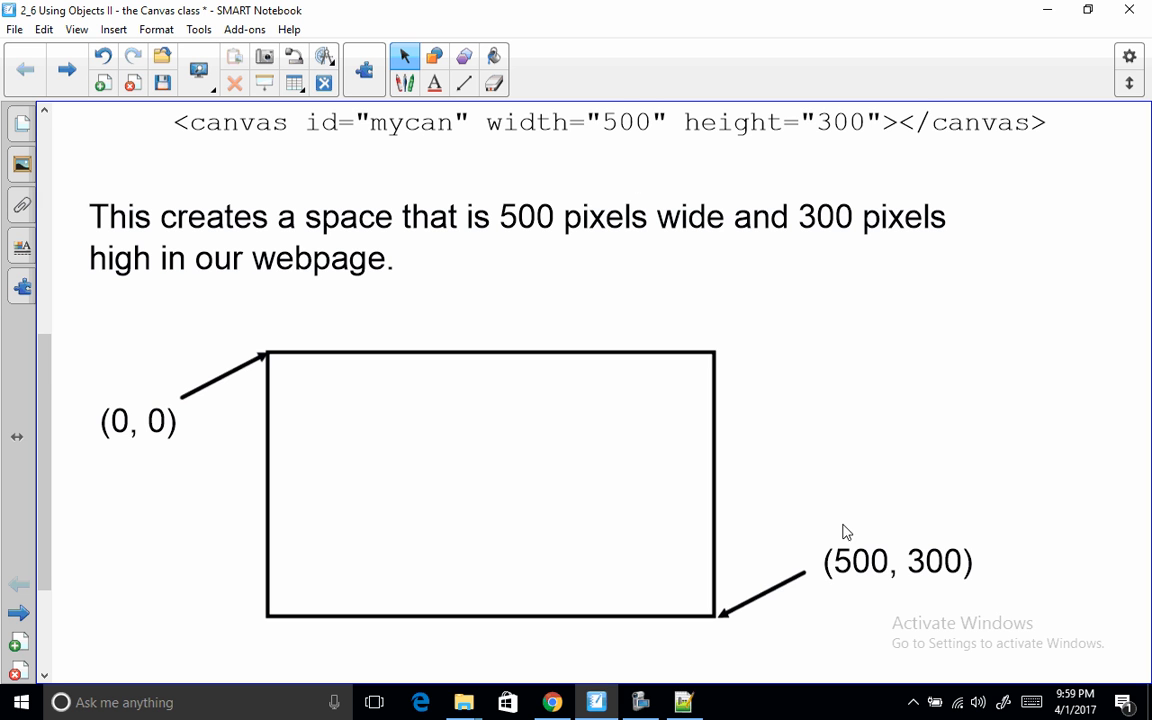
{"action": "mouse_move", "coordinate": [978, 593]}
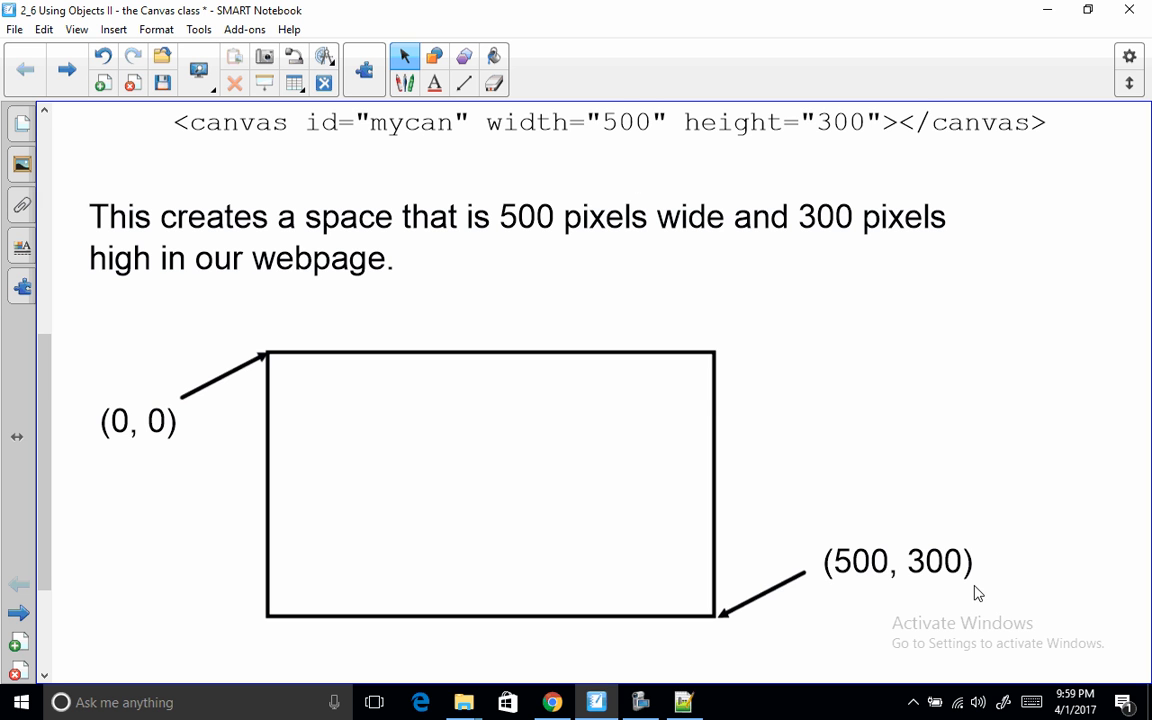
{"action": "mouse_move", "coordinate": [925, 550]}
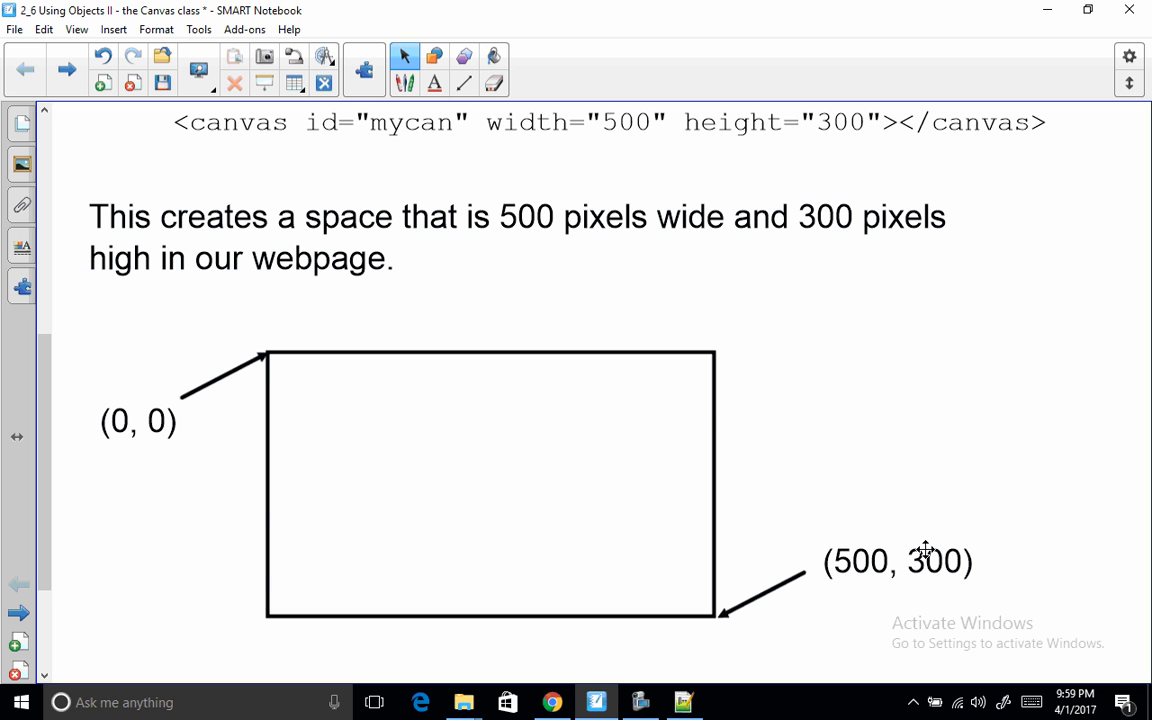
{"action": "mouse_move", "coordinate": [985, 536]}
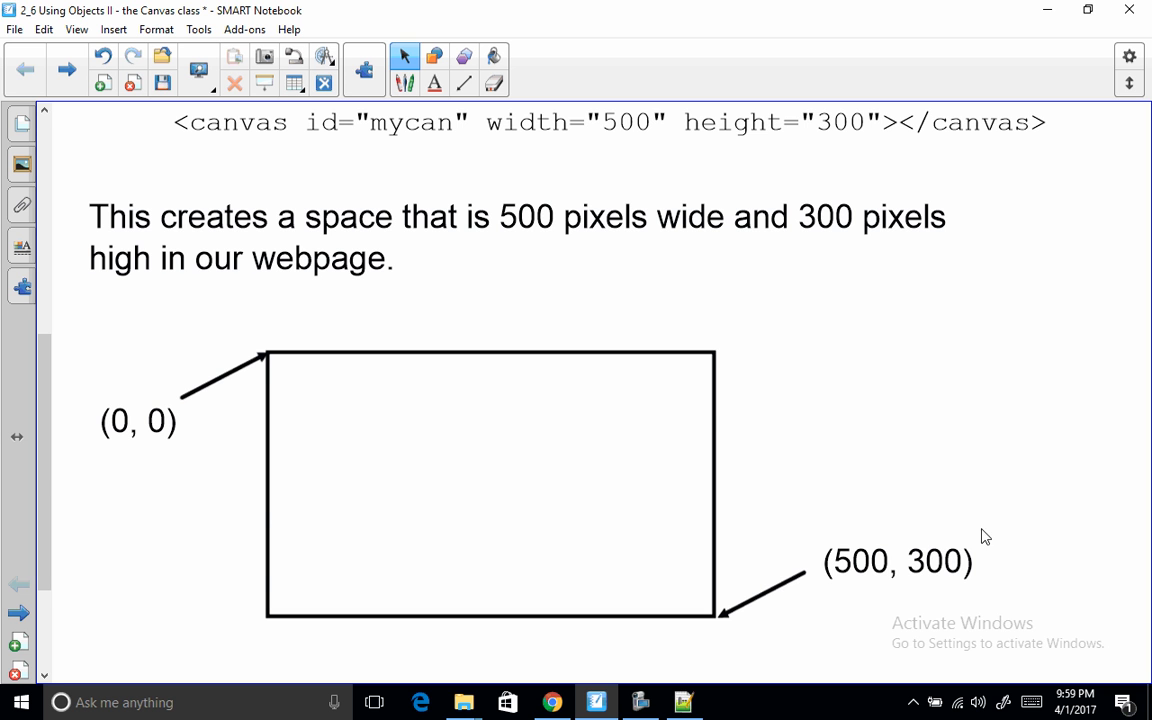
- Scroll to the note that canvases take borders and padding like other HTML tags
{"action": "scroll", "scroll_direction": "down", "scroll_amount": 3}
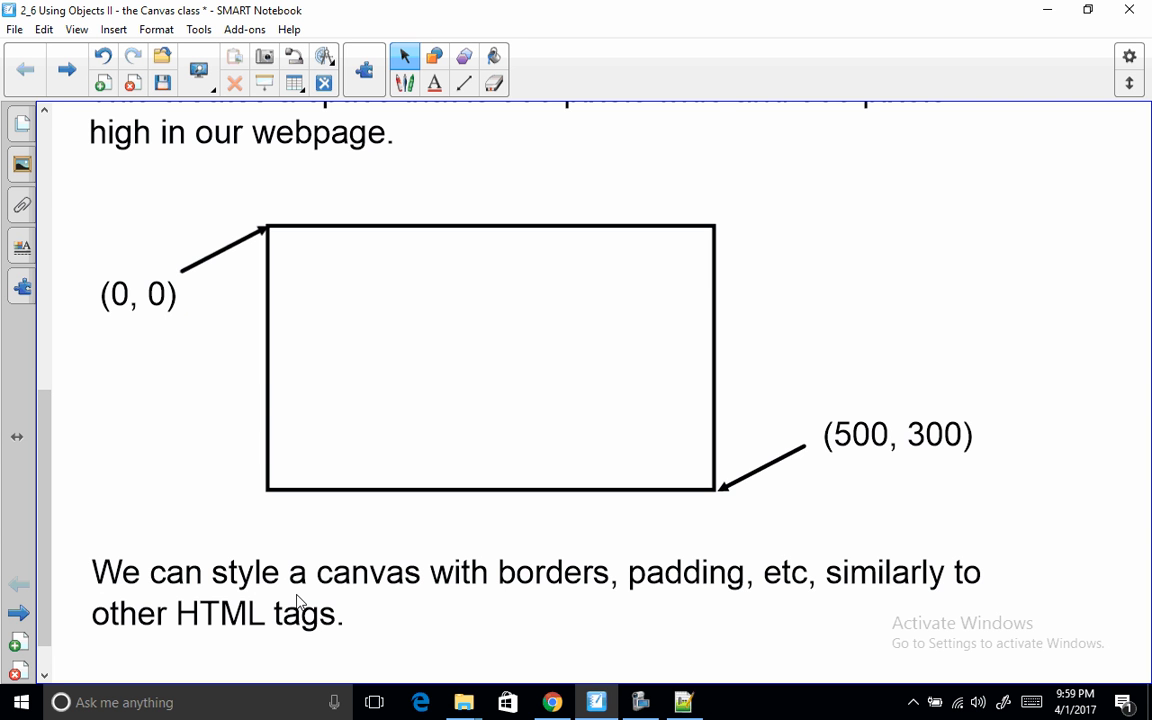
{"action": "mouse_move", "coordinate": [477, 403]}
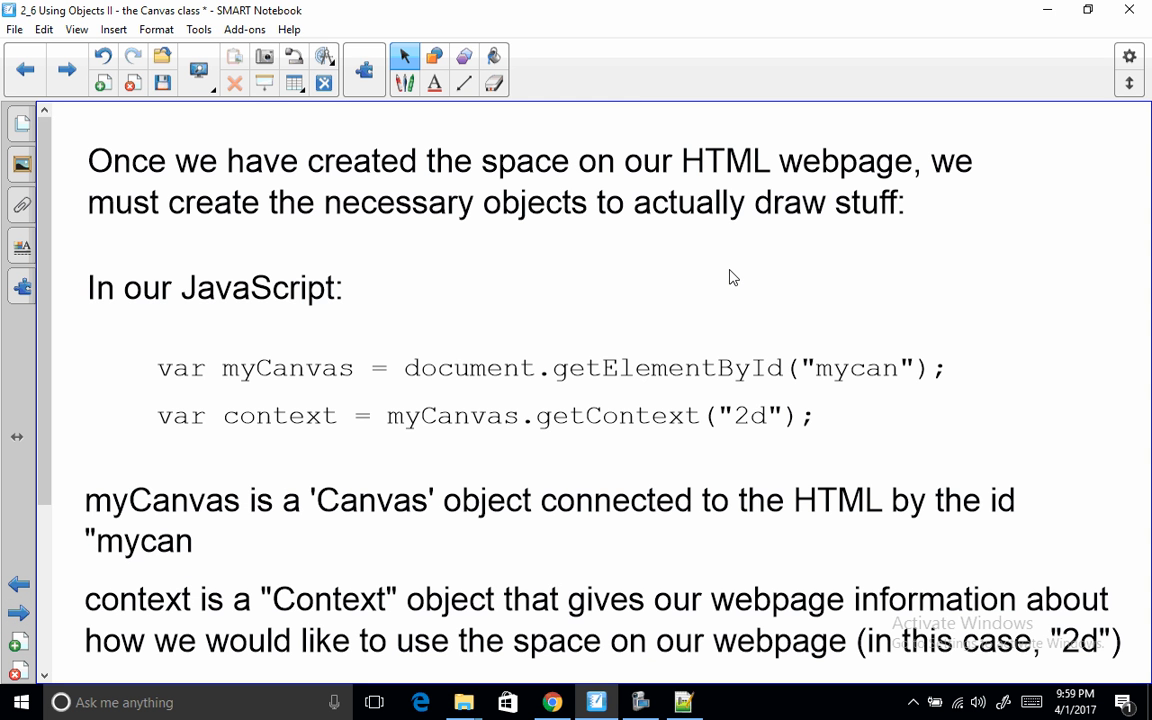
{"action": "mouse_move", "coordinate": [744, 244]}
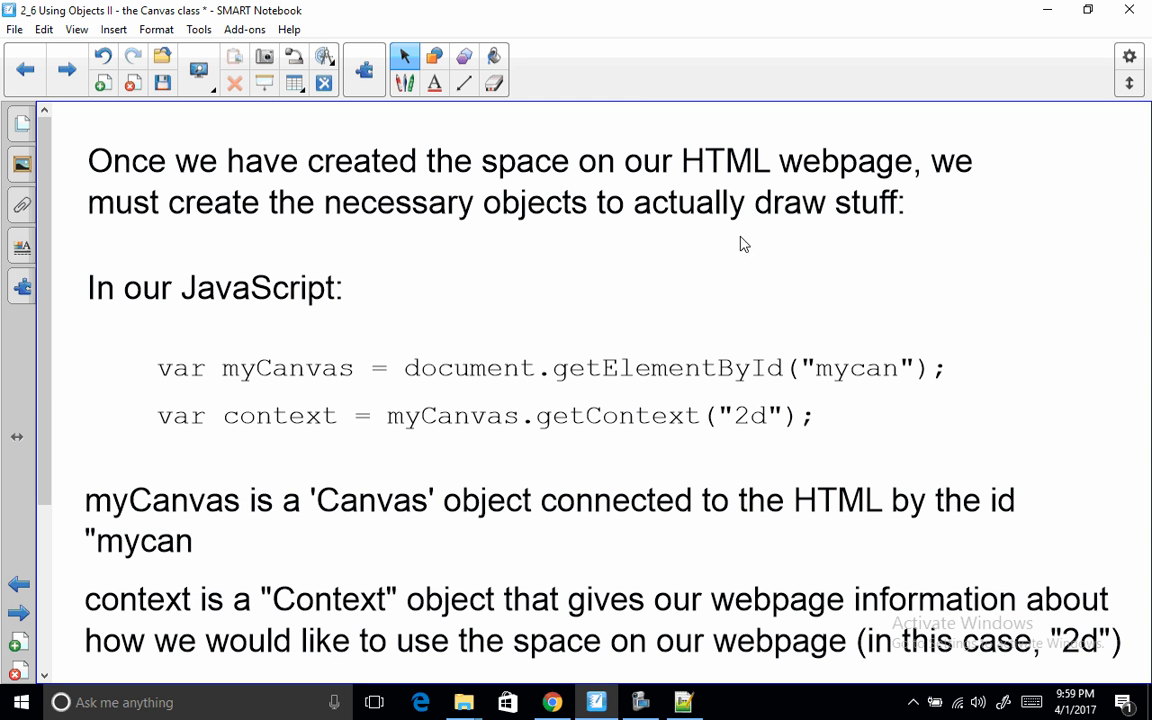
{"action": "mouse_move", "coordinate": [418, 398]}
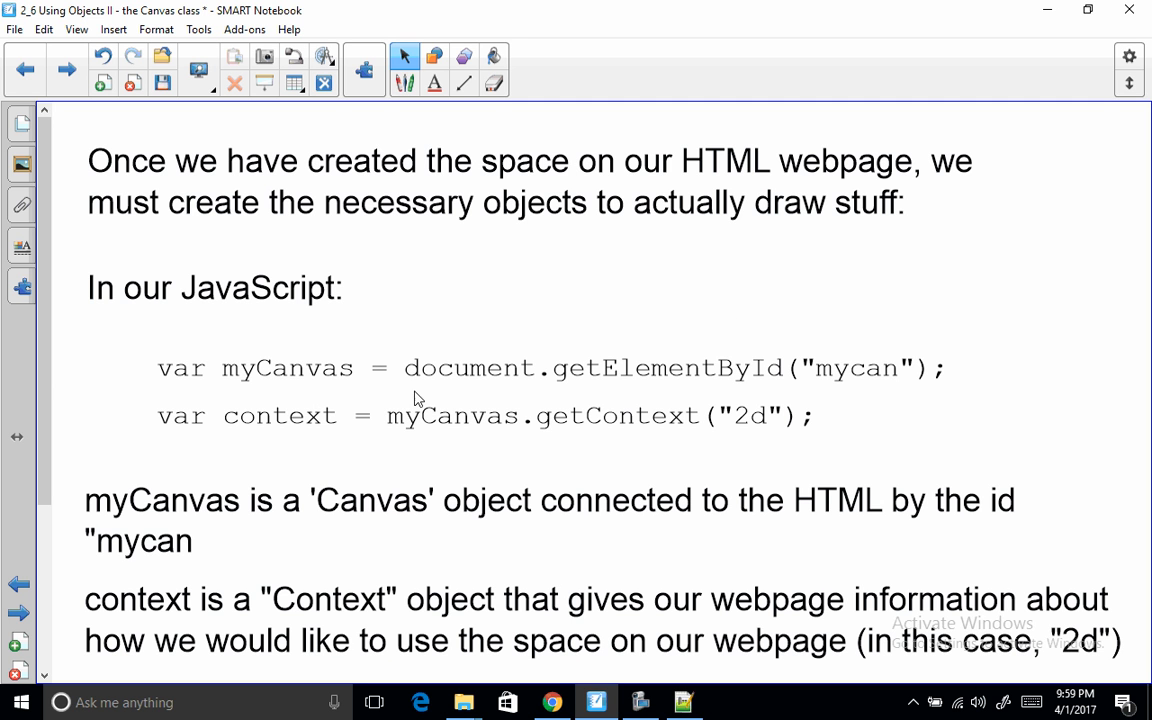
{"action": "mouse_move", "coordinate": [484, 378]}
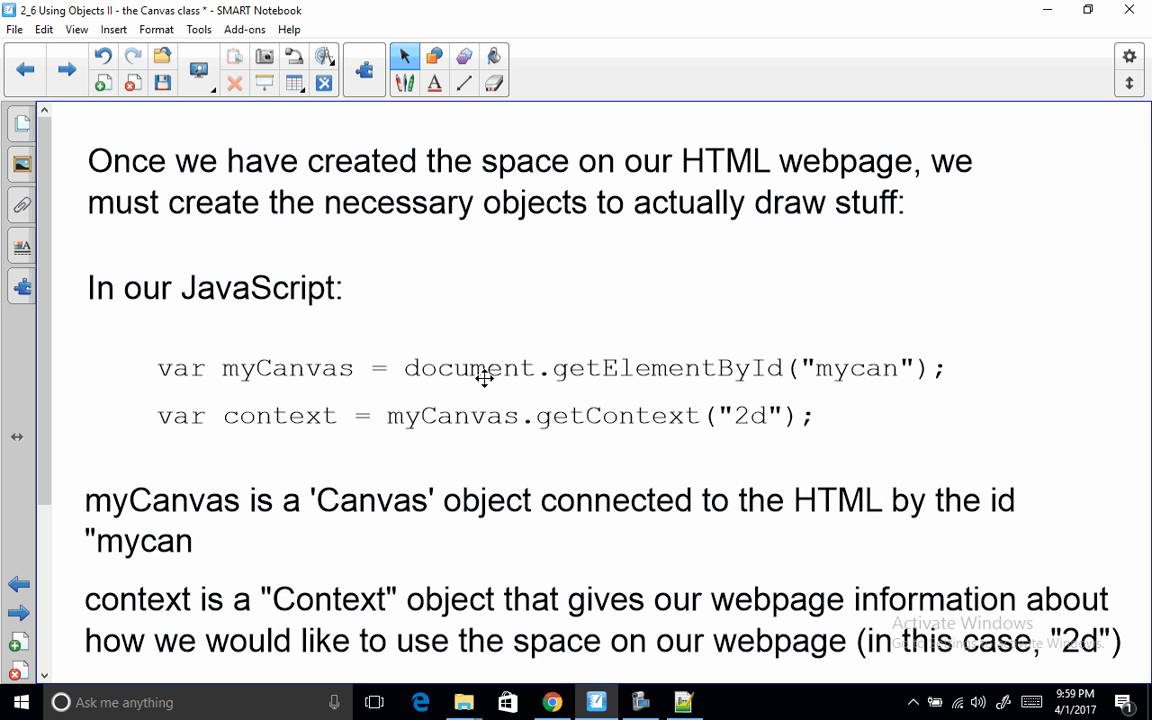
{"action": "mouse_move", "coordinate": [604, 401]}
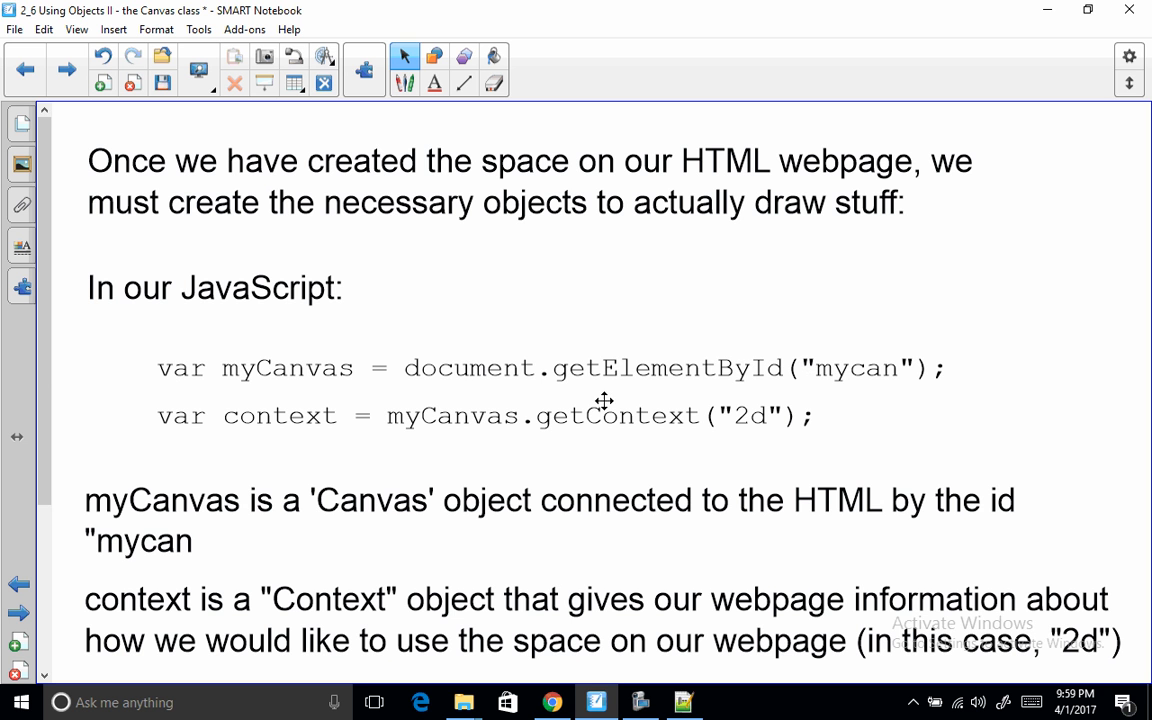
{"action": "mouse_move", "coordinate": [835, 379]}
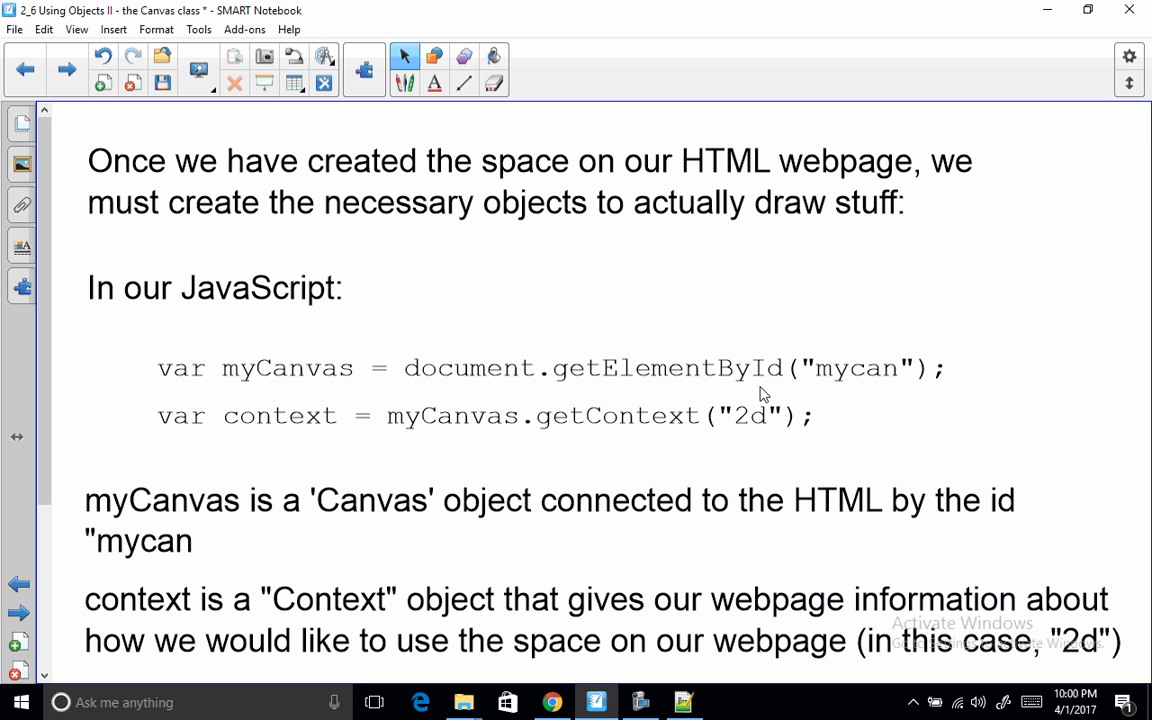
{"action": "mouse_move", "coordinate": [195, 377]}
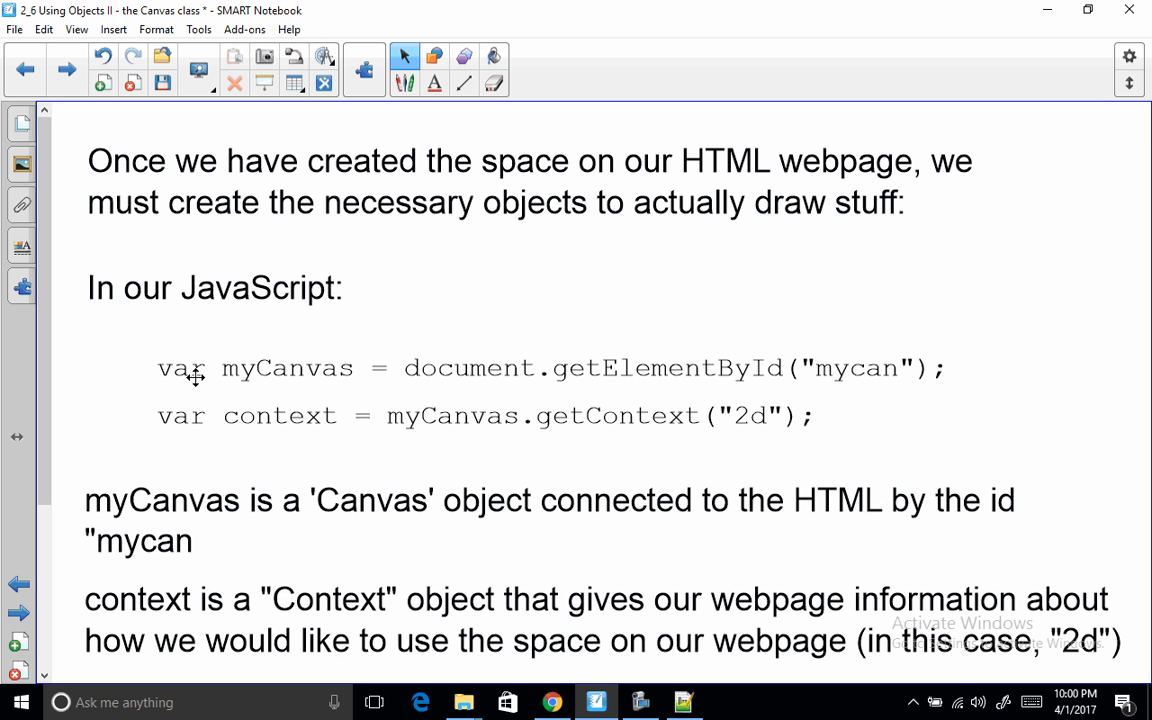
{"action": "mouse_move", "coordinate": [310, 422]}
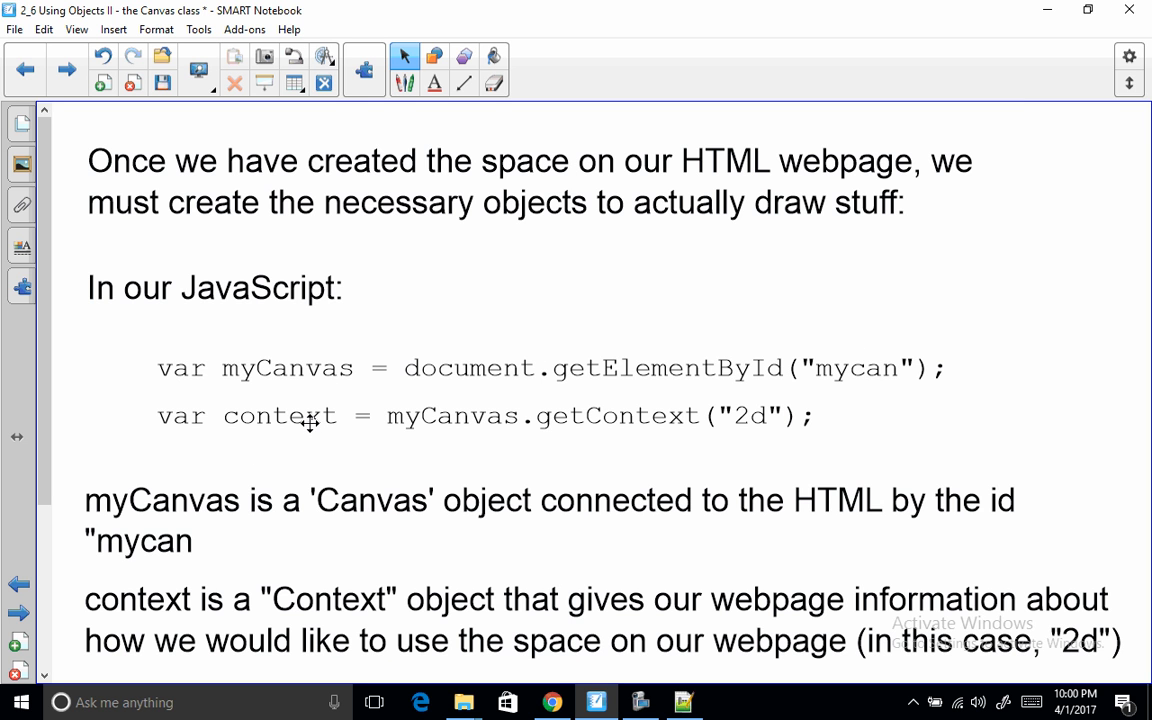
{"action": "mouse_move", "coordinate": [337, 428]}
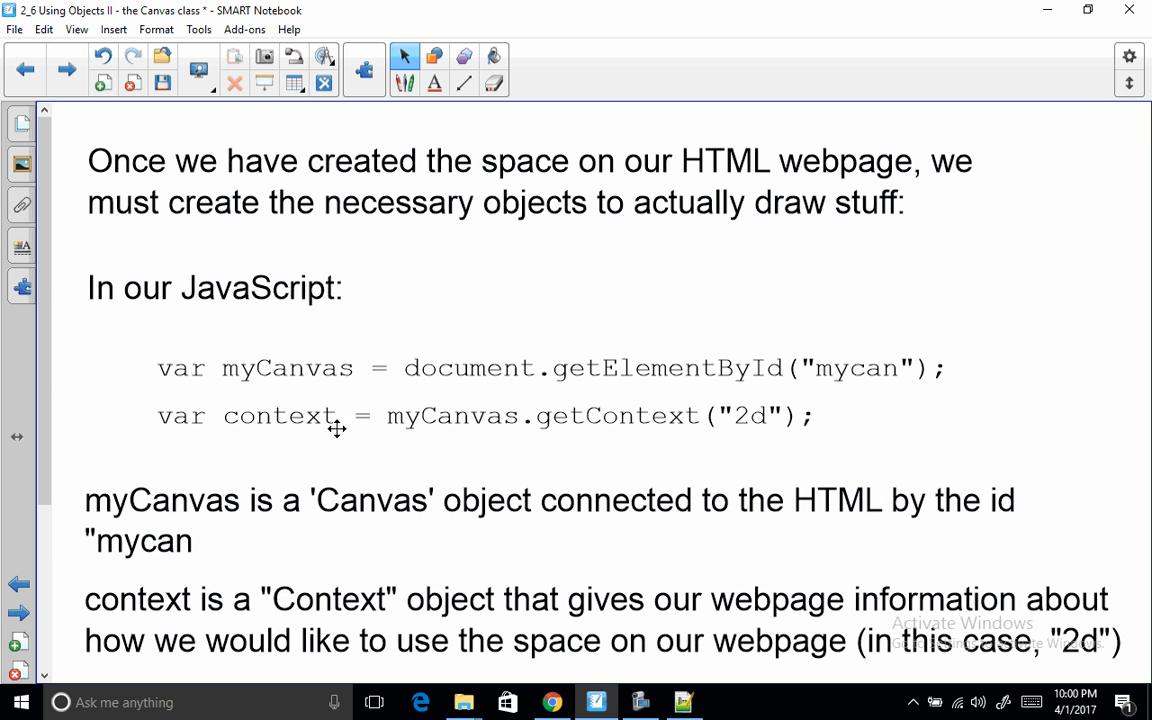
{"action": "mouse_move", "coordinate": [271, 430]}
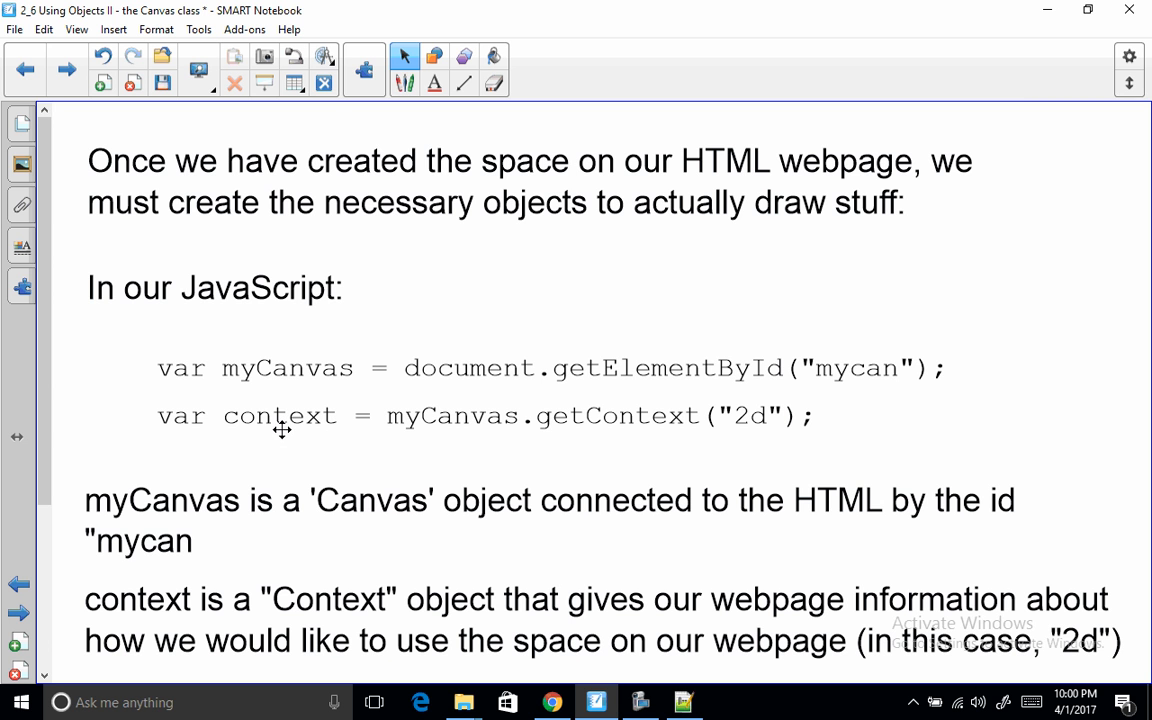
{"action": "mouse_move", "coordinate": [295, 418]}
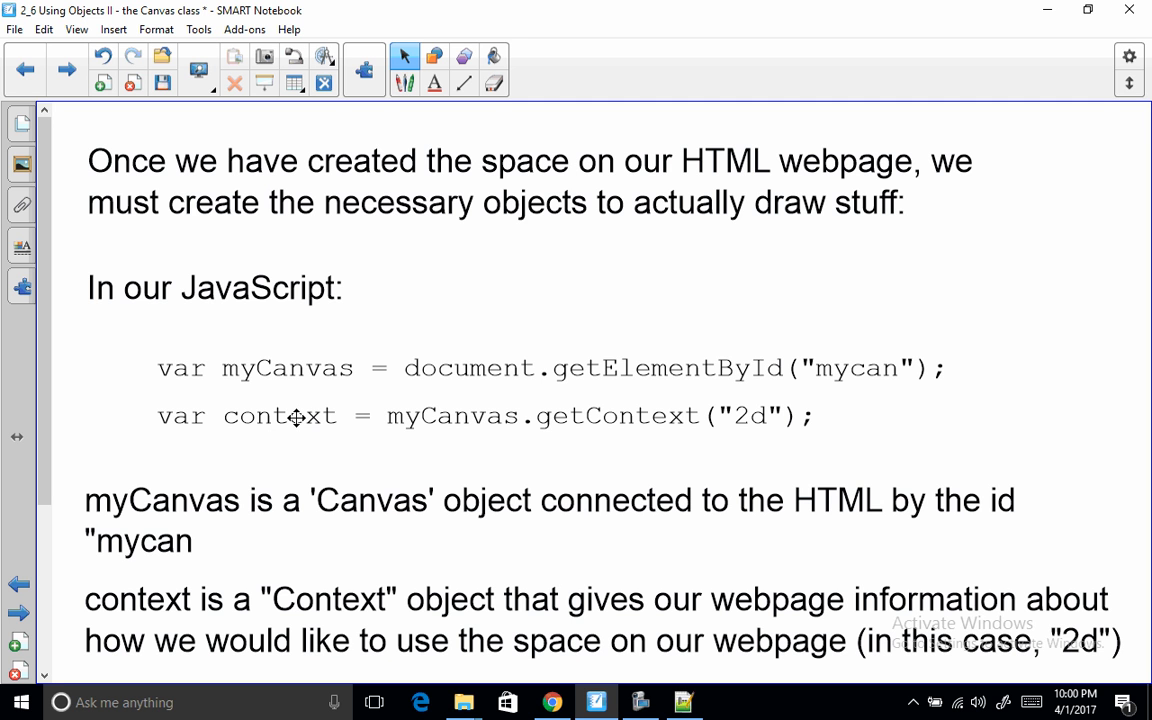
{"action": "mouse_move", "coordinate": [308, 537]}
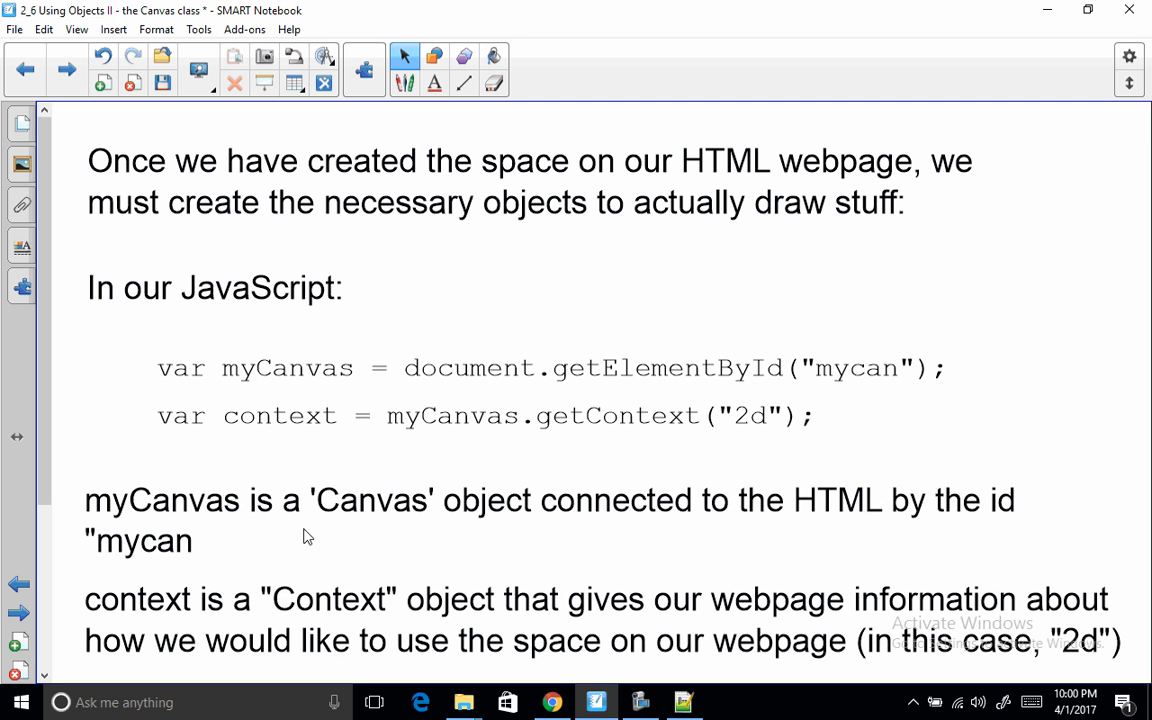
{"action": "mouse_move", "coordinate": [323, 441]}
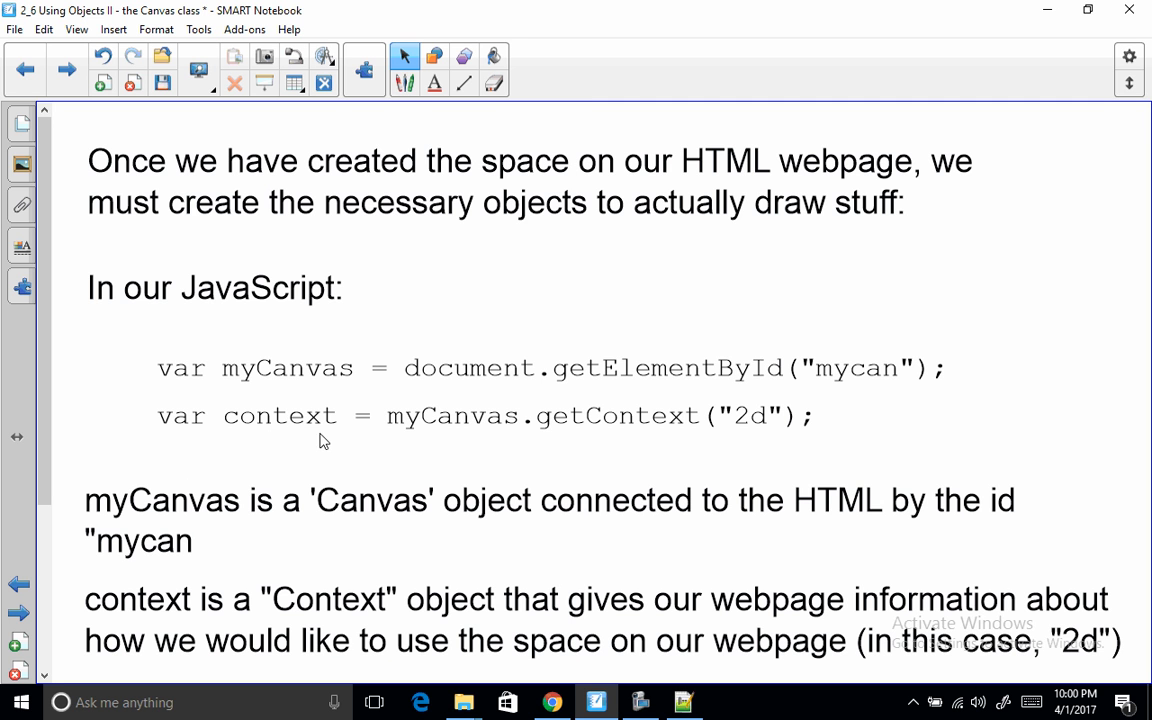
{"action": "mouse_move", "coordinate": [288, 423]}
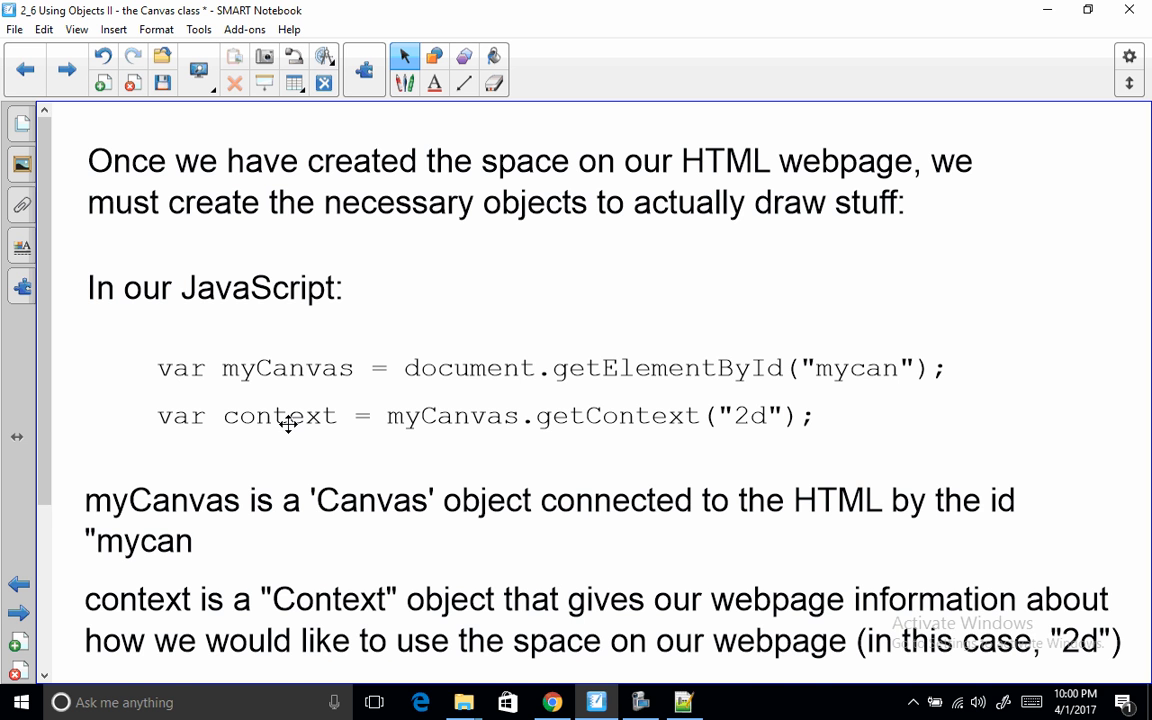
{"action": "scroll", "scroll_direction": "down", "scroll_amount": 3}
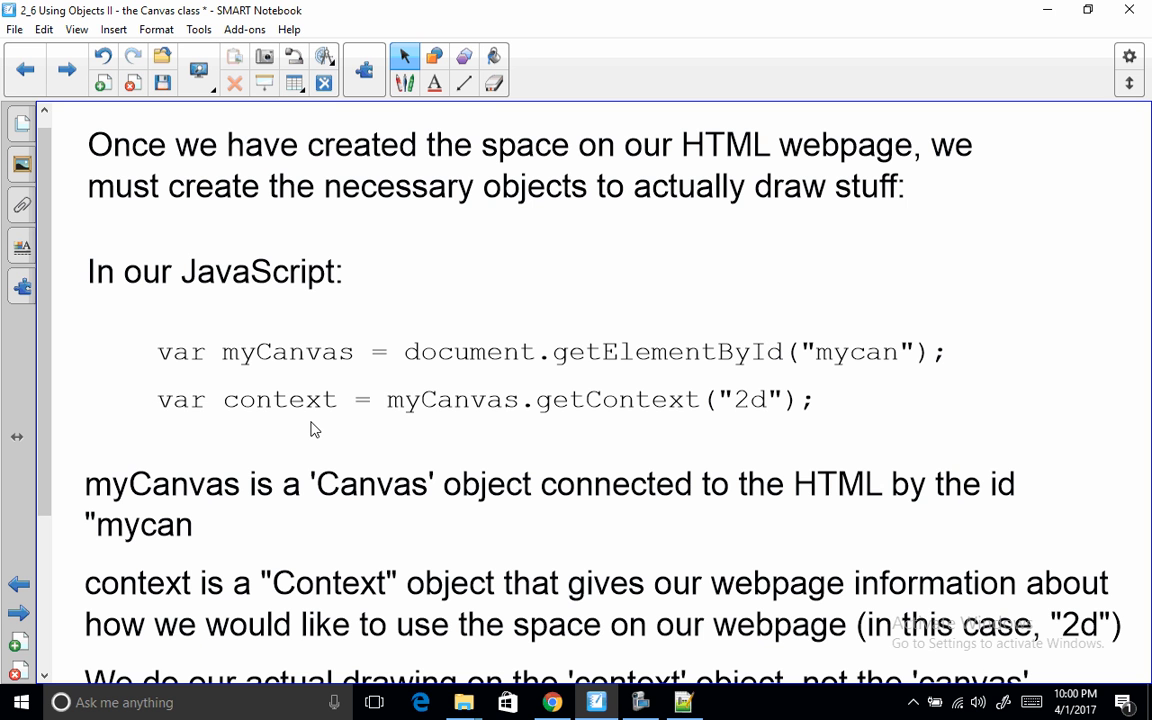
{"action": "mouse_move", "coordinate": [283, 401]}
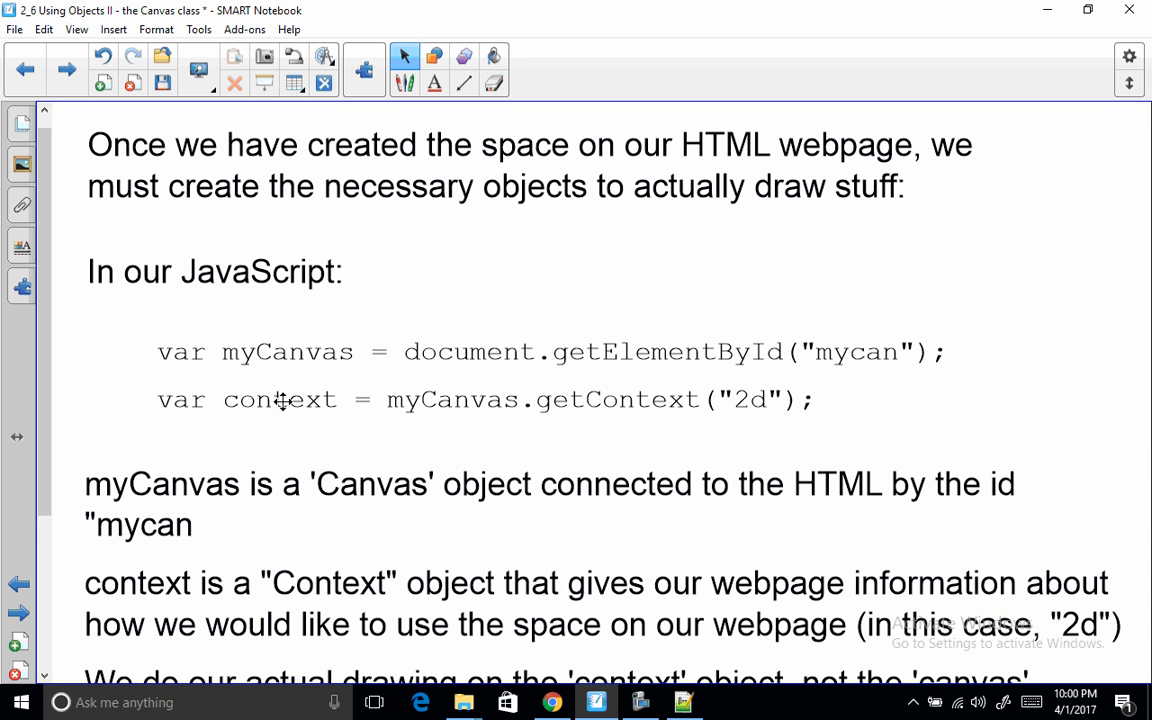
- Scroll to the slide's last line: drawing happens on the context object, not the canvas
{"action": "scroll", "scroll_direction": "down", "scroll_amount": 3}
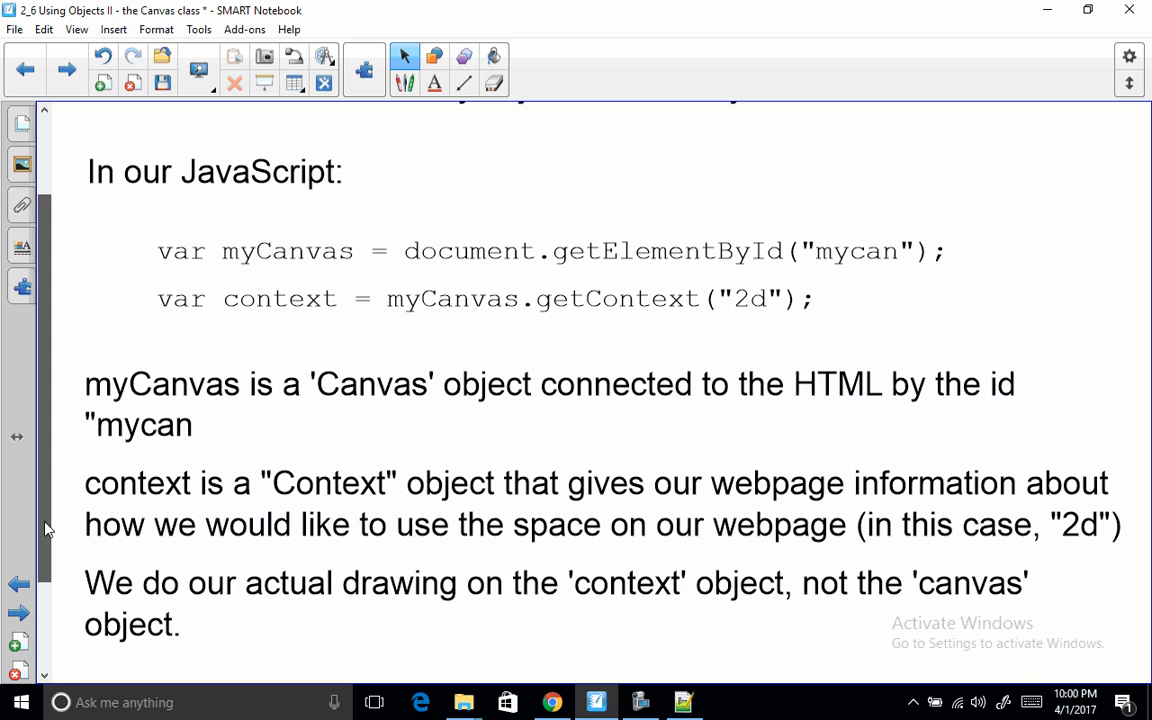
{"action": "scroll", "scroll_direction": "up", "scroll_amount": 3}
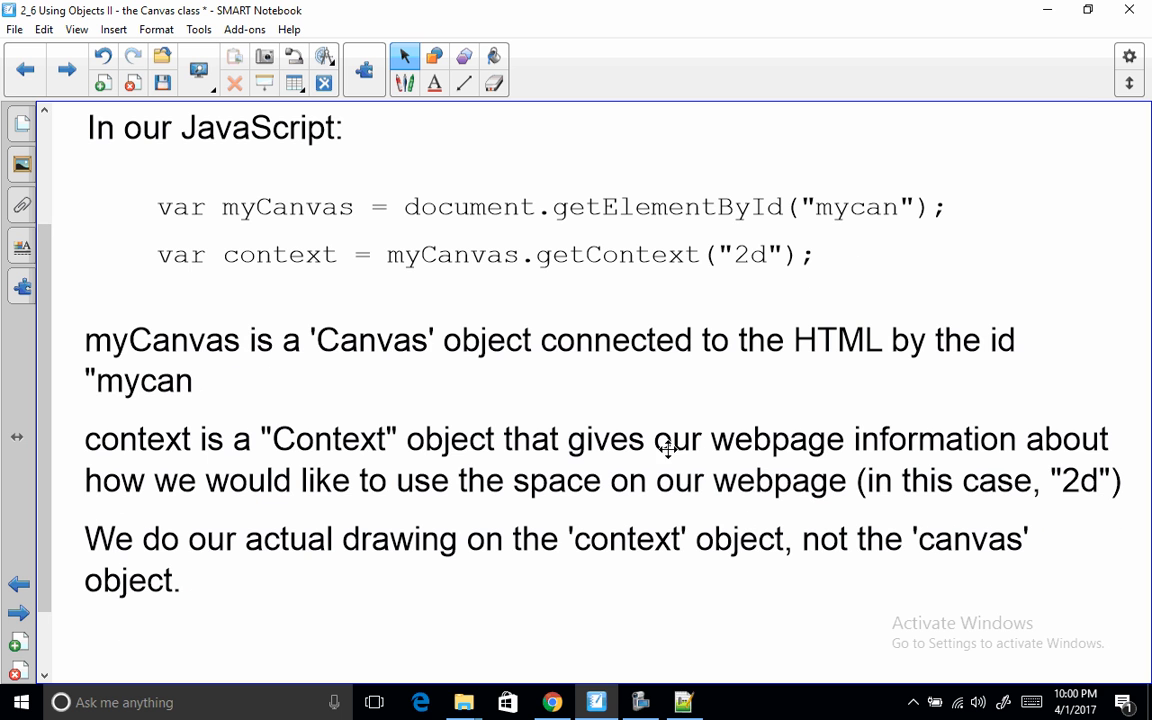
{"action": "mouse_move", "coordinate": [383, 492]}
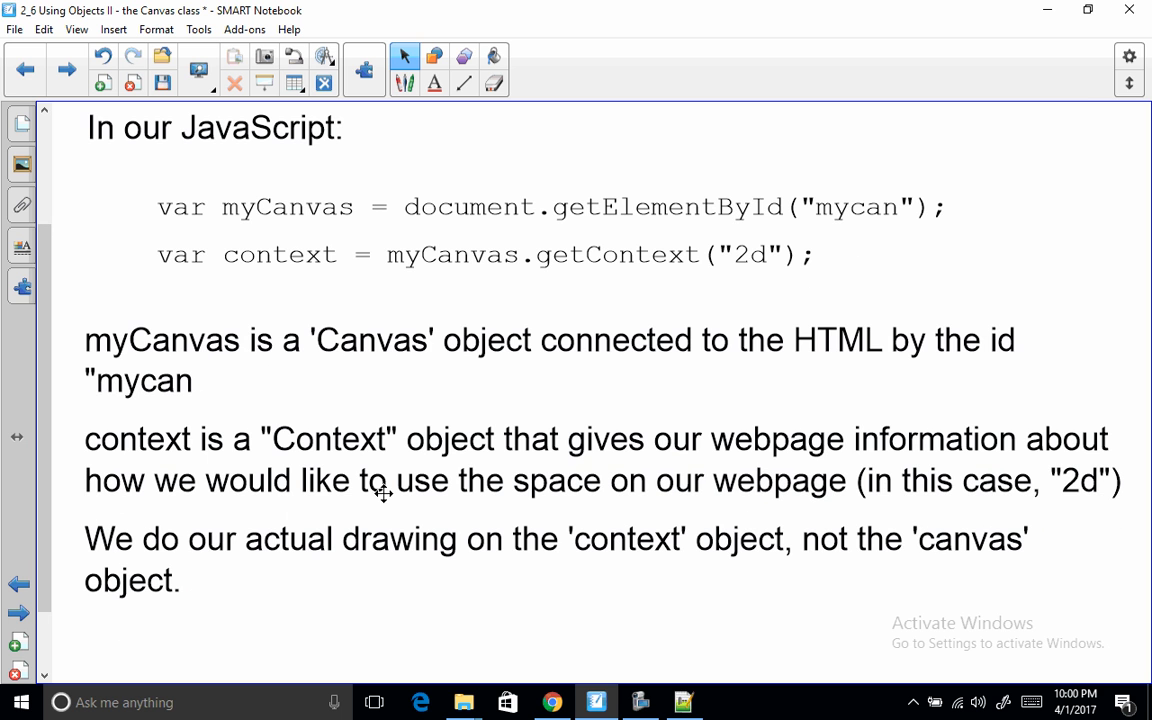
{"action": "mouse_move", "coordinate": [912, 478]}
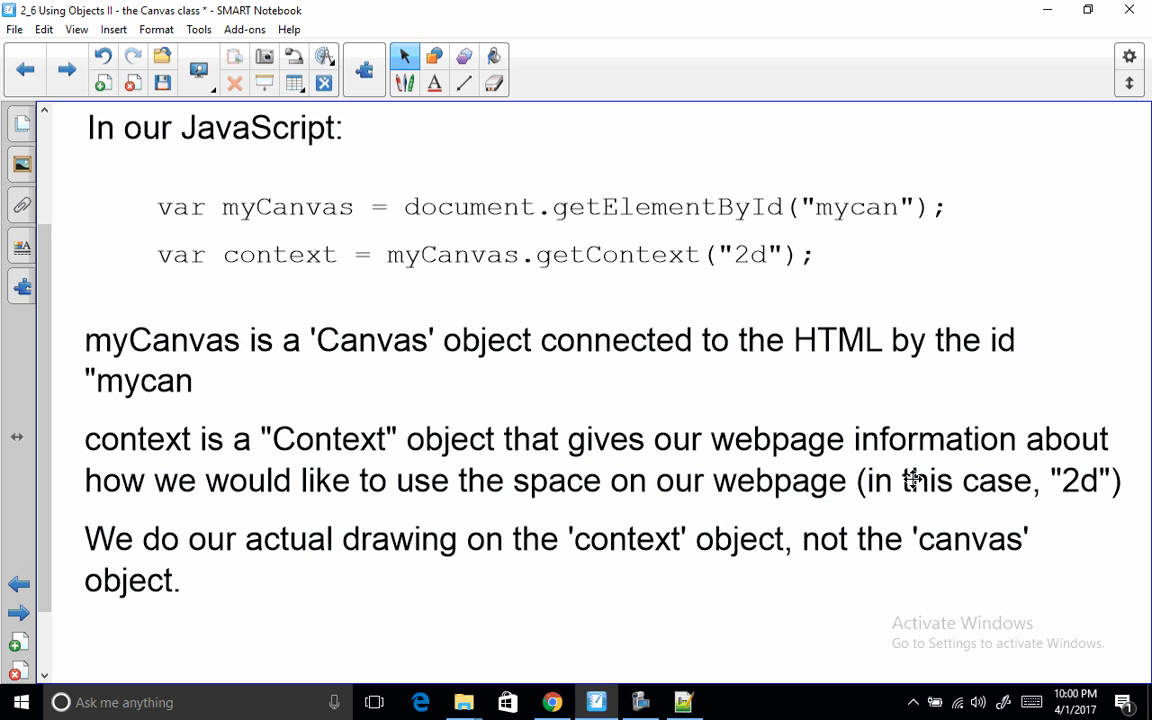
{"action": "mouse_move", "coordinate": [750, 260]}
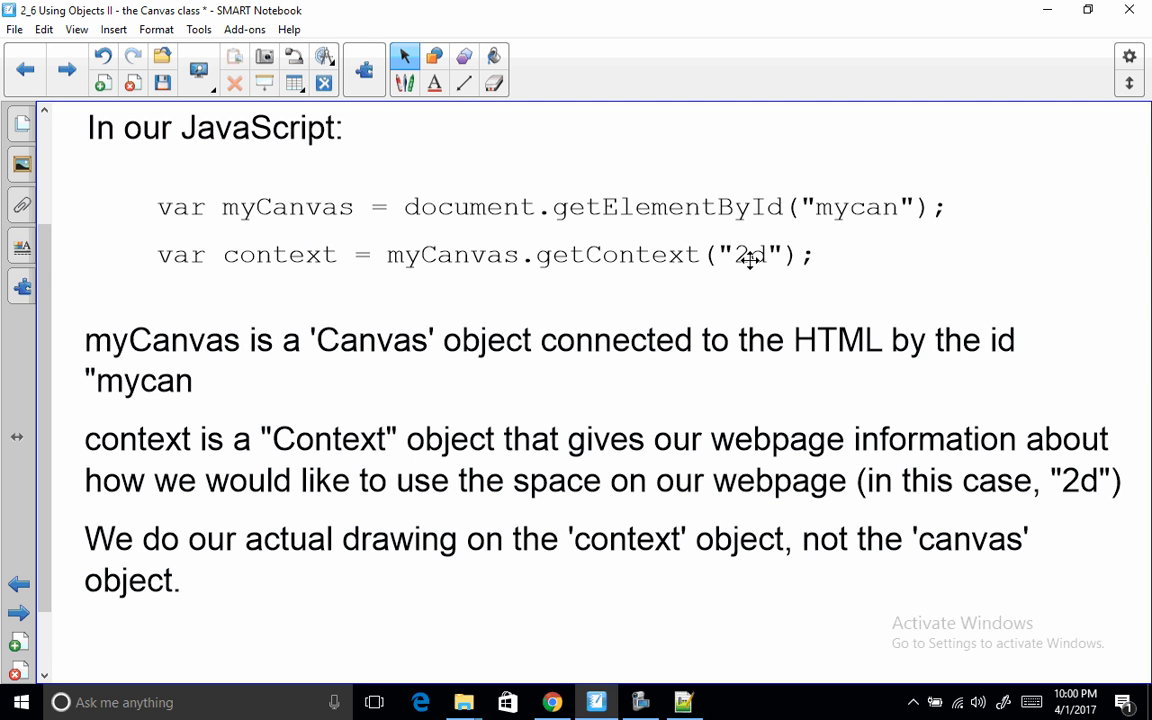
{"action": "mouse_move", "coordinate": [798, 374]}
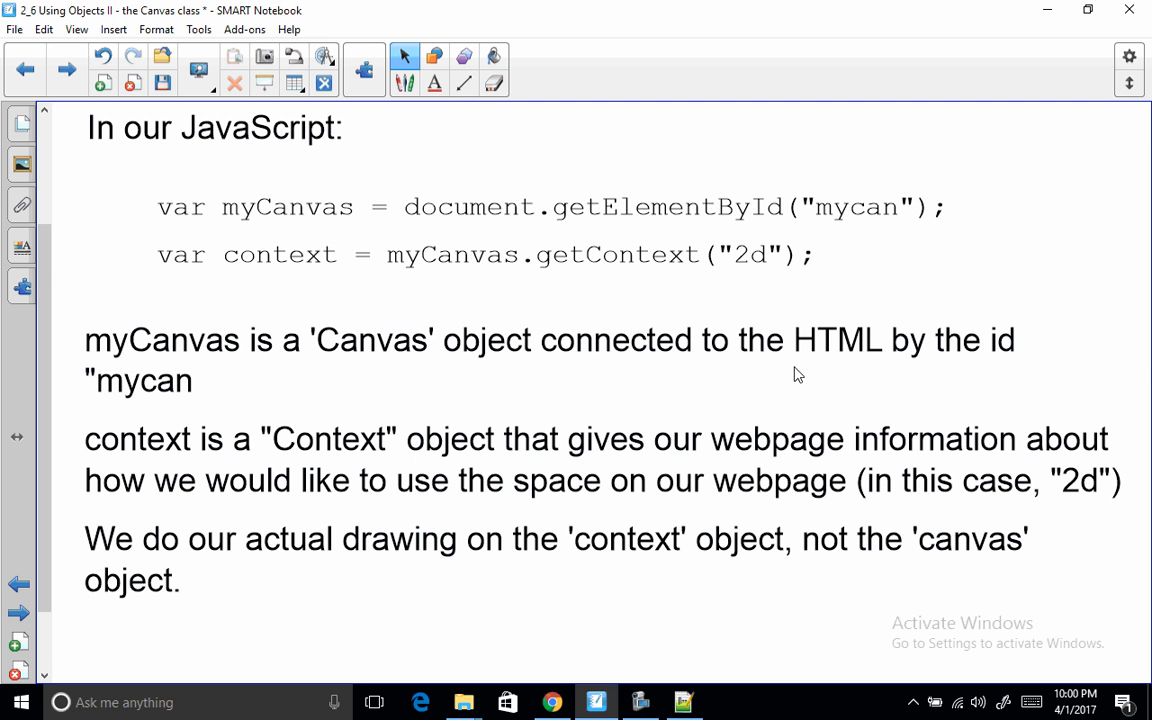
{"action": "mouse_move", "coordinate": [356, 491]}
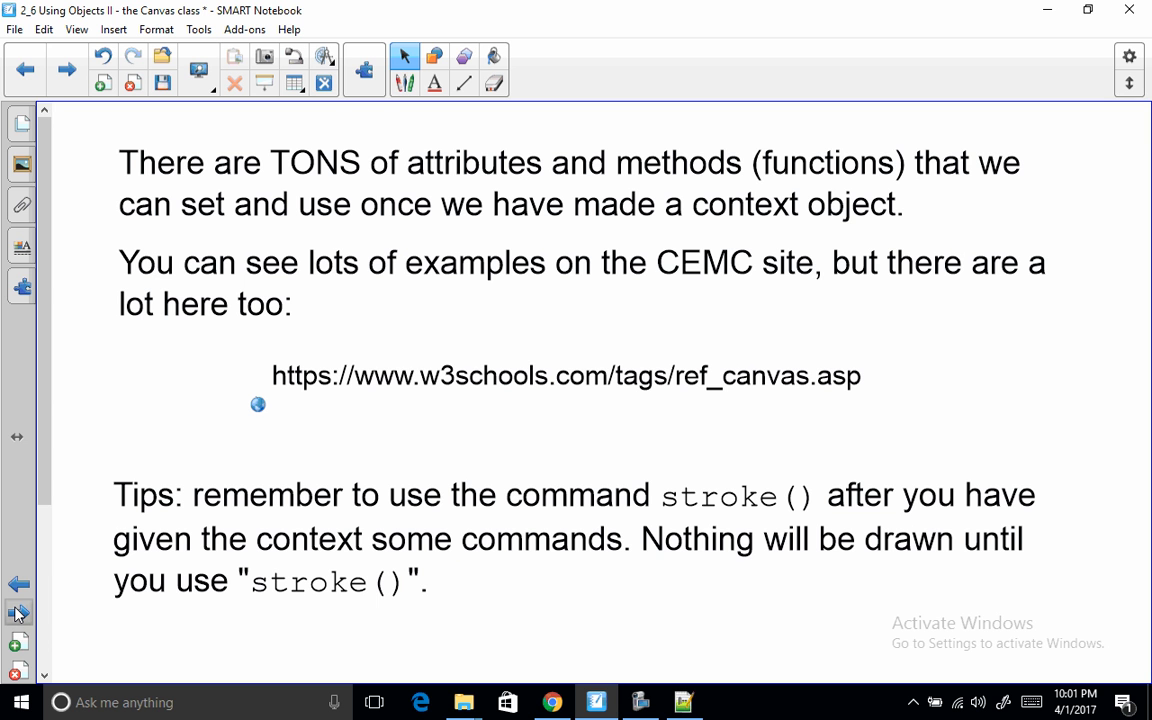
{"action": "mouse_move", "coordinate": [694, 281]}
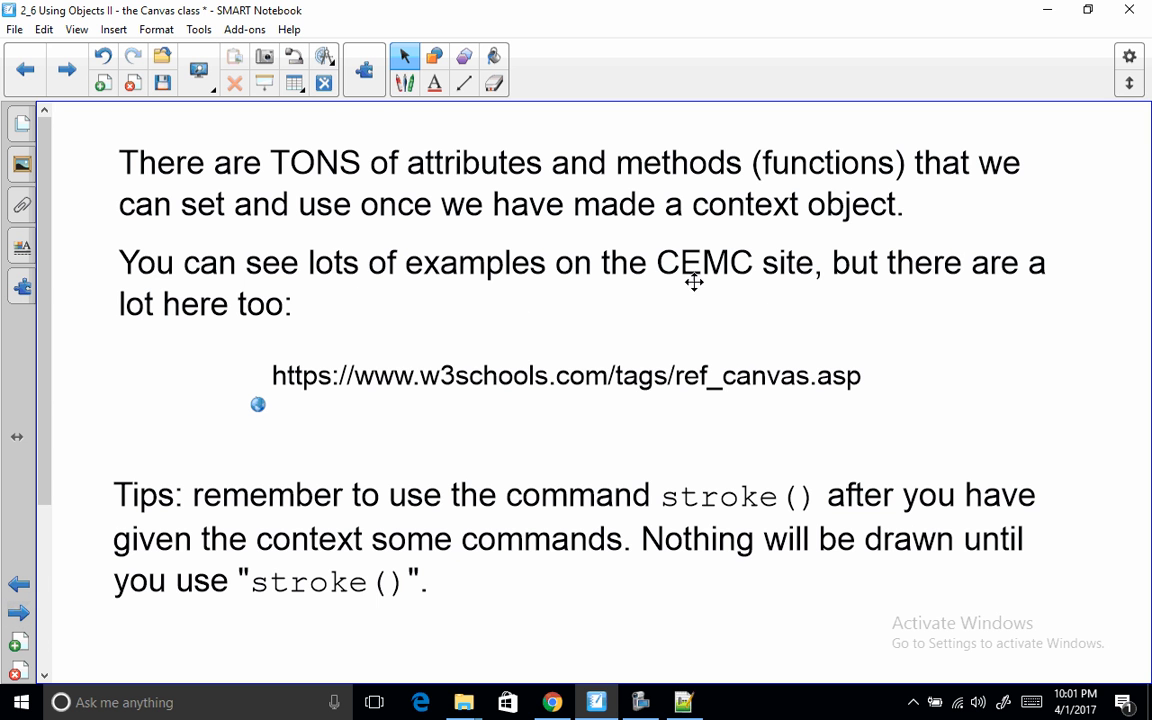
{"action": "mouse_move", "coordinate": [743, 273]}
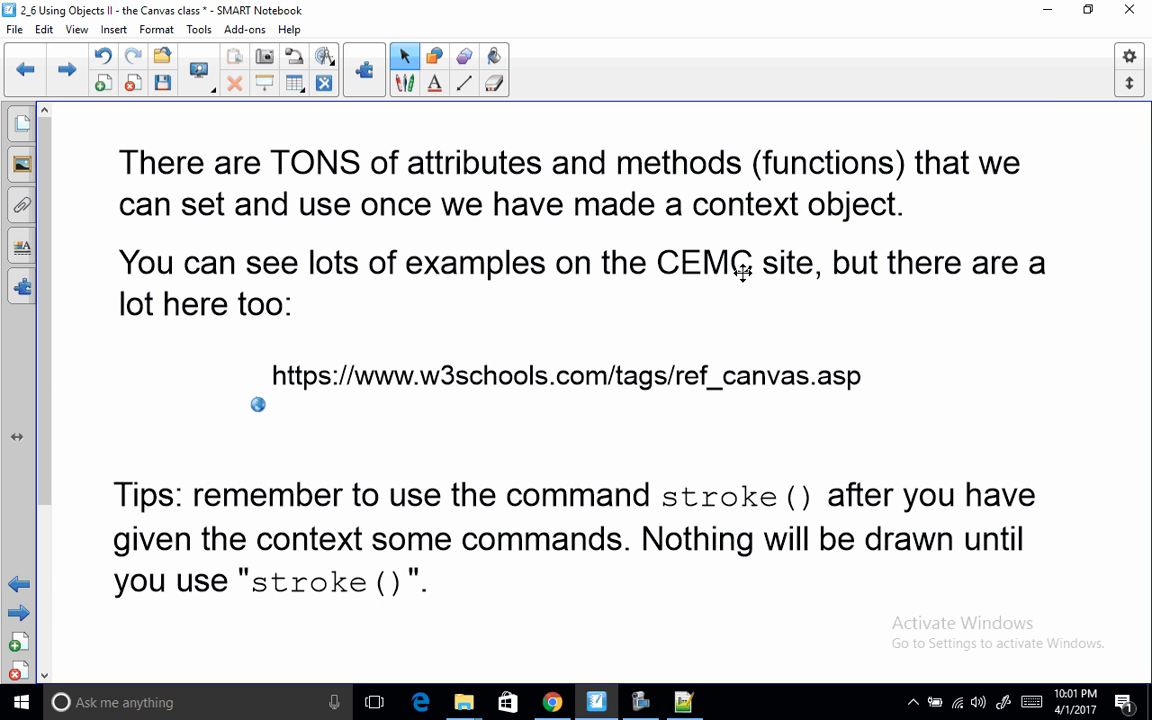
{"action": "mouse_move", "coordinate": [320, 411]}
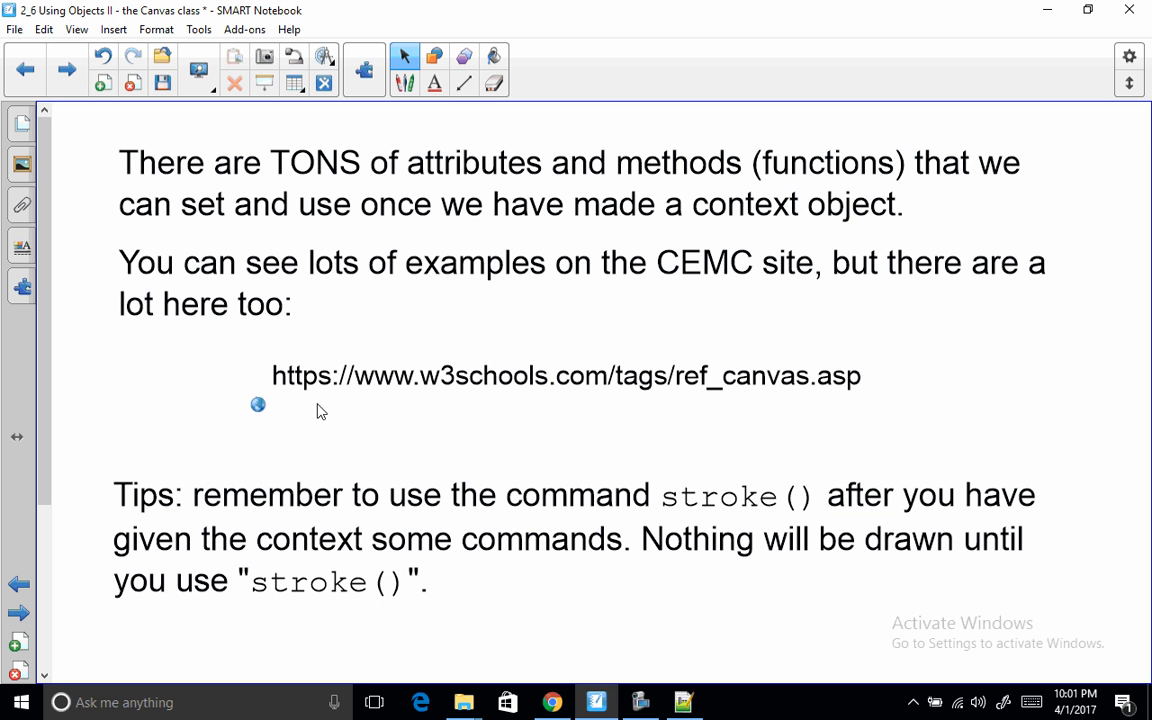
{"action": "mouse_move", "coordinate": [373, 387]}
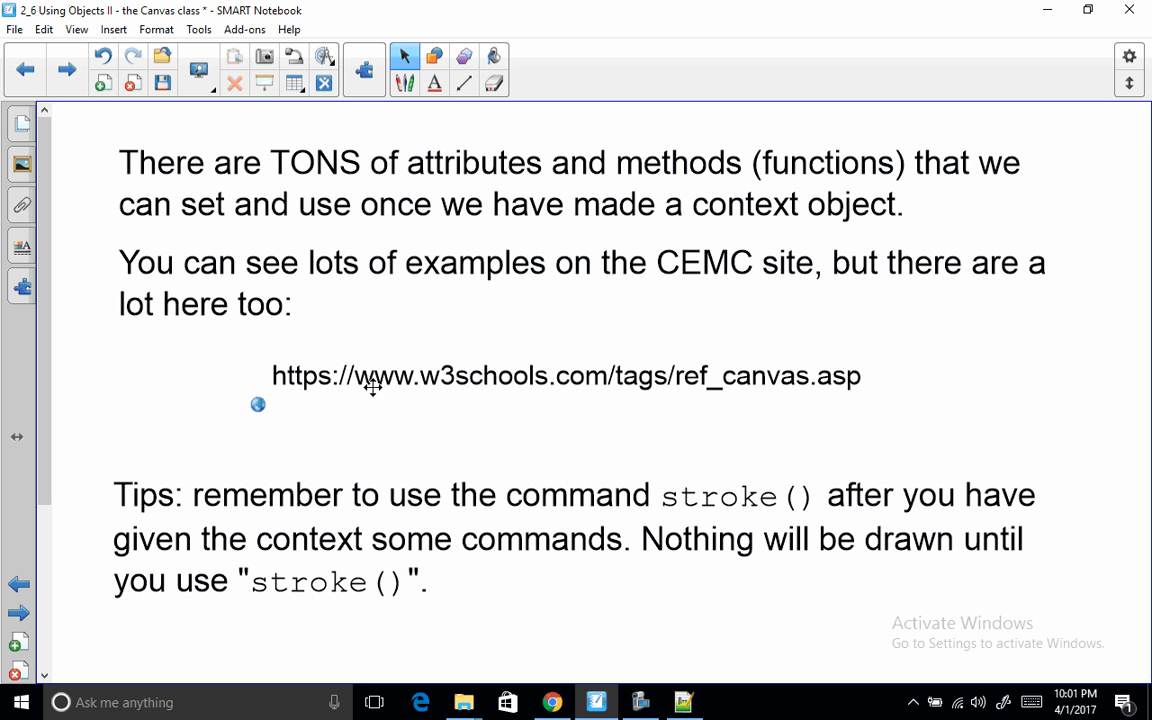
{"action": "mouse_move", "coordinate": [749, 404]}
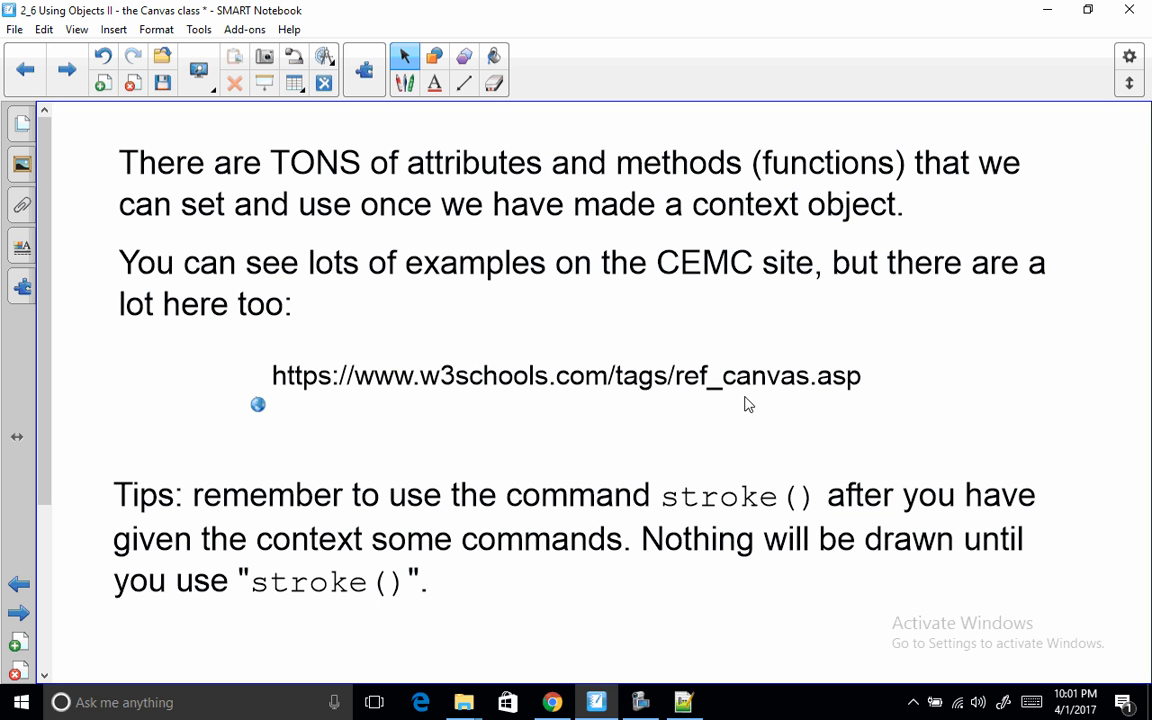
{"action": "mouse_move", "coordinate": [740, 405]}
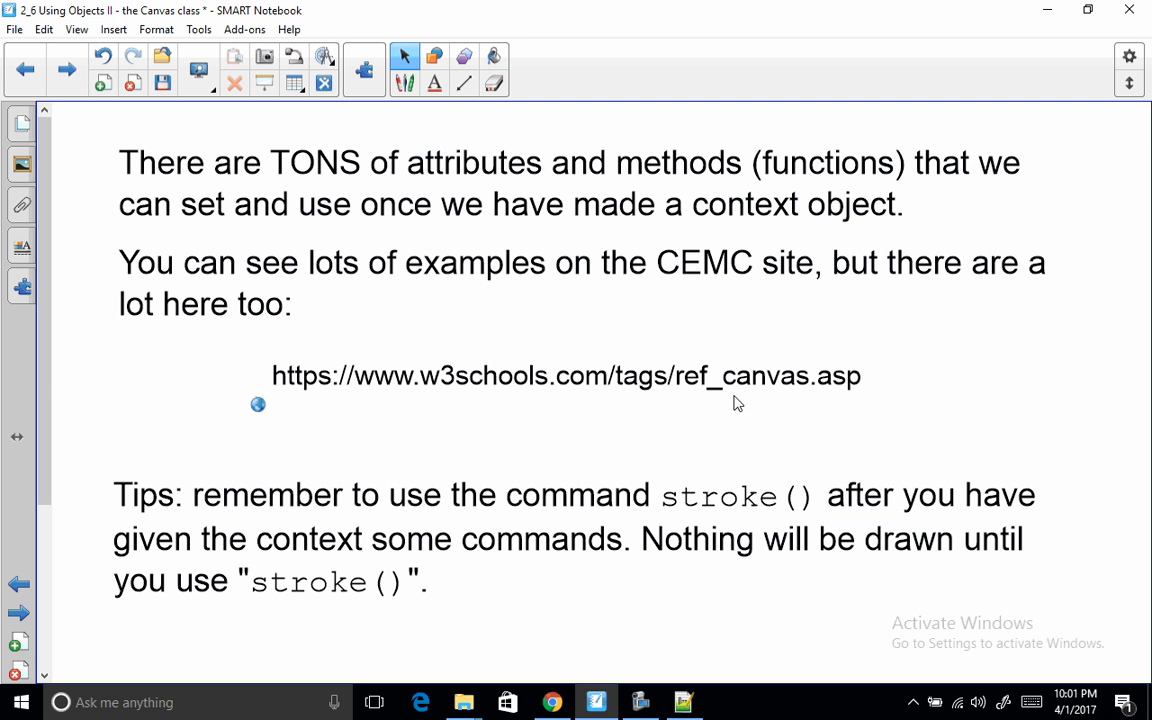
{"action": "mouse_move", "coordinate": [352, 486]}
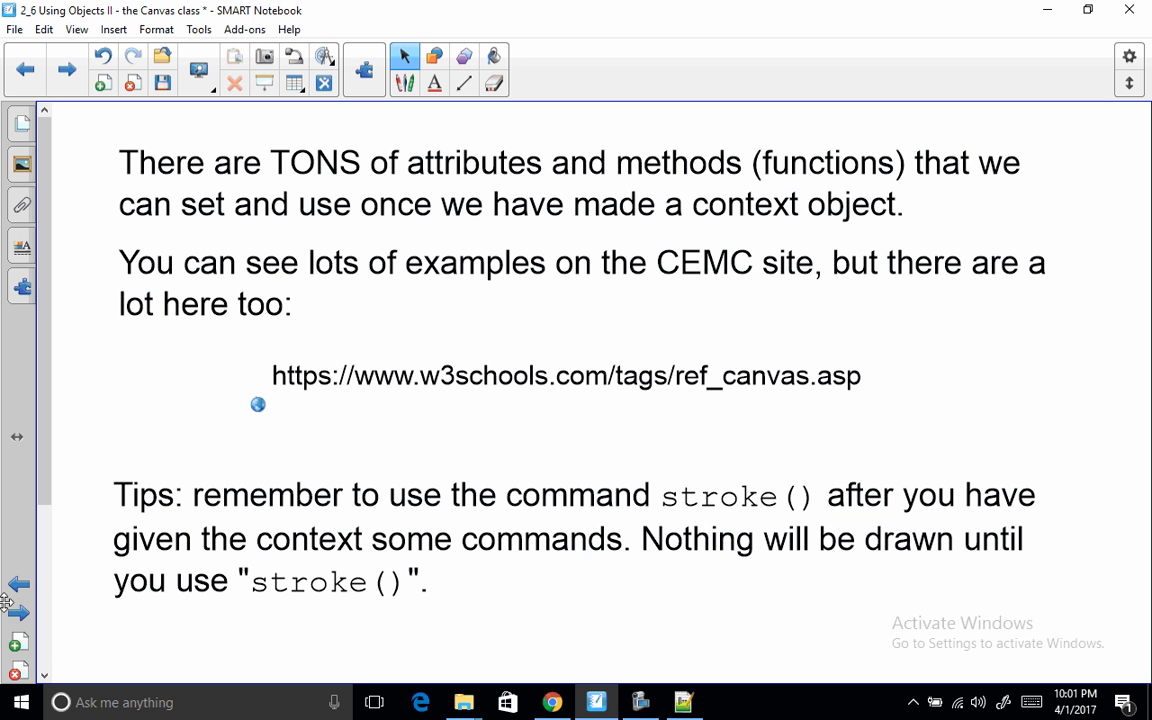
- Scroll to the w3schools canvas reference link and the stroke() drawing tip
{"action": "scroll", "scroll_direction": "down", "scroll_amount": 3}
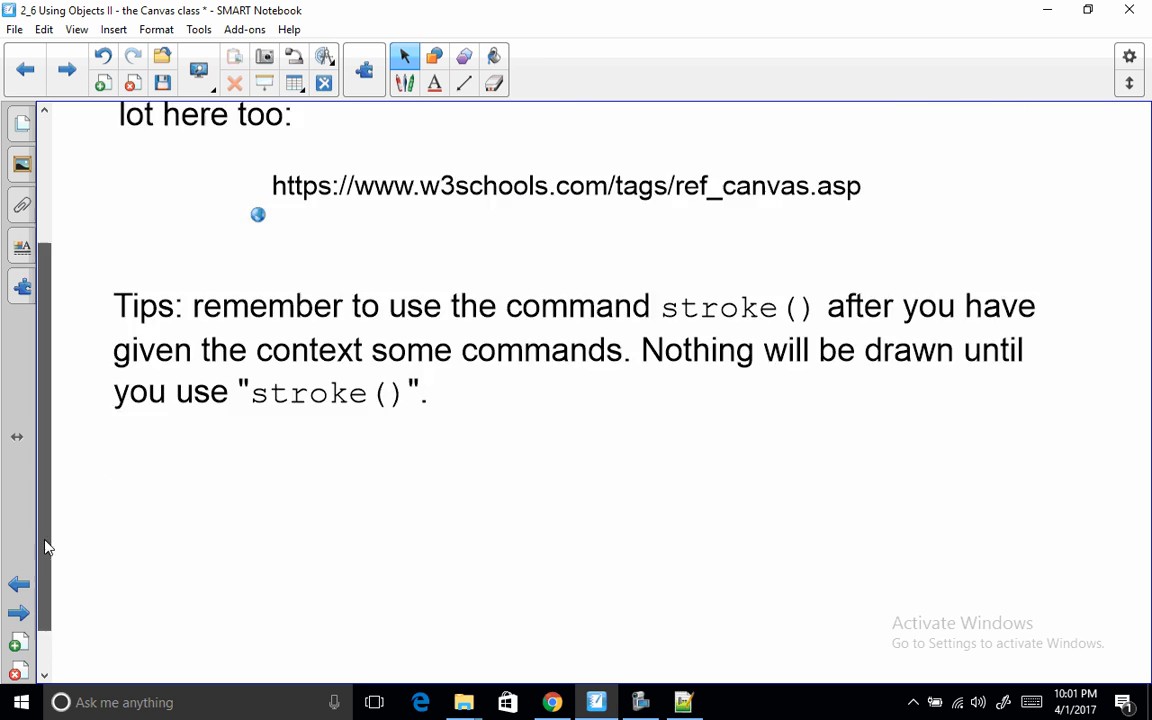
- Advance to the EXAMPLE page and scroll through its triangle, square and circle code
{"action": "left_click", "coordinate": [18, 613]}
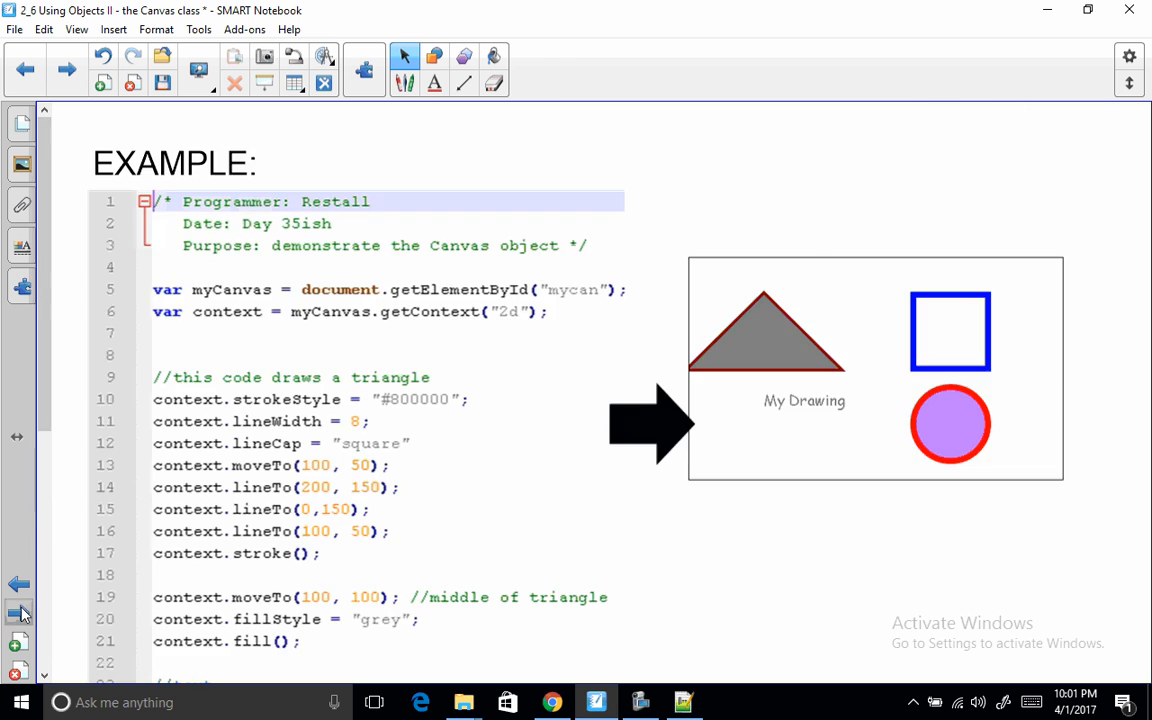
{"action": "mouse_move", "coordinate": [437, 330]}
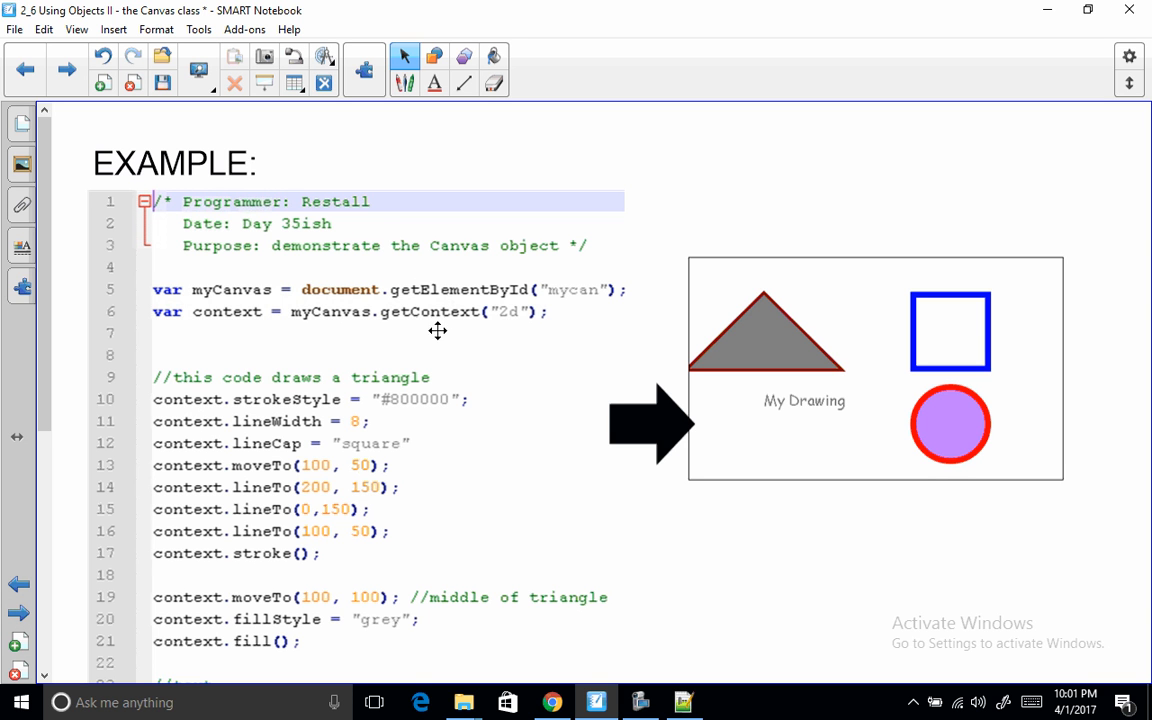
{"action": "mouse_move", "coordinate": [377, 510]}
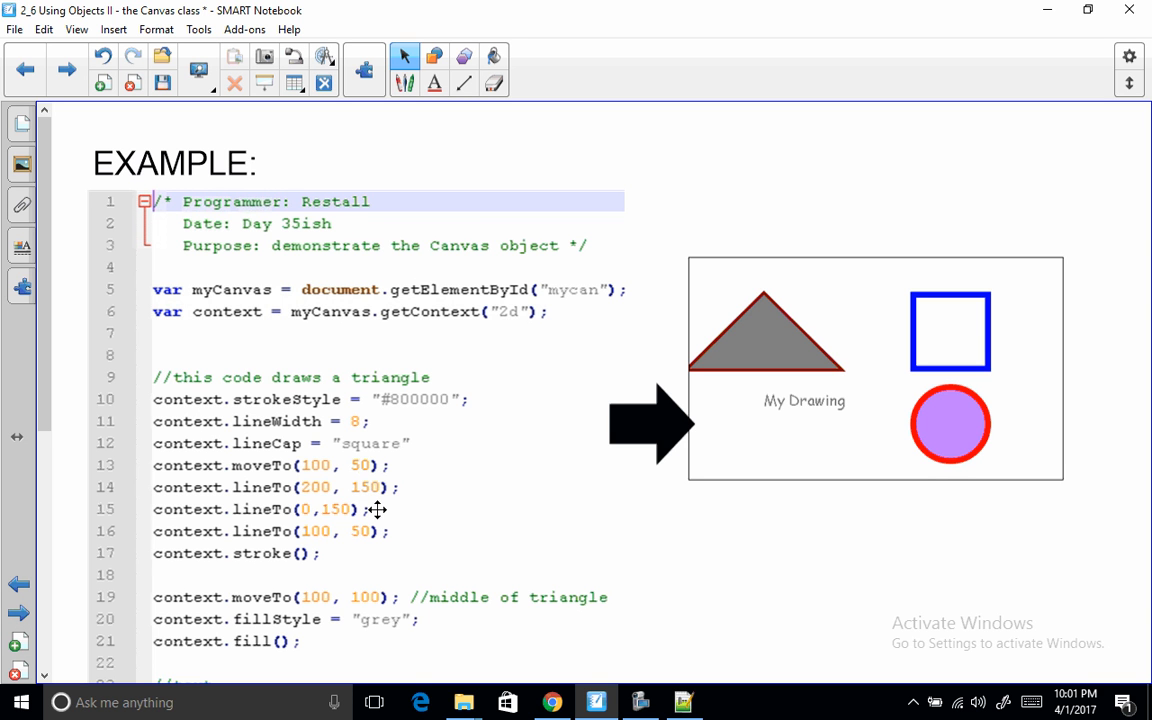
{"action": "mouse_move", "coordinate": [268, 289]}
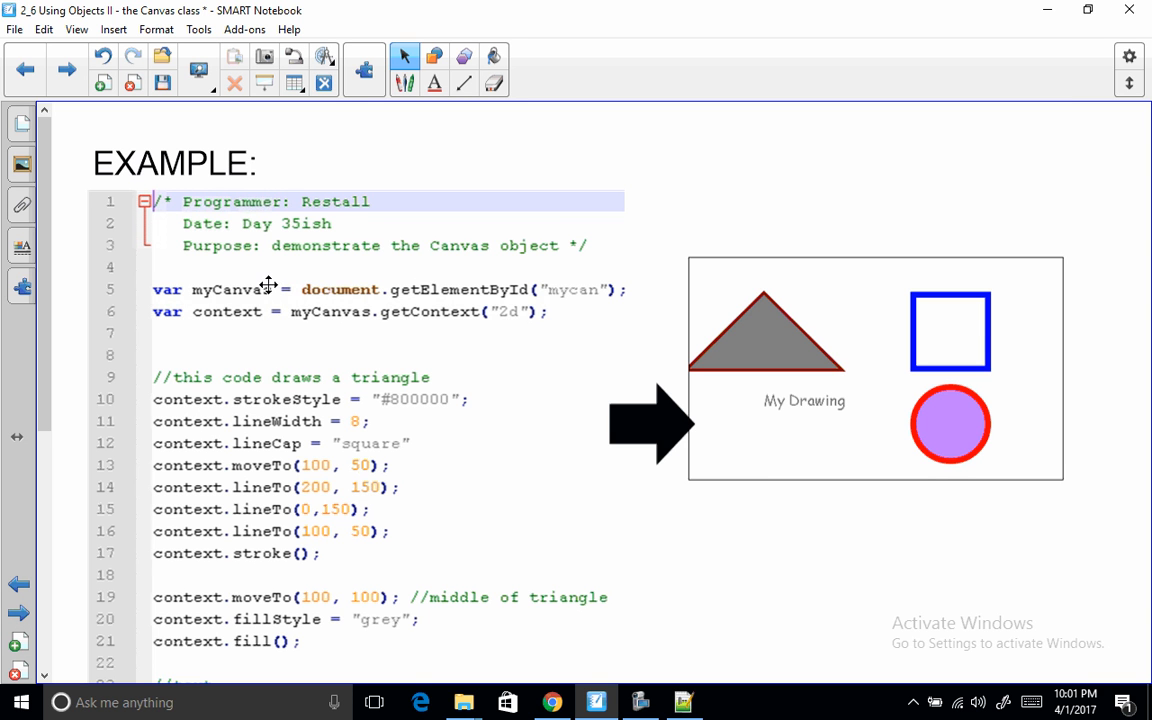
{"action": "mouse_move", "coordinate": [535, 289]}
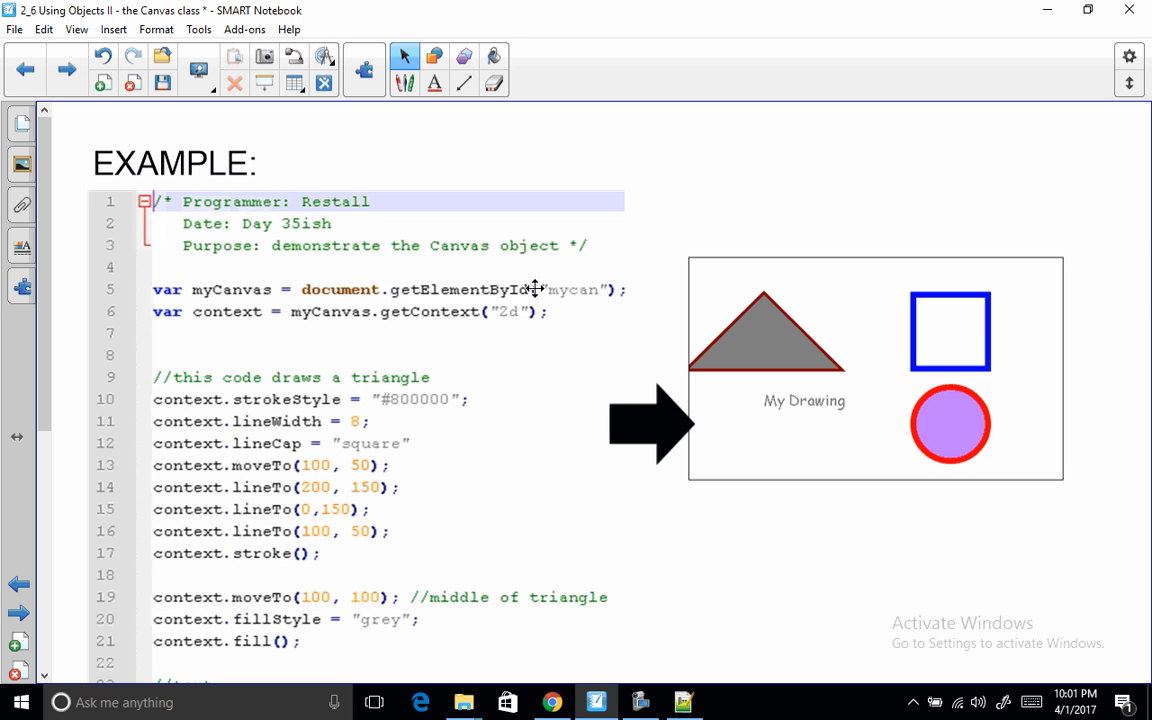
{"action": "mouse_move", "coordinate": [440, 338]}
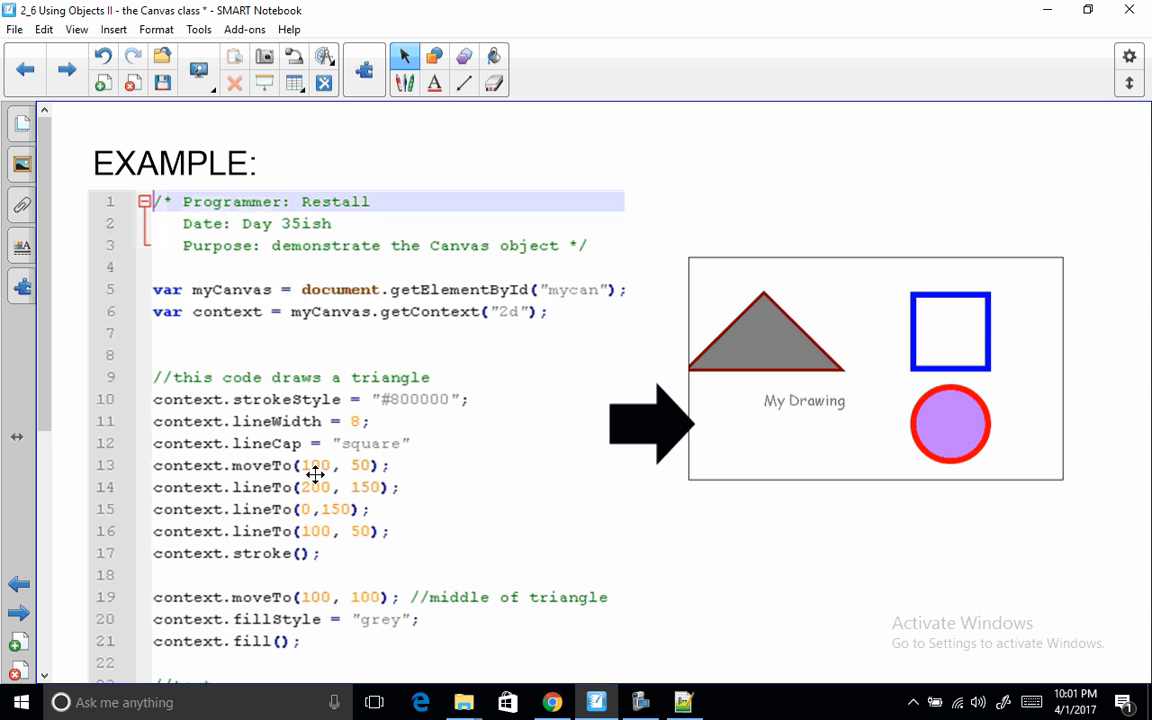
{"action": "mouse_move", "coordinate": [402, 412]}
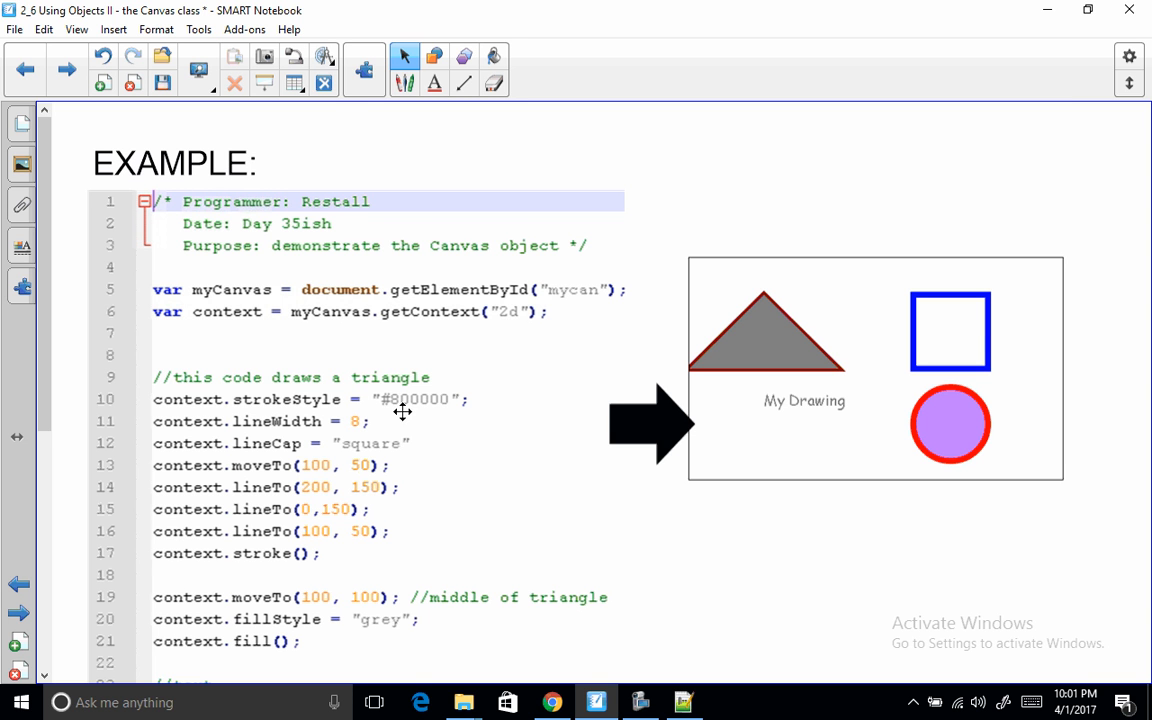
{"action": "mouse_move", "coordinate": [310, 426]}
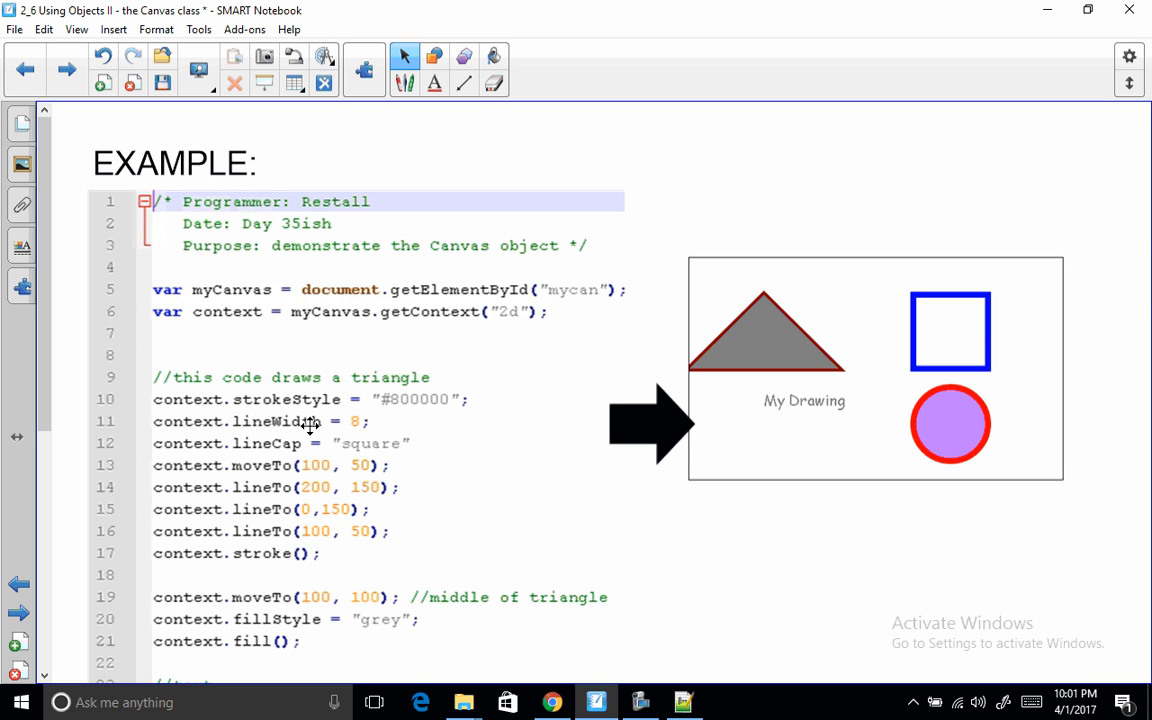
{"action": "mouse_move", "coordinate": [252, 497]}
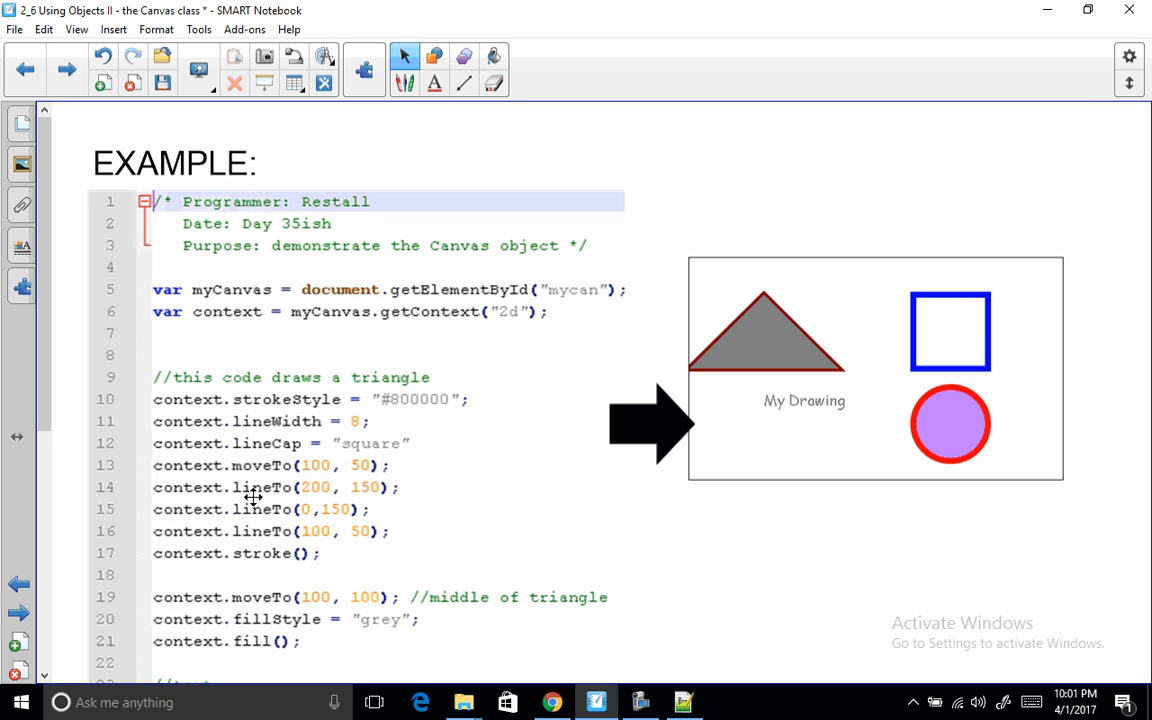
{"action": "mouse_move", "coordinate": [285, 553]}
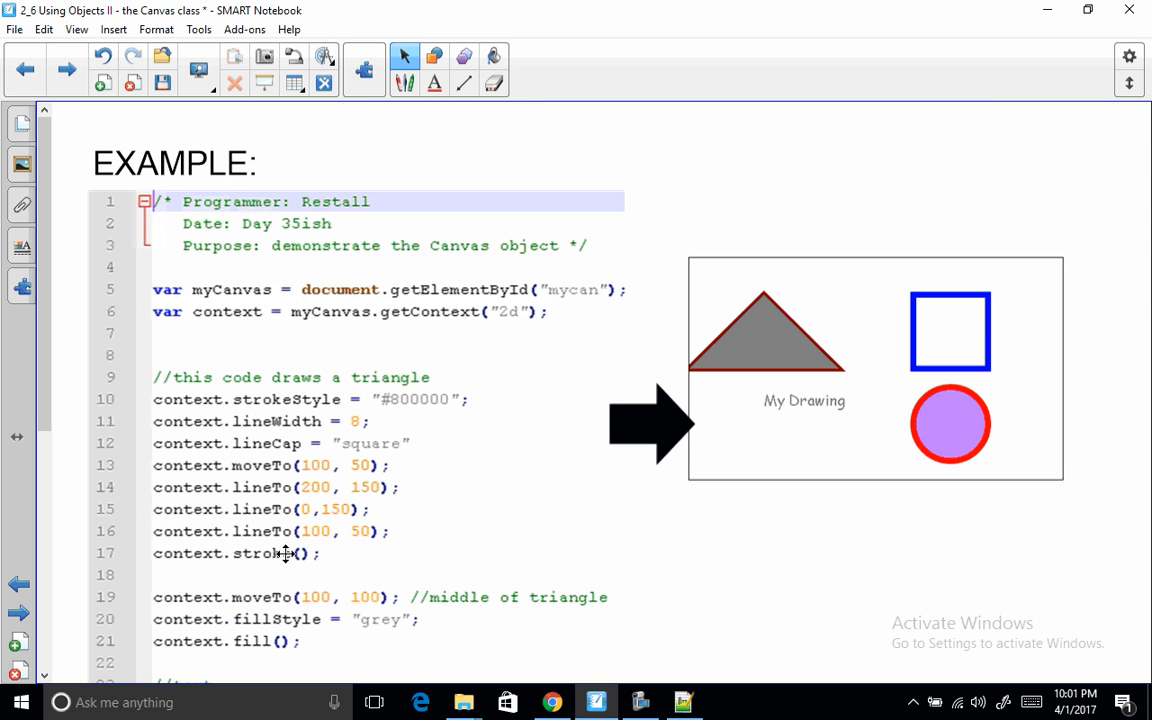
{"action": "mouse_move", "coordinate": [340, 481]}
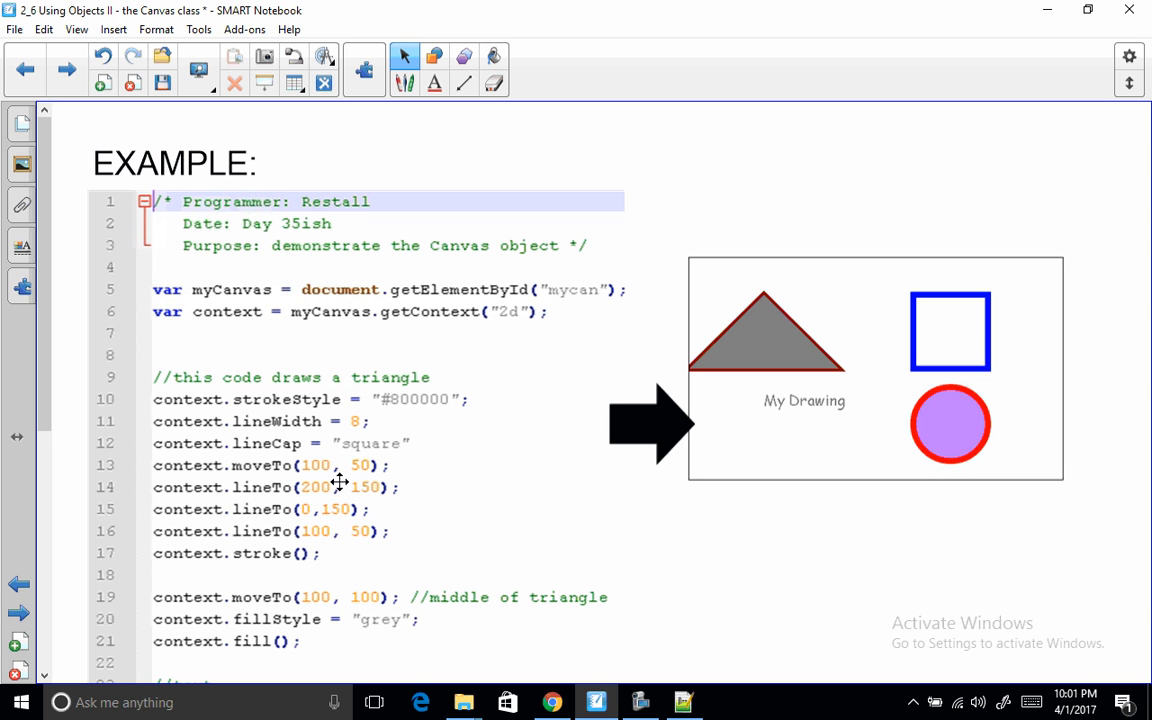
{"action": "mouse_move", "coordinate": [240, 457]}
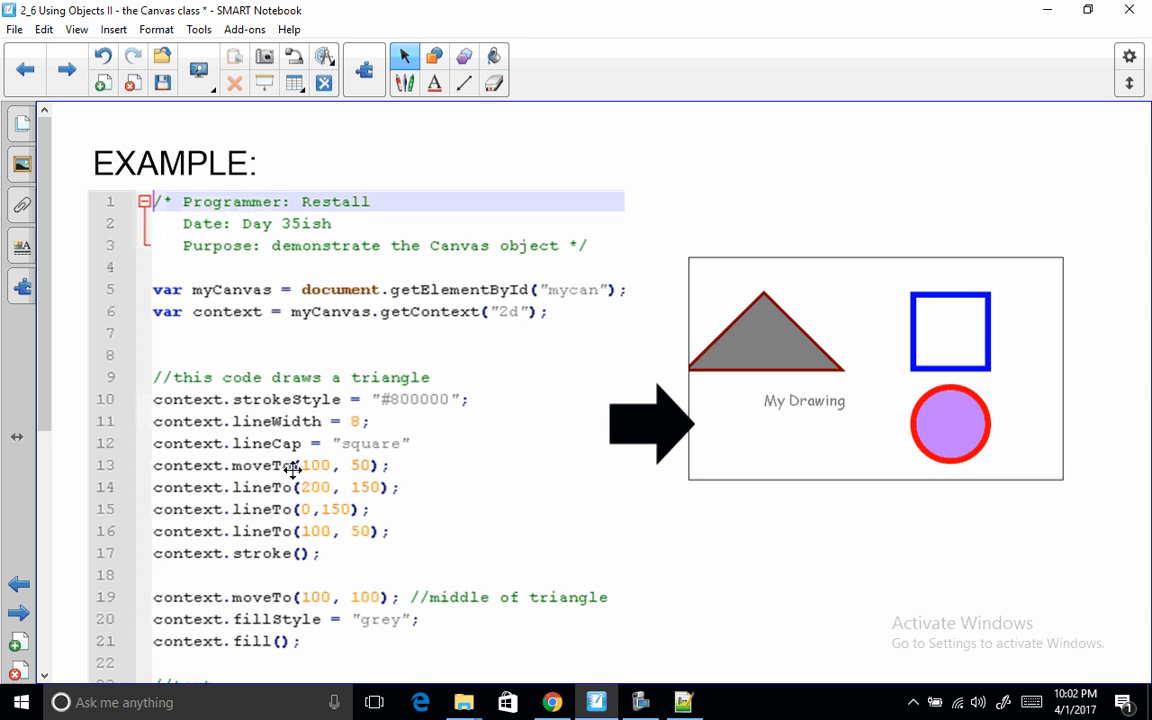
{"action": "mouse_move", "coordinate": [343, 477]}
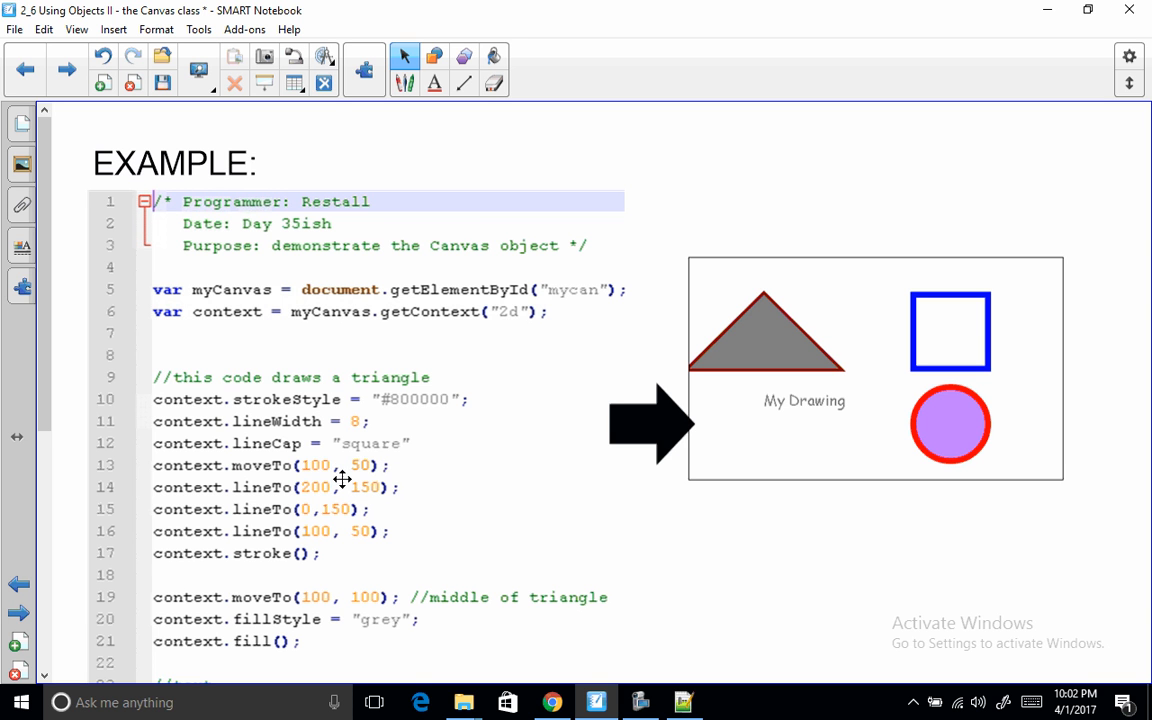
{"action": "mouse_move", "coordinate": [319, 527]}
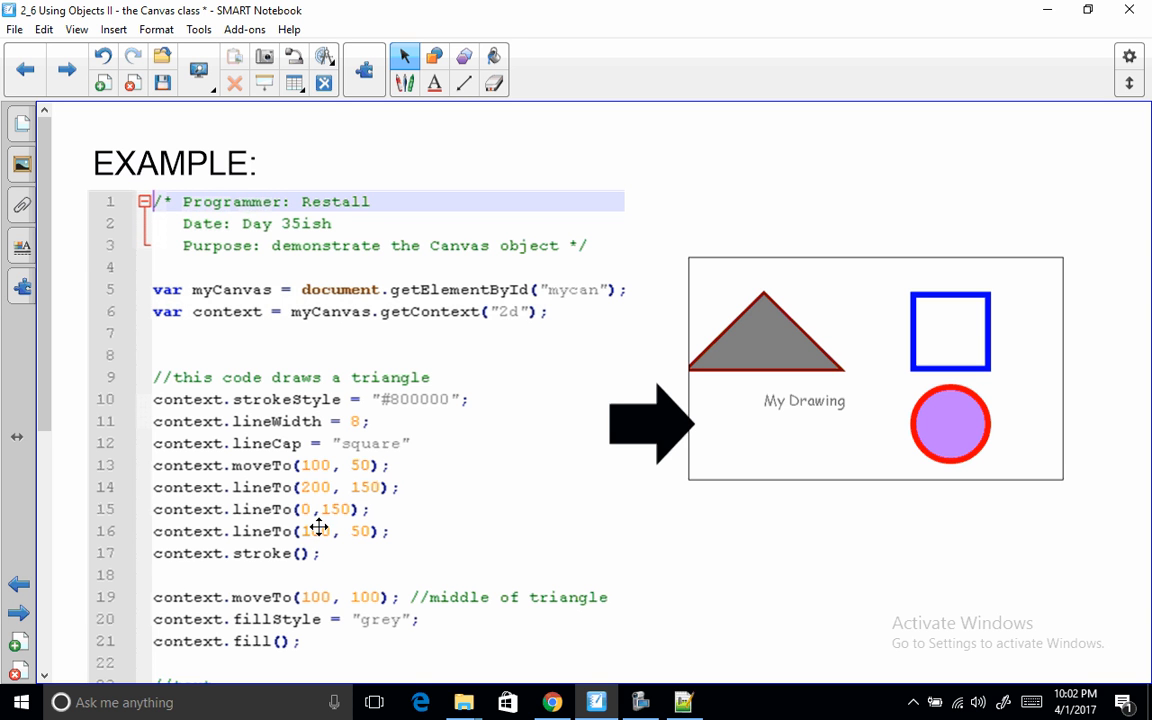
{"action": "mouse_move", "coordinate": [392, 598]}
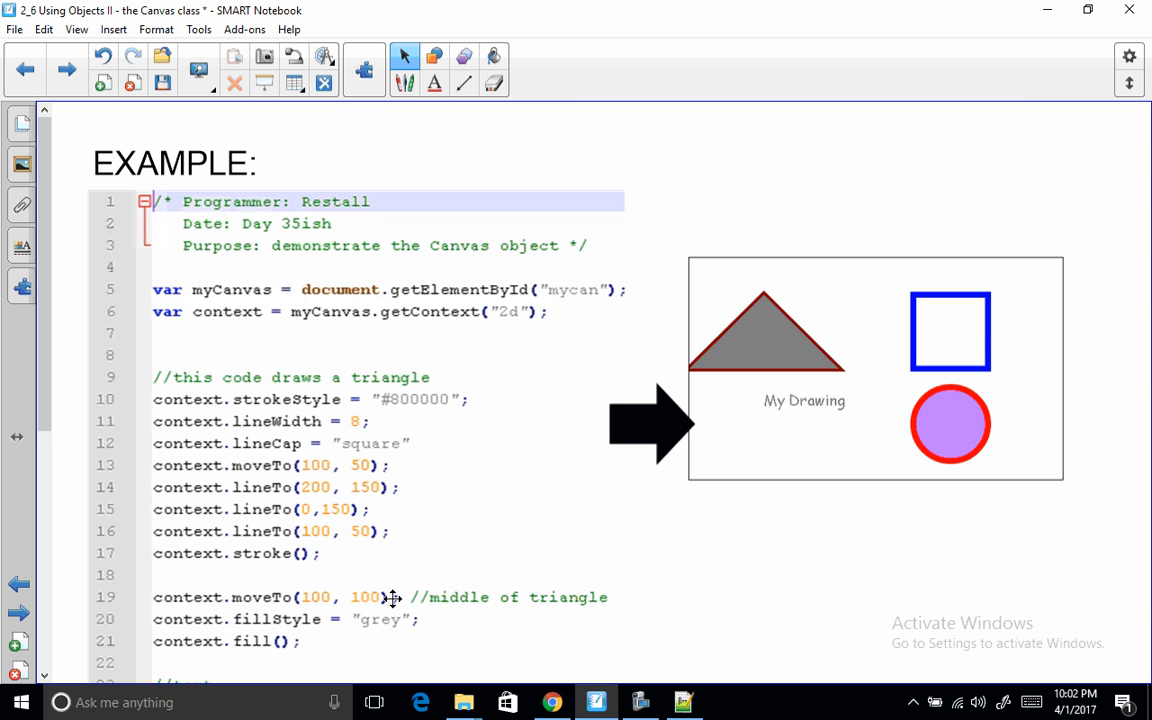
{"action": "mouse_move", "coordinate": [315, 398]}
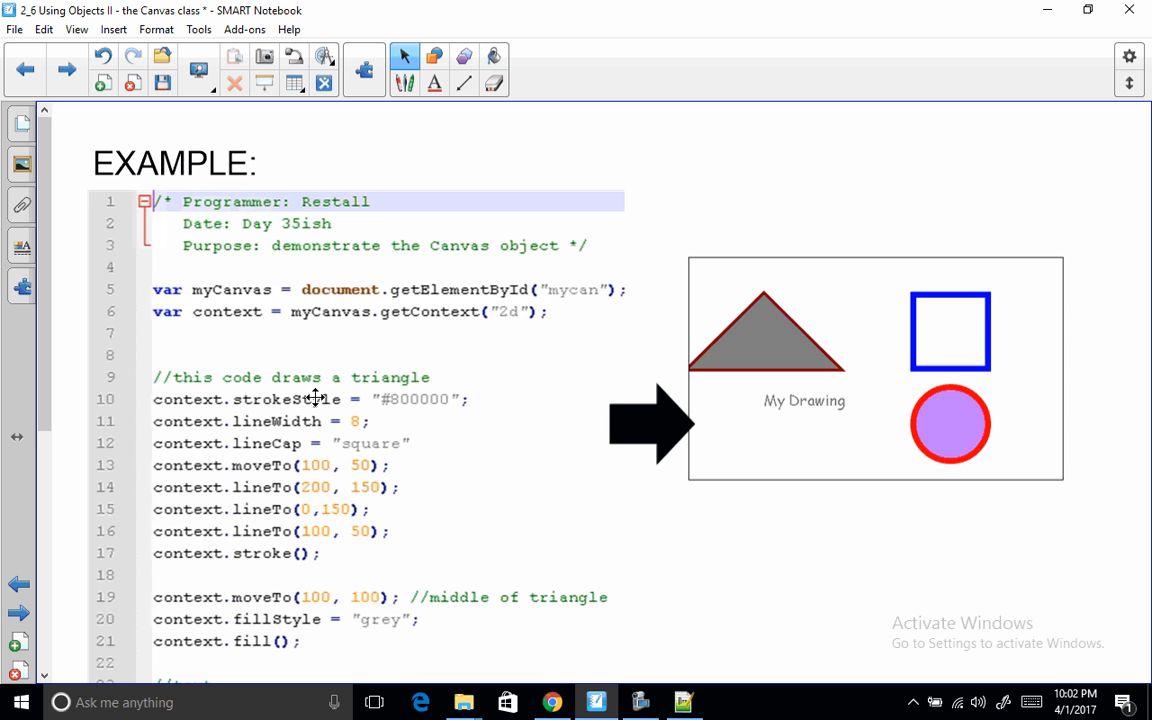
{"action": "mouse_move", "coordinate": [292, 401]}
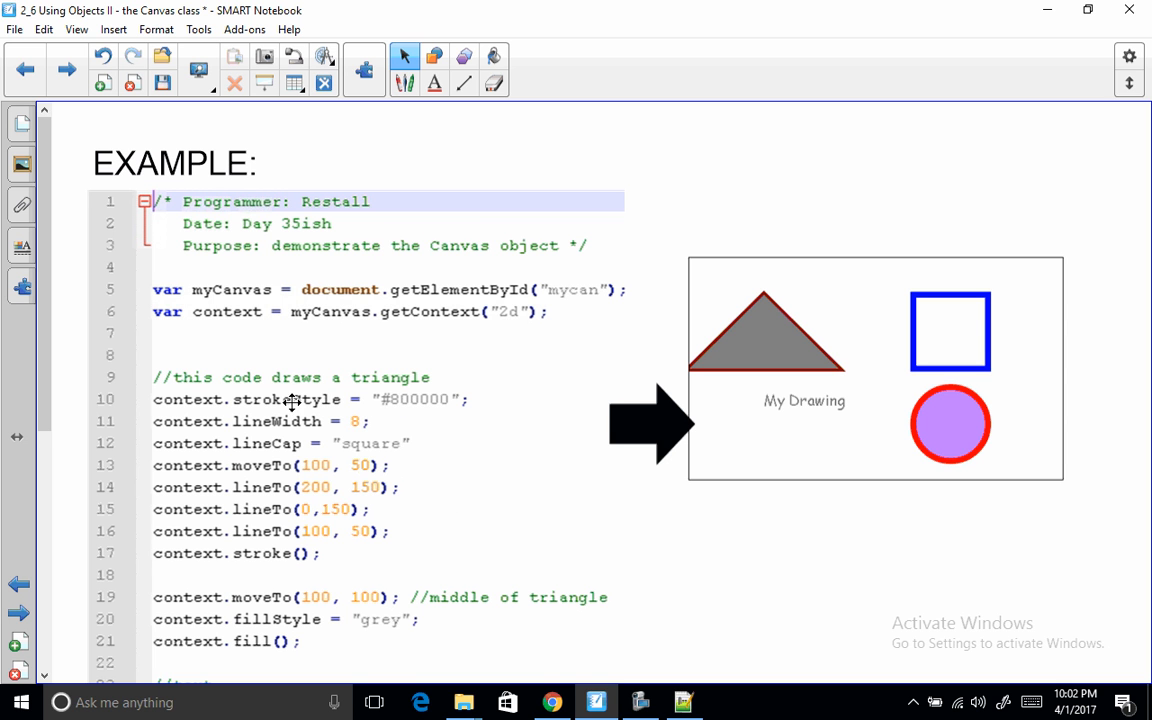
{"action": "scroll", "scroll_direction": "down", "scroll_amount": 3}
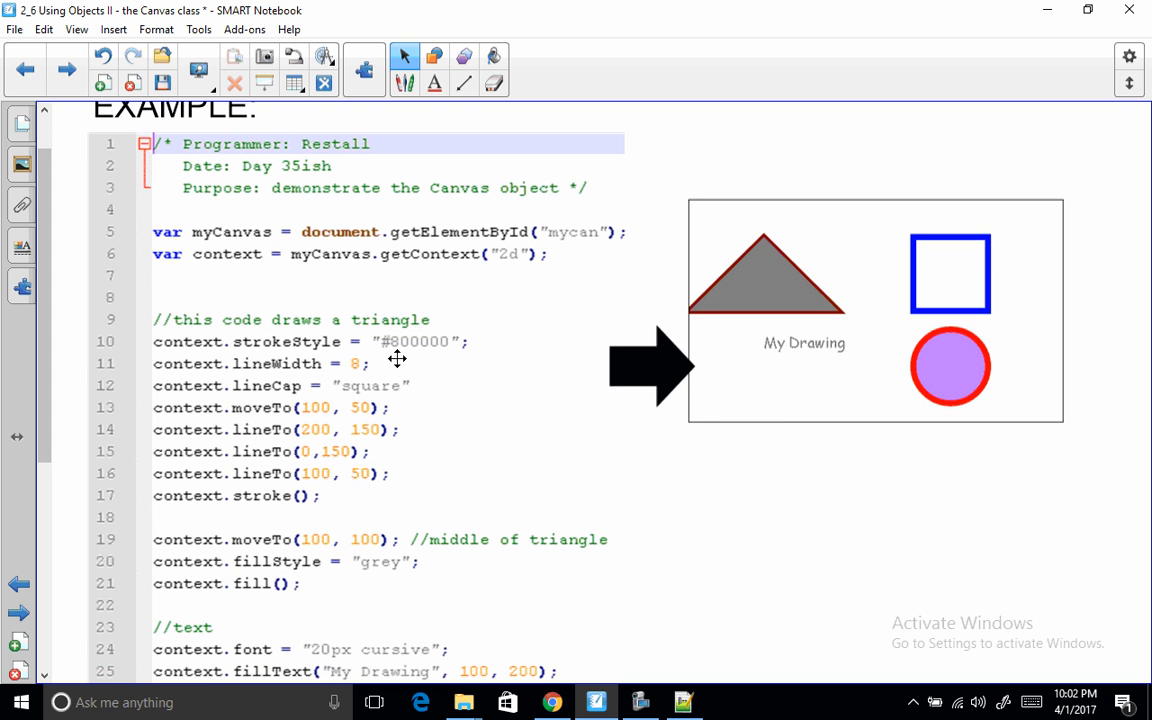
{"action": "mouse_move", "coordinate": [398, 353]}
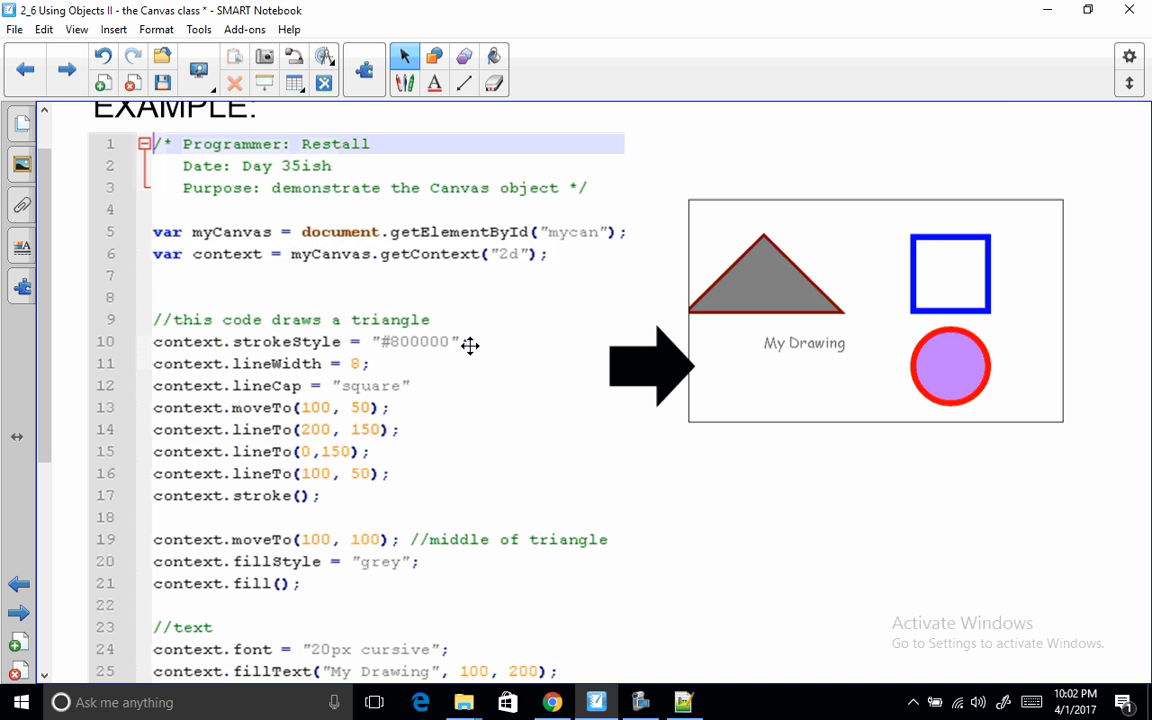
{"action": "mouse_move", "coordinate": [361, 560]}
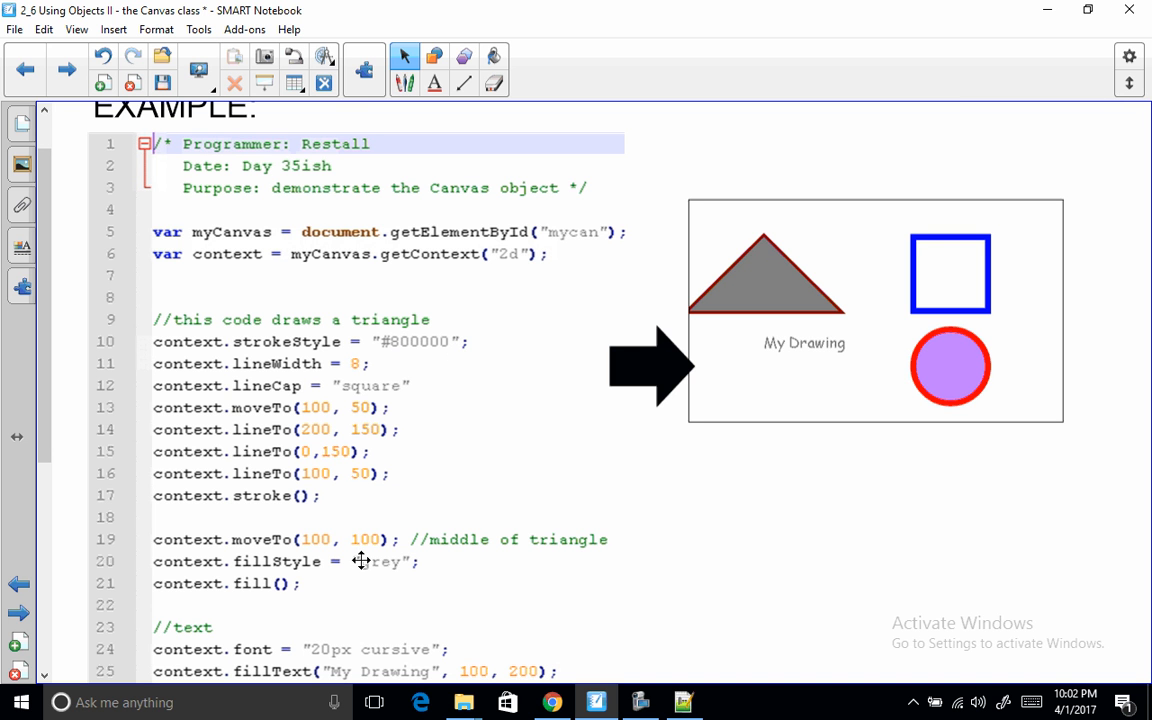
{"action": "mouse_move", "coordinate": [100, 458]}
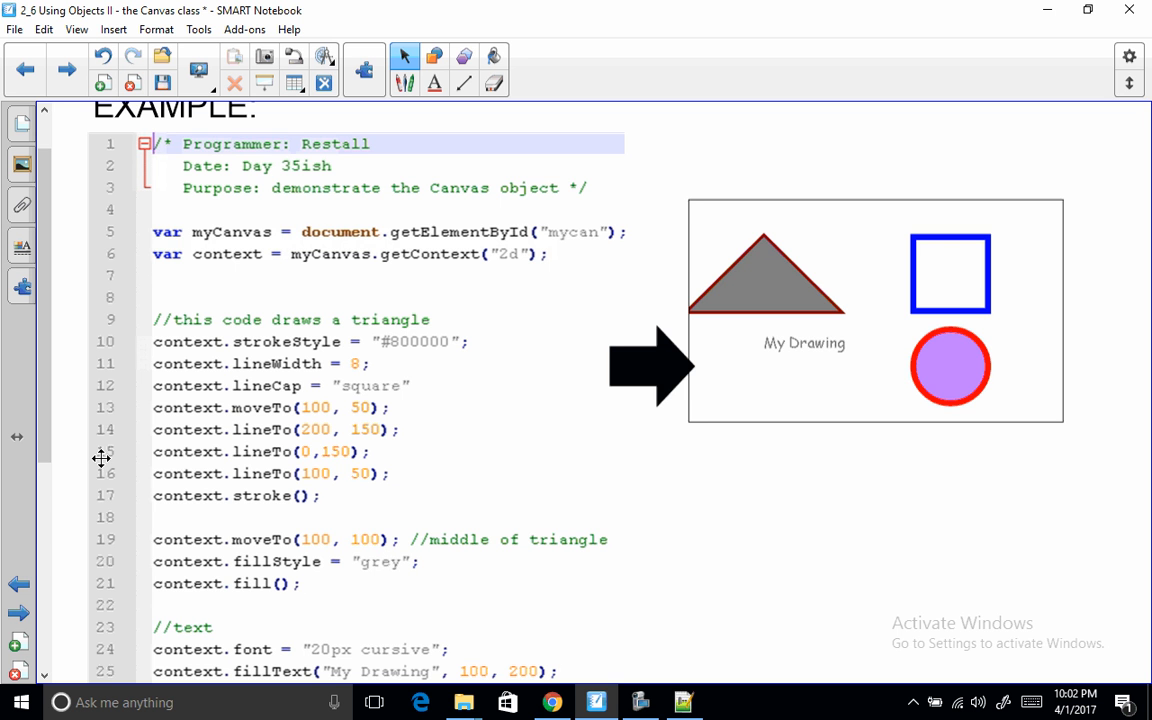
{"action": "scroll", "scroll_direction": "down", "scroll_amount": 3}
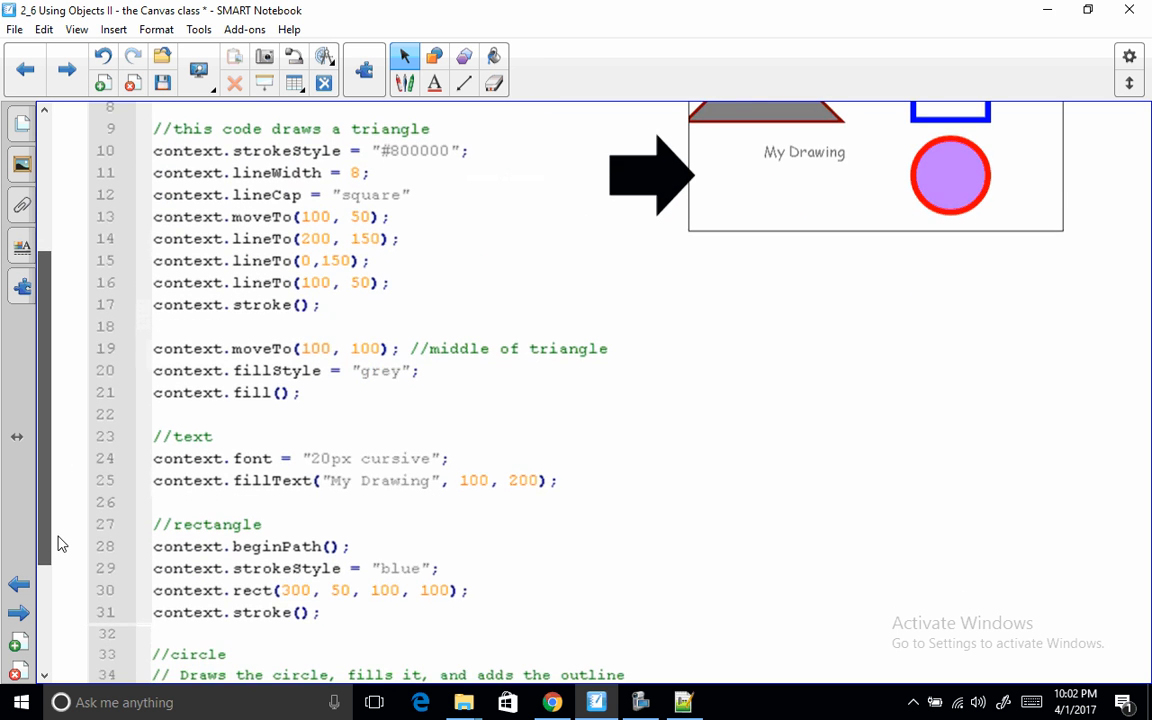
{"action": "scroll", "scroll_direction": "down", "scroll_amount": 3}
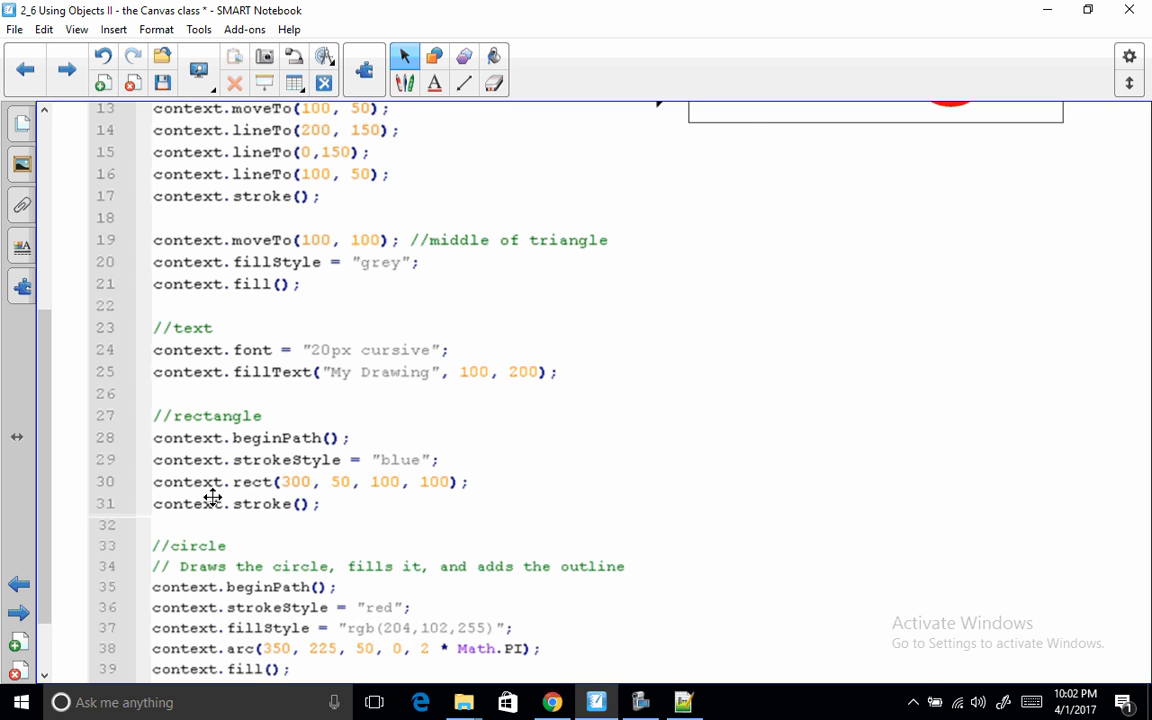
{"action": "scroll", "scroll_direction": "up", "scroll_amount": 3}
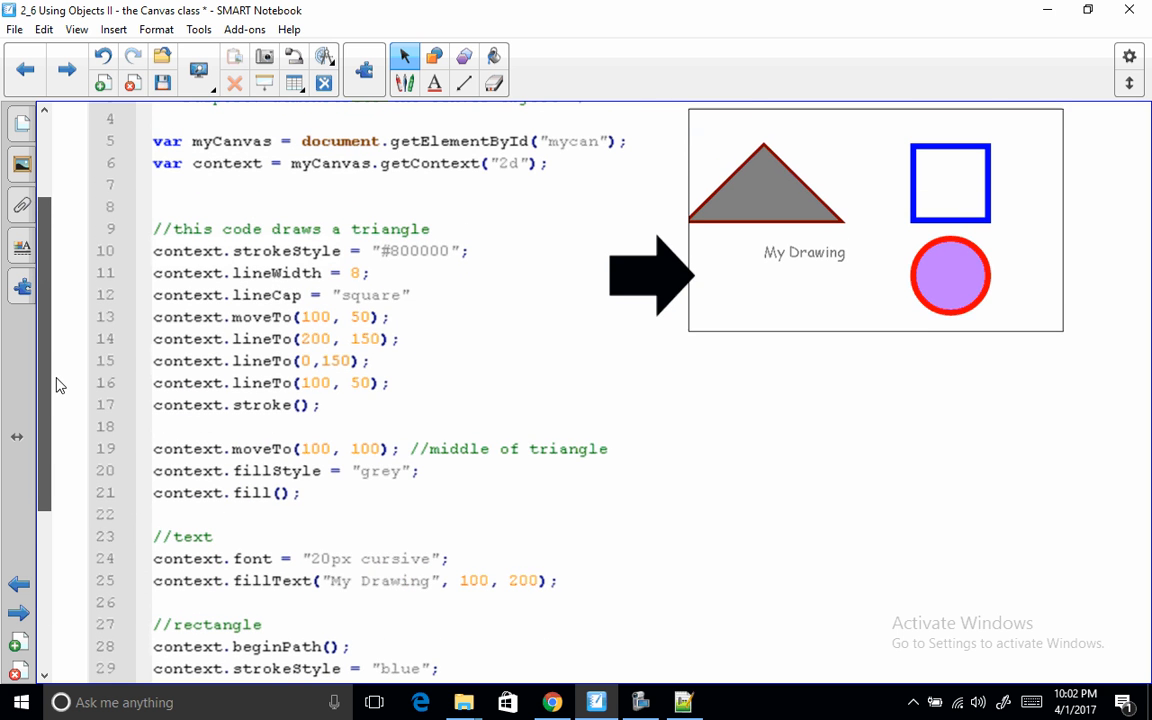
{"action": "scroll", "scroll_direction": "down", "scroll_amount": 3}
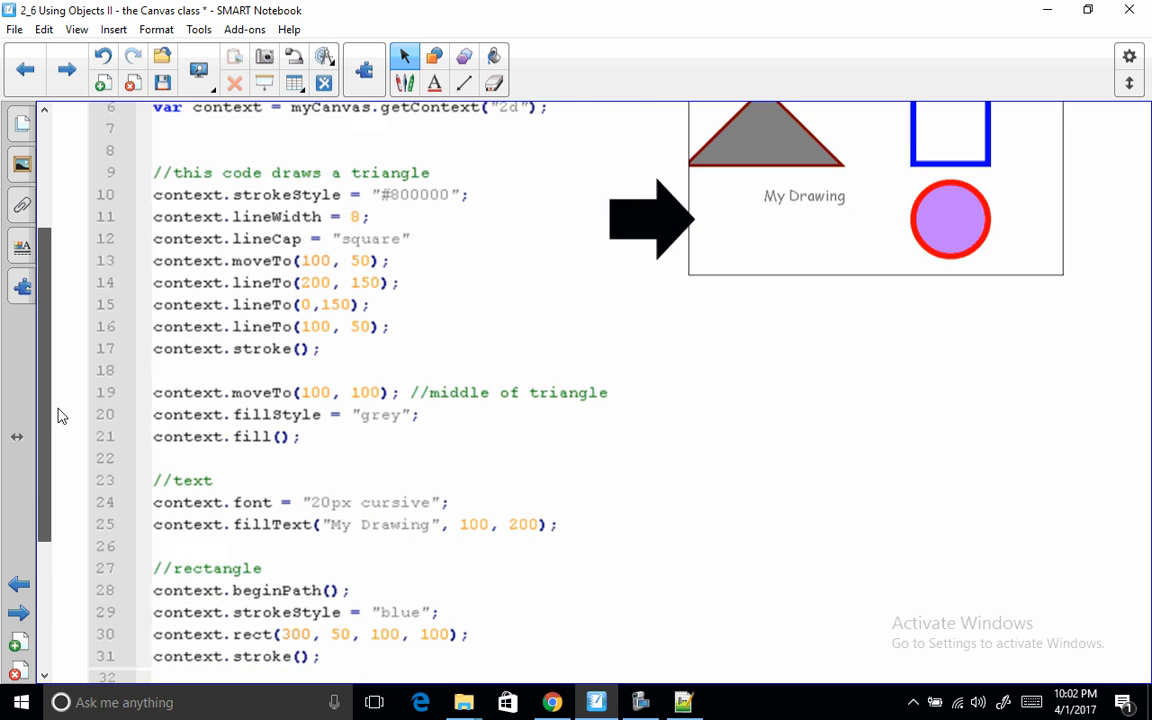
{"action": "scroll", "scroll_direction": "up", "scroll_amount": 3}
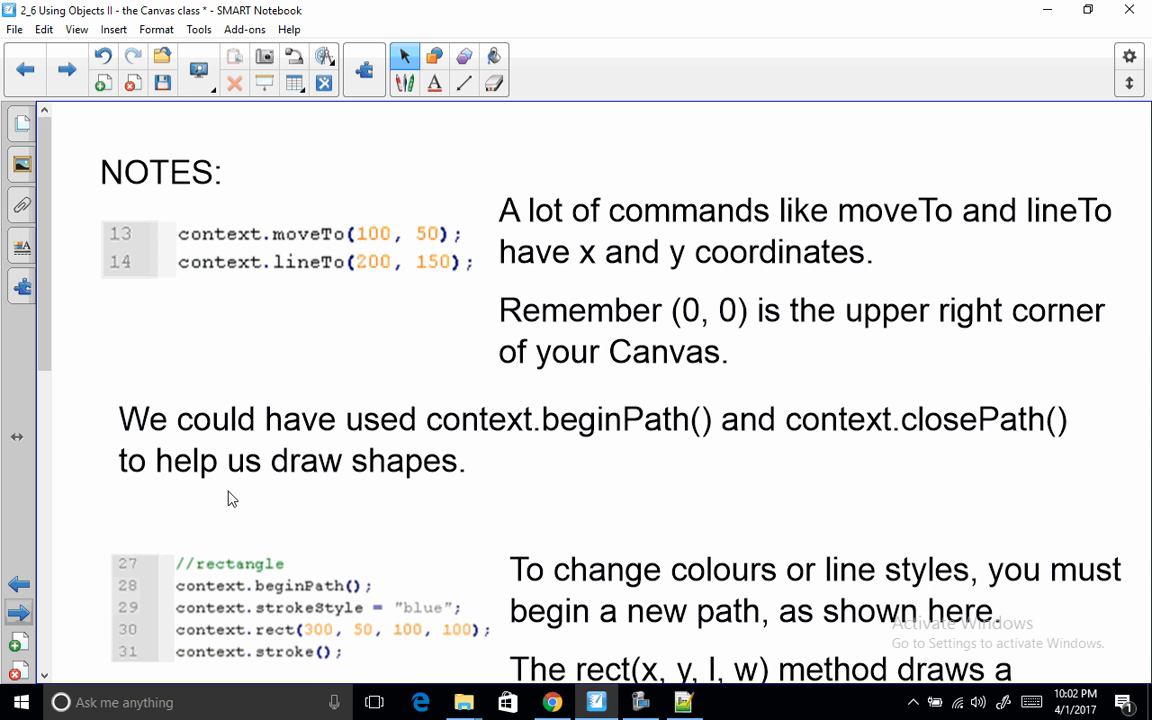
{"action": "mouse_move", "coordinate": [908, 238]}
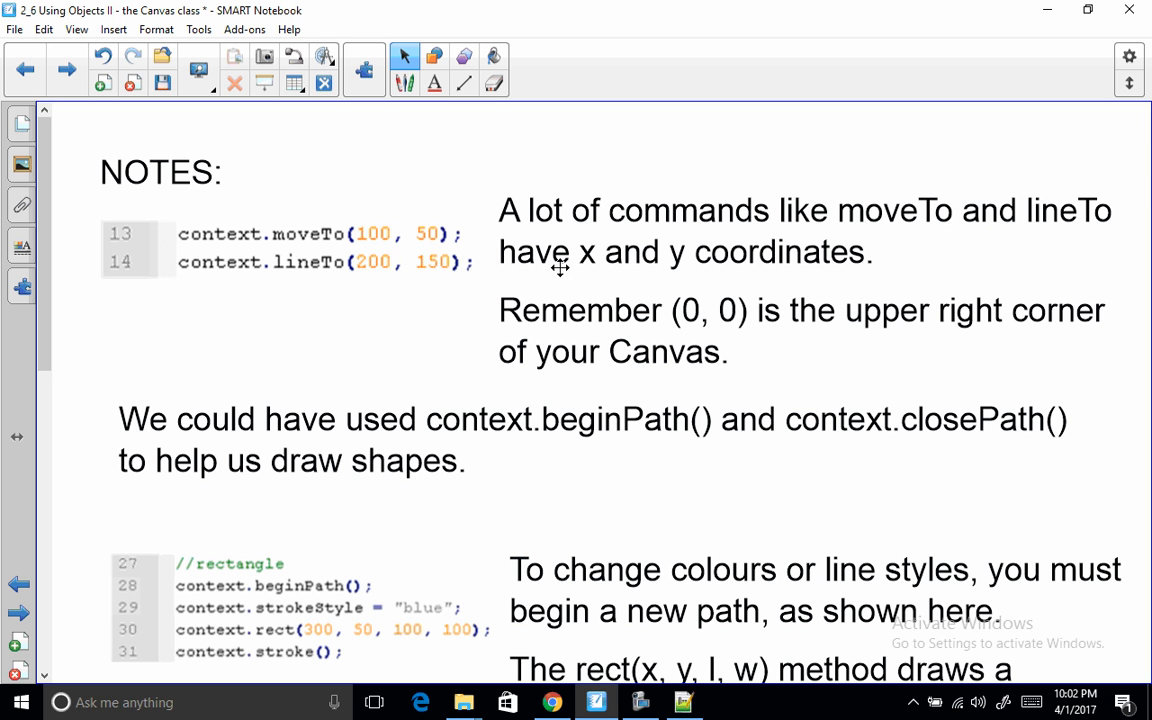
{"action": "mouse_move", "coordinate": [424, 234]}
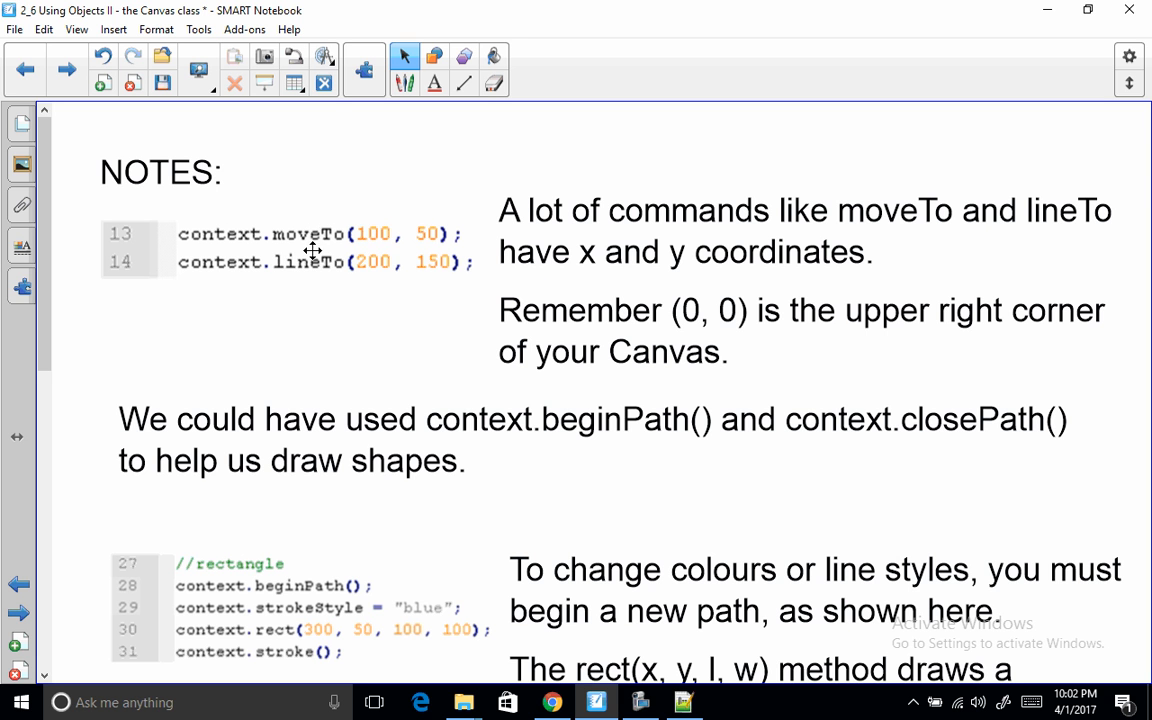
{"action": "mouse_move", "coordinate": [451, 244]}
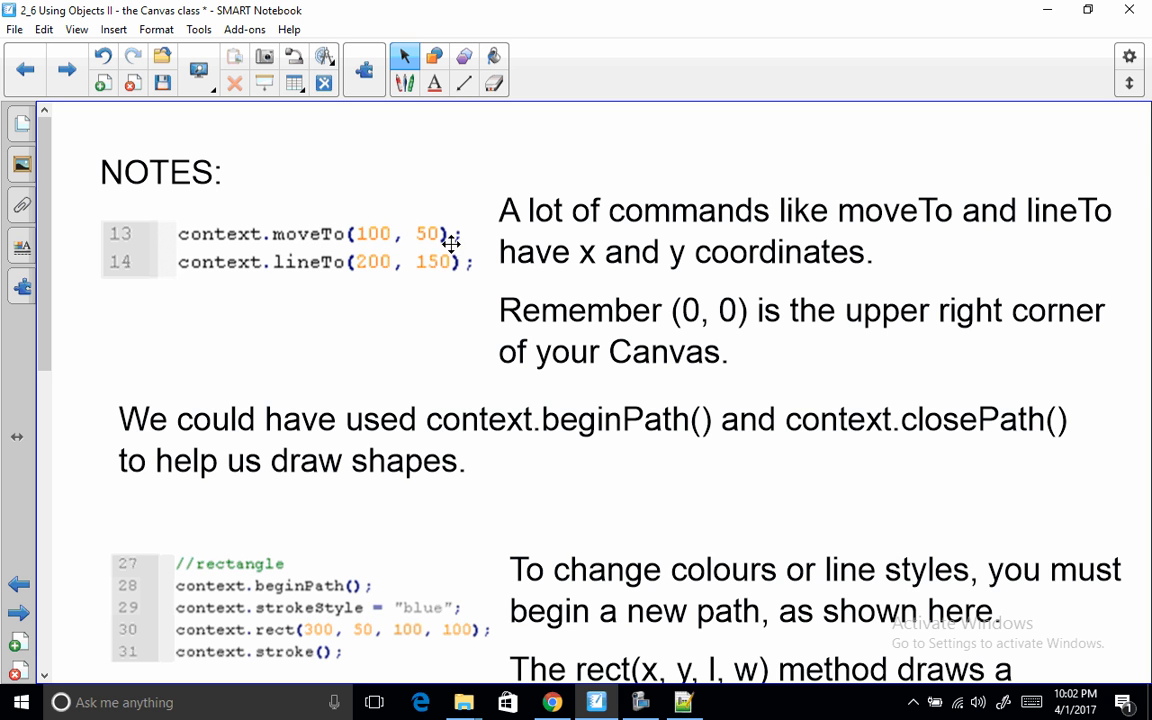
{"action": "mouse_move", "coordinate": [378, 239]}
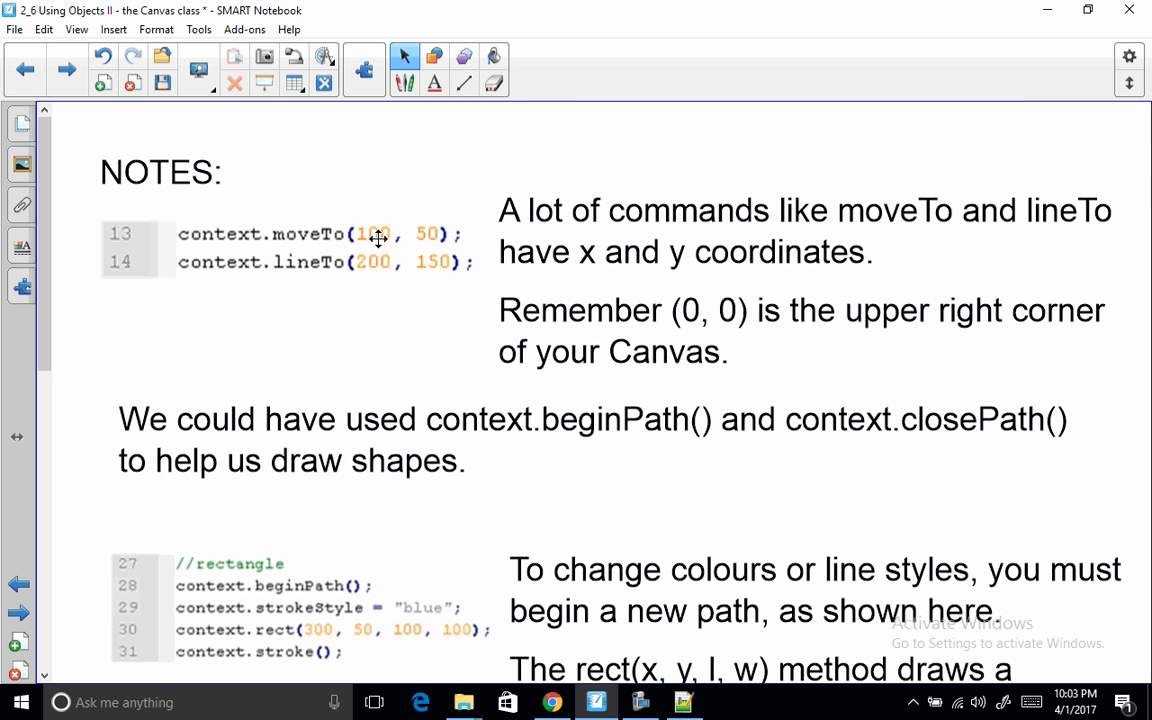
{"action": "mouse_move", "coordinate": [324, 273]}
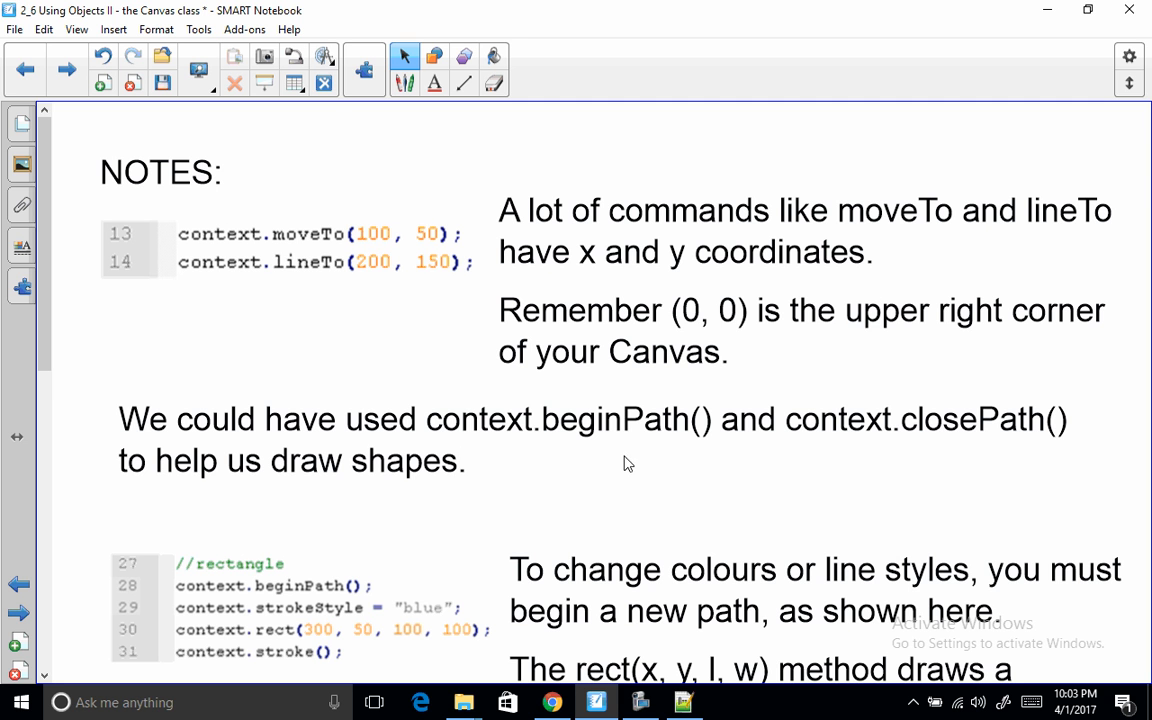
{"action": "mouse_move", "coordinate": [323, 240]}
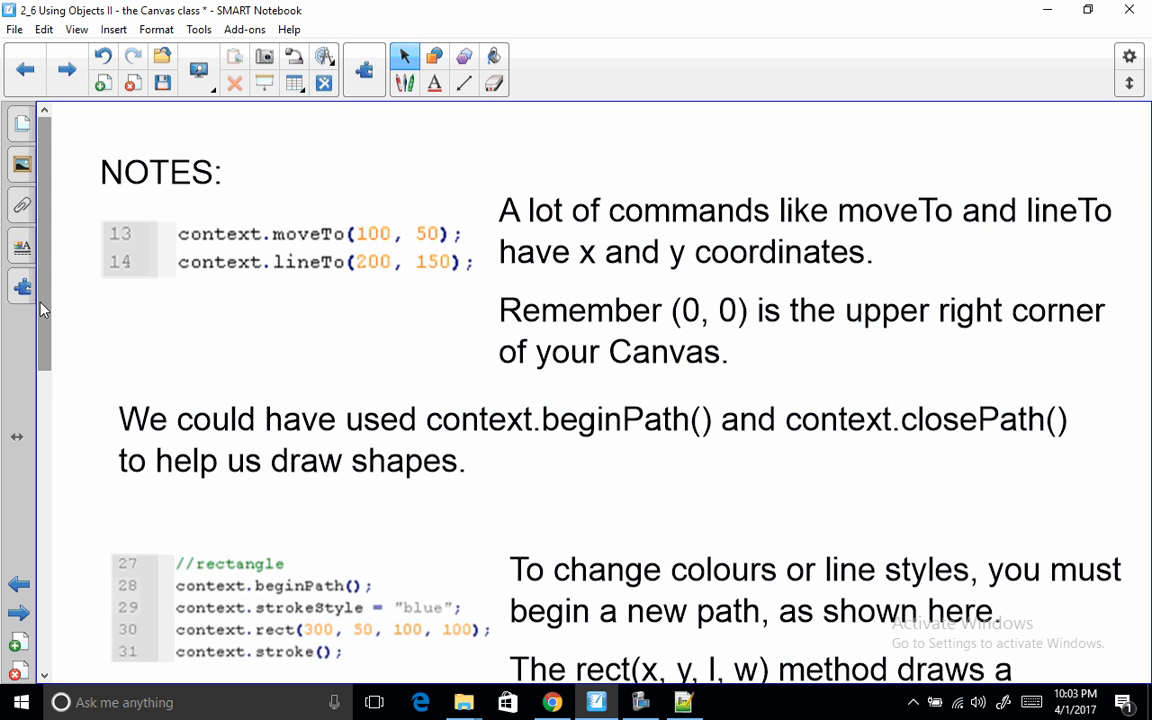
- Scroll to the rect(x, y, l, w) explanation and the context.arc(350, 225, 50, 0, 2 * Math.PI) line
{"action": "scroll", "scroll_direction": "down", "scroll_amount": 3}
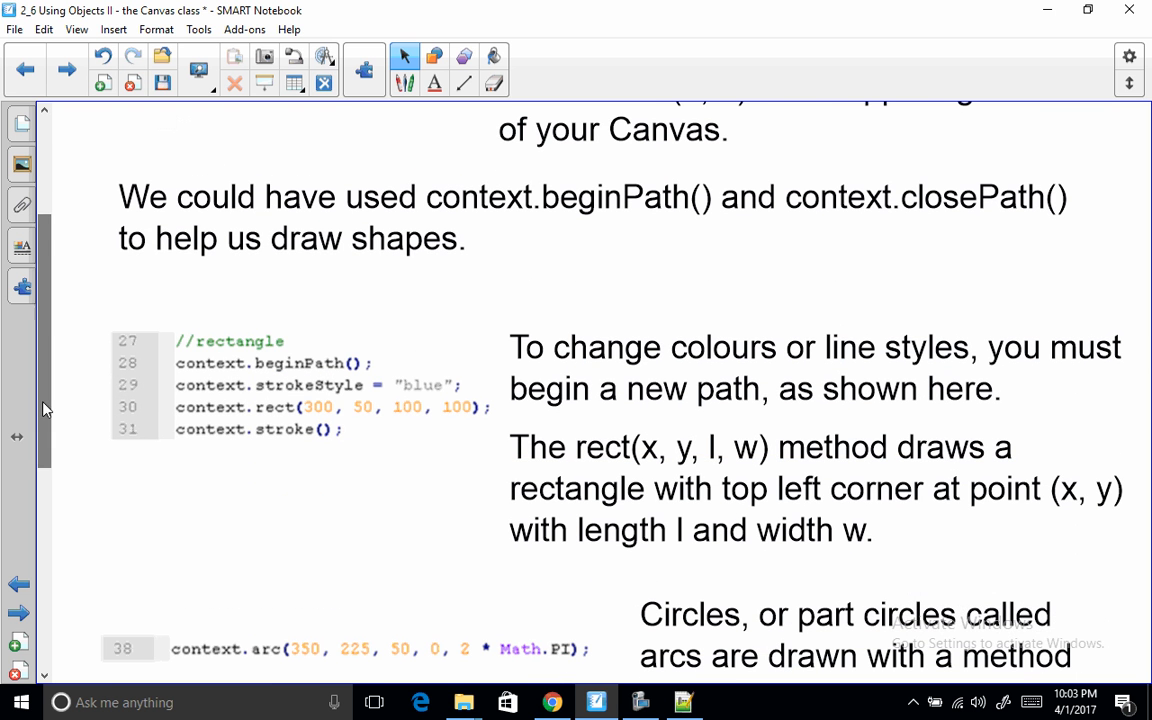
{"action": "mouse_move", "coordinate": [364, 429]}
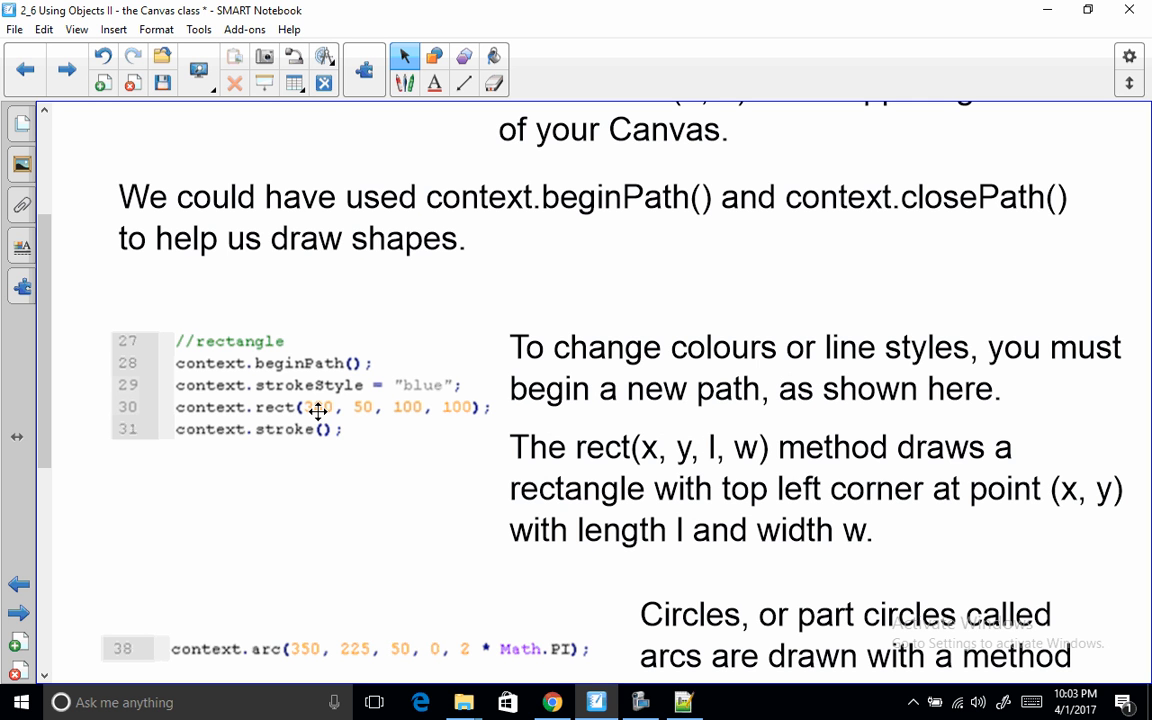
{"action": "mouse_move", "coordinate": [653, 453]}
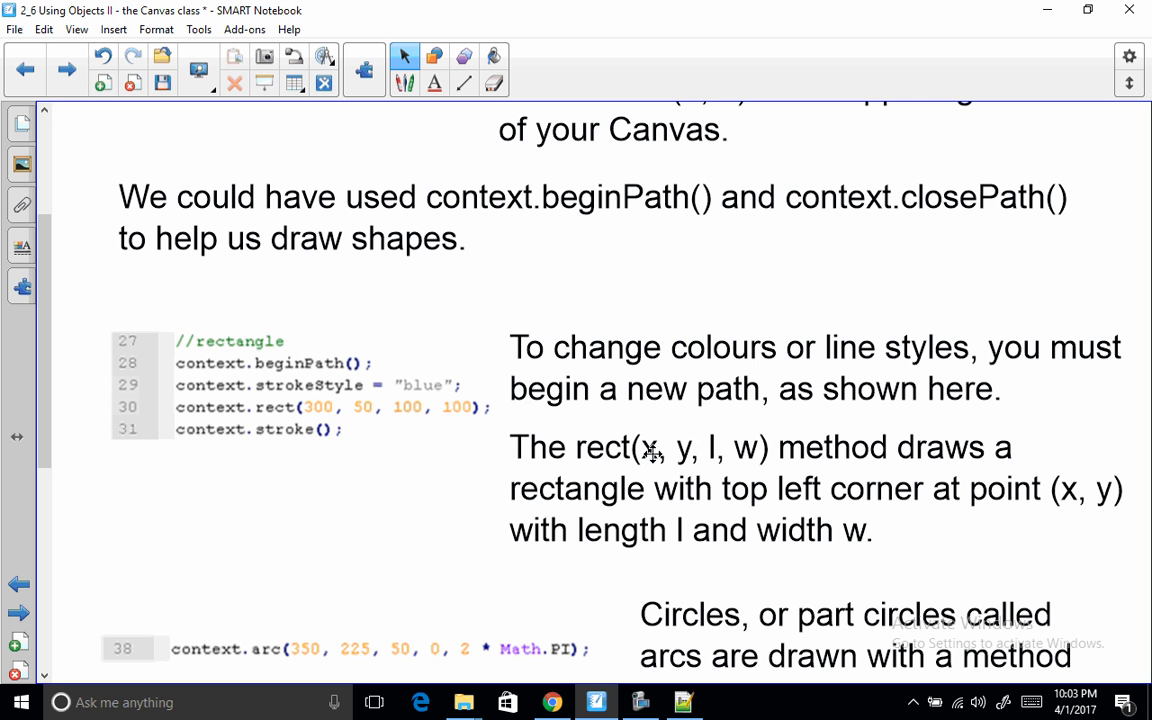
{"action": "mouse_move", "coordinate": [752, 495]}
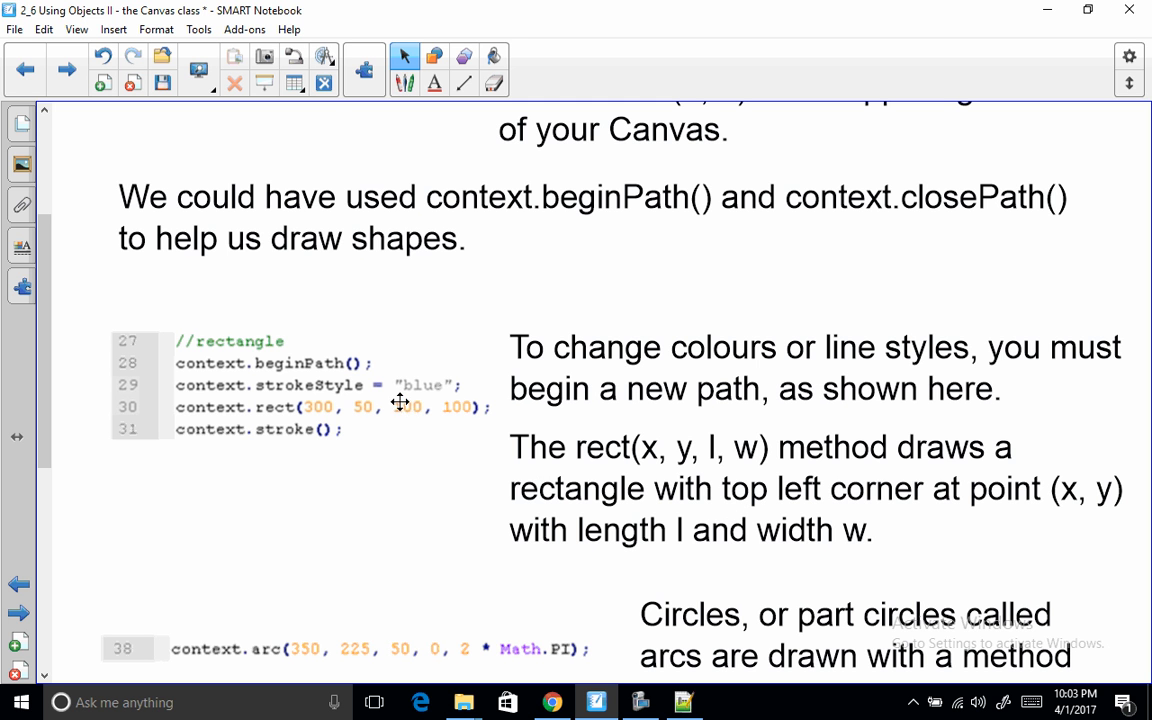
{"action": "mouse_move", "coordinate": [405, 413]}
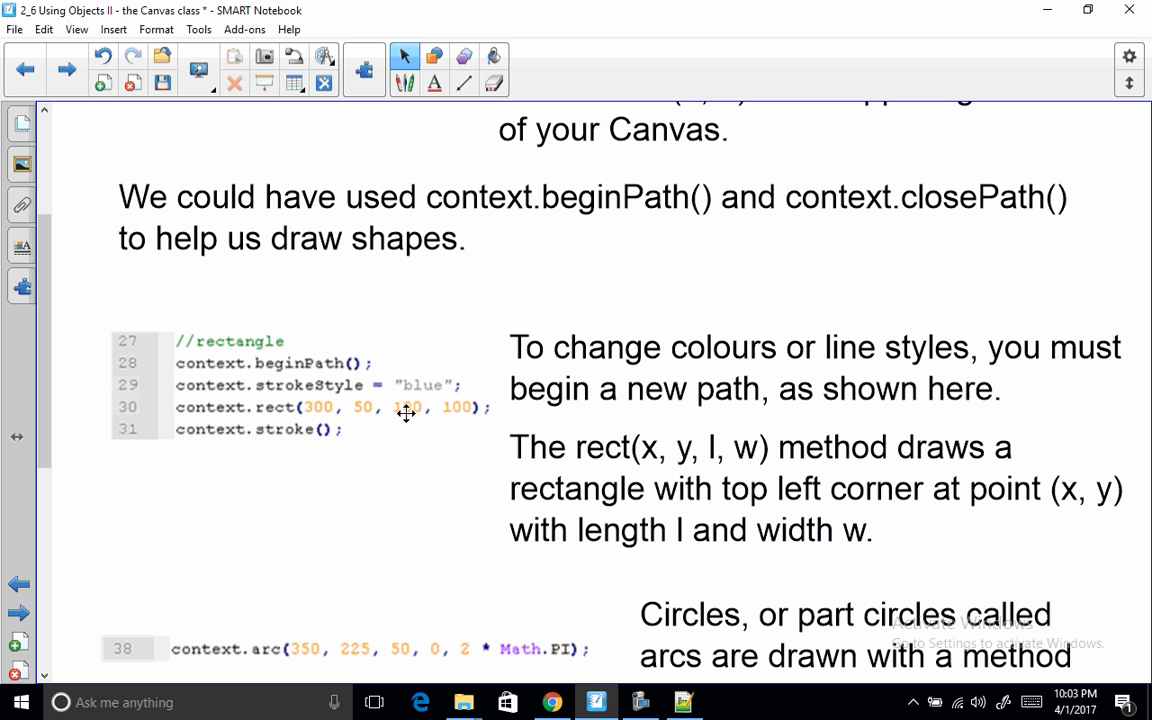
{"action": "mouse_move", "coordinate": [460, 414]}
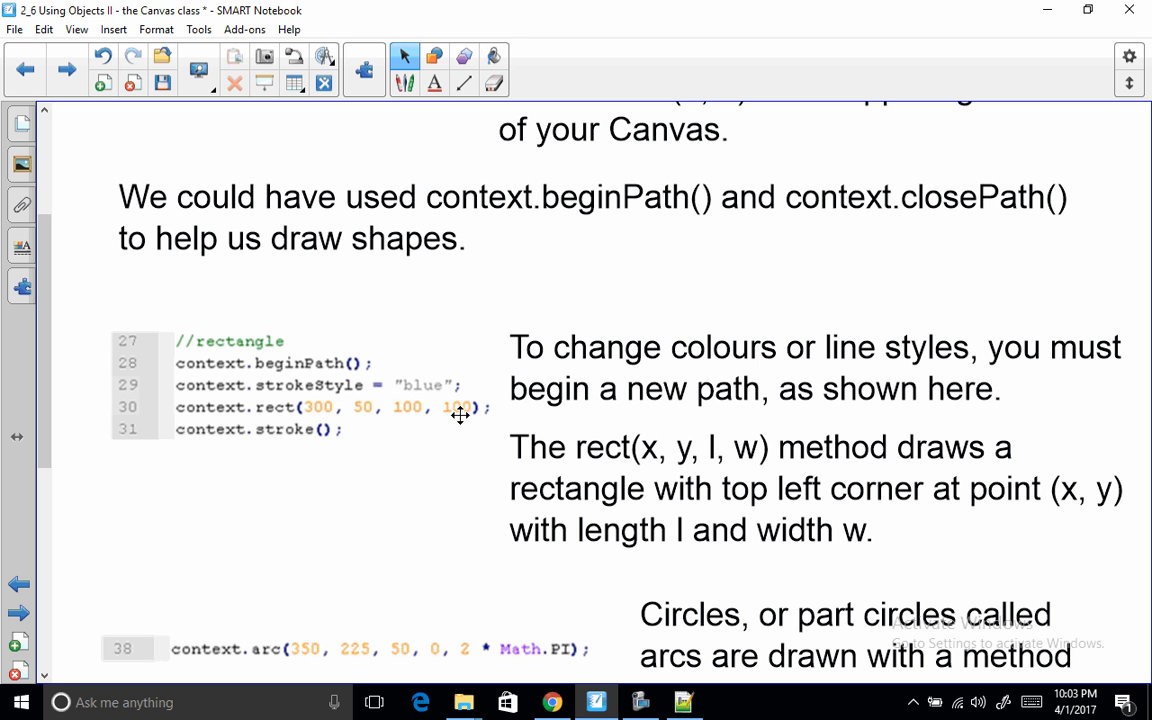
{"action": "mouse_move", "coordinate": [108, 503]}
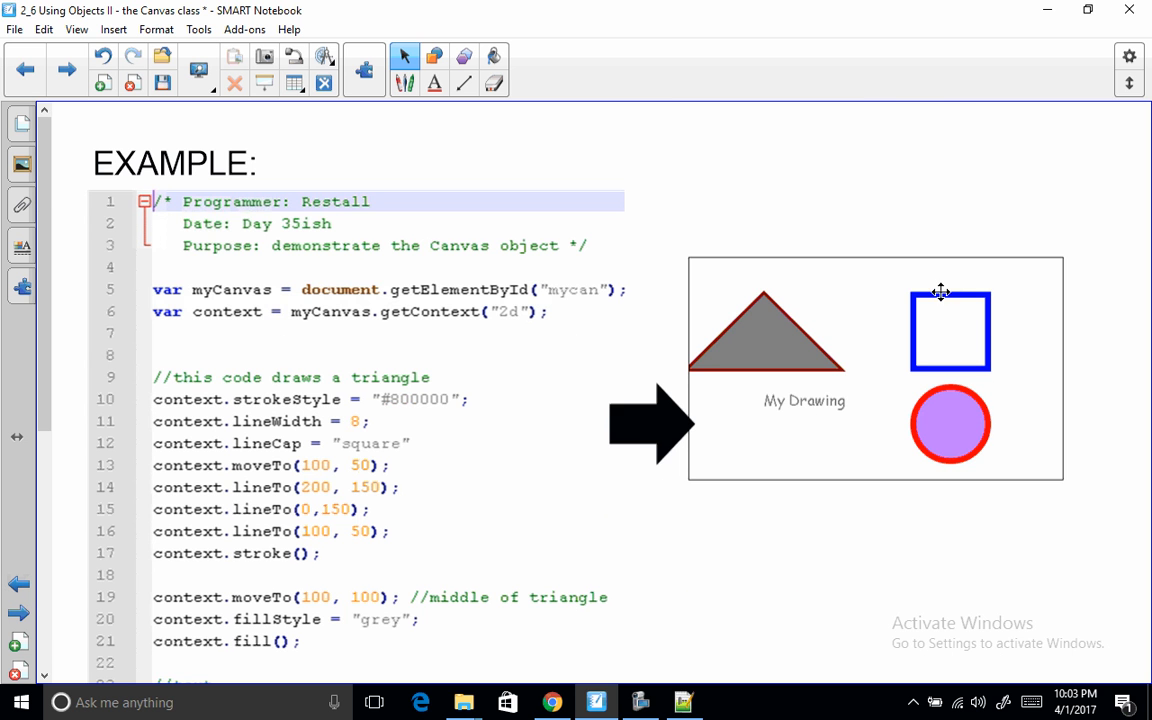
{"action": "mouse_move", "coordinate": [998, 293]}
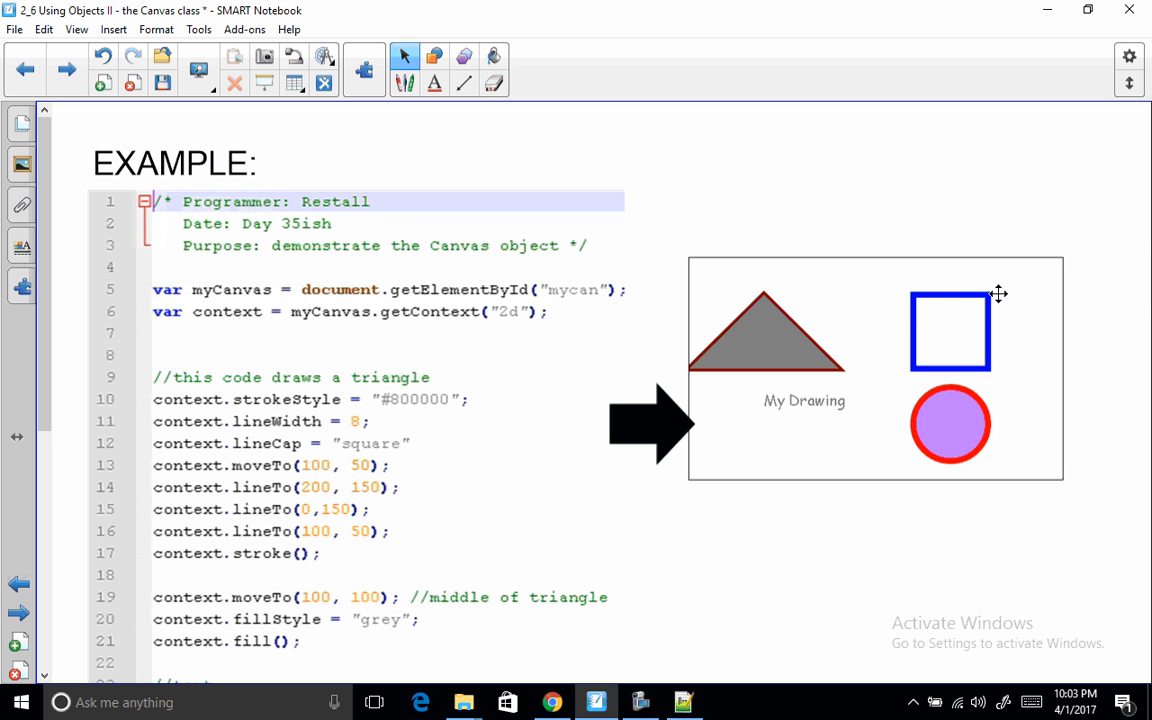
{"action": "mouse_move", "coordinate": [911, 295]}
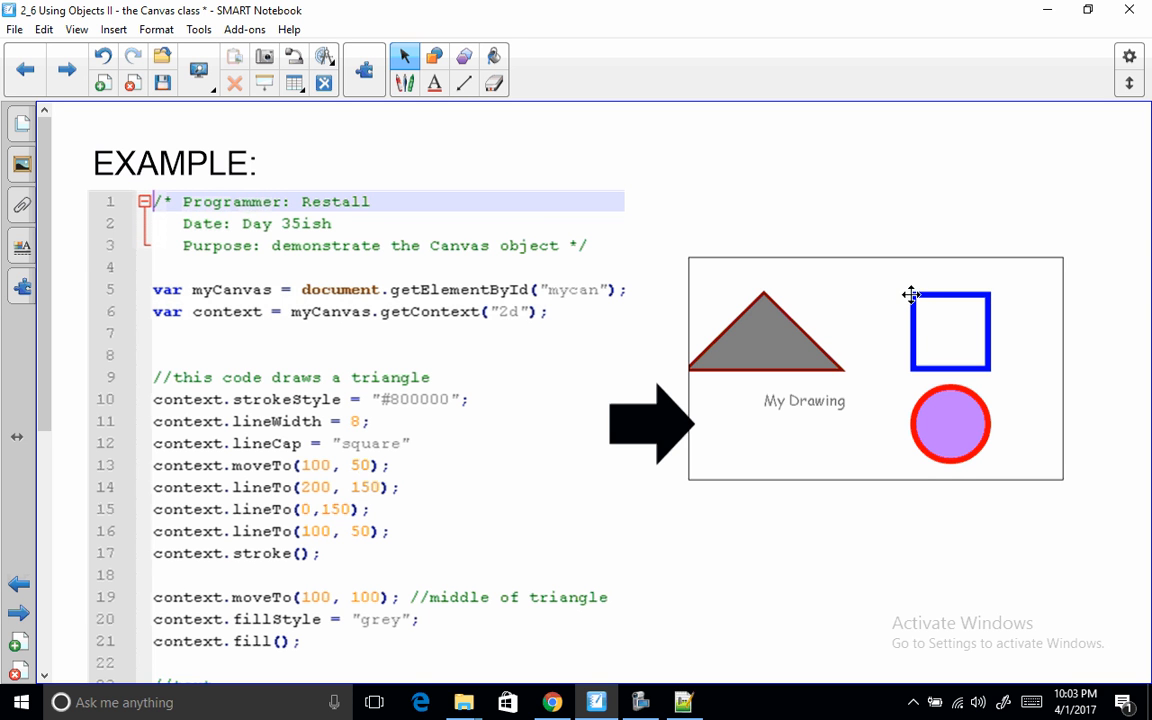
{"action": "mouse_move", "coordinate": [5, 368]}
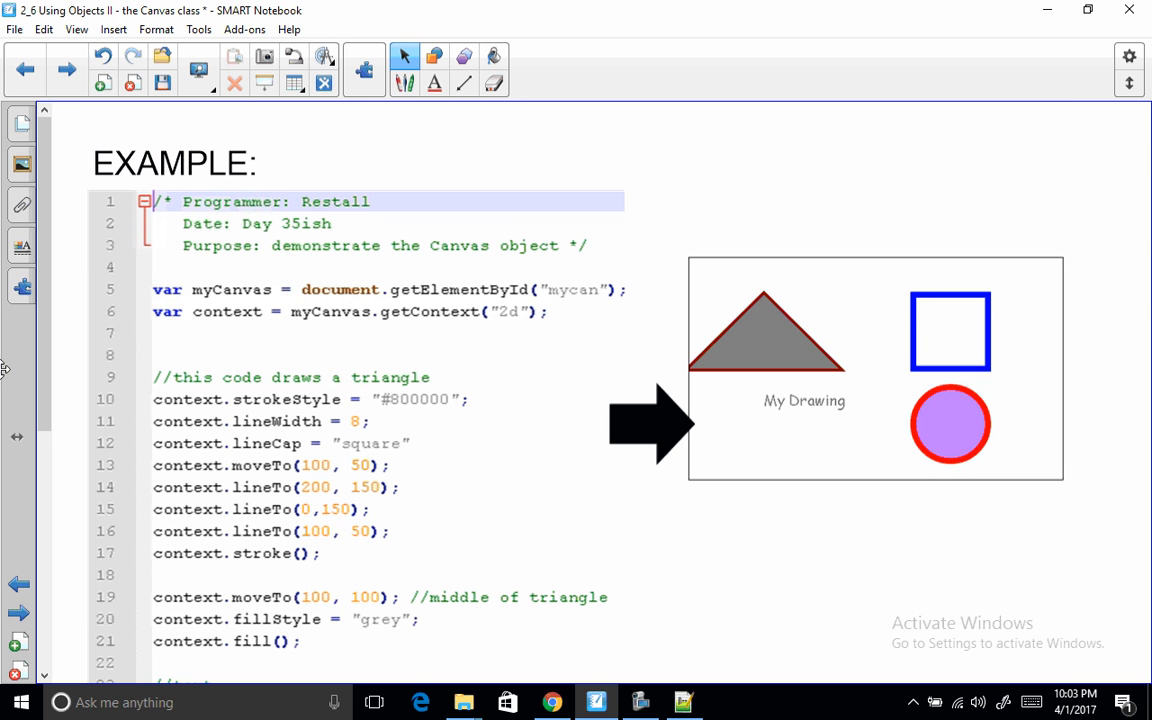
- Scroll through the triangle-drawing code beside the finished triangle, square and circle drawing
{"action": "scroll", "scroll_direction": "down", "scroll_amount": 3}
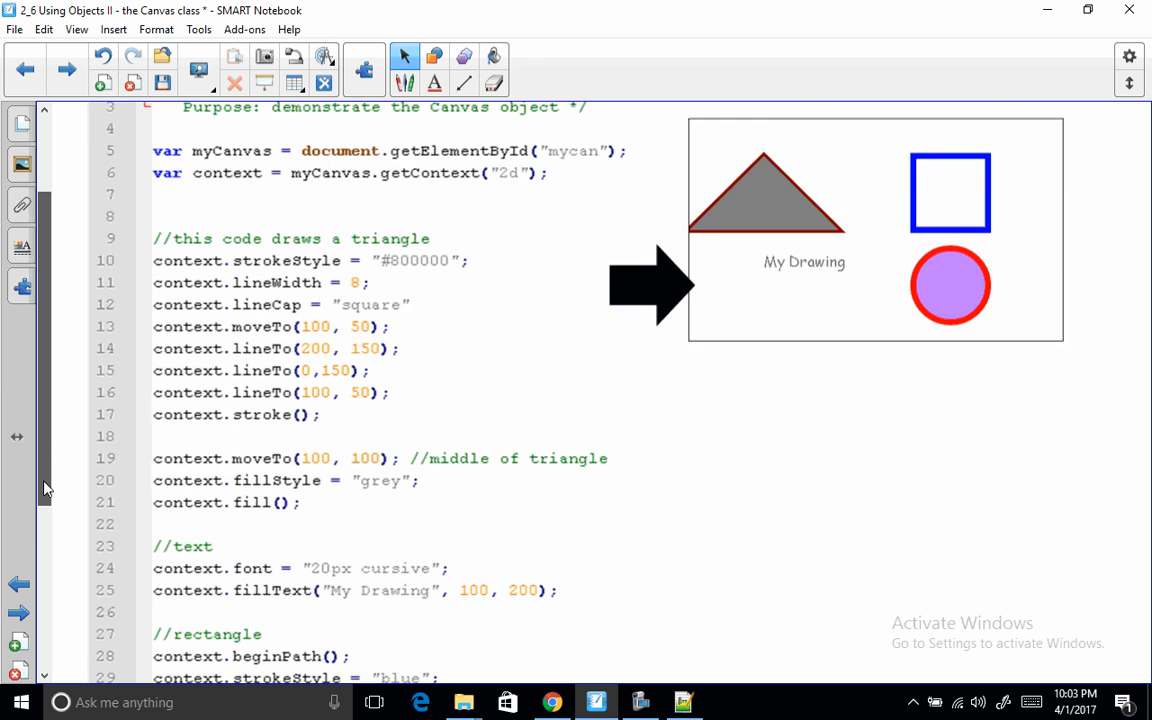
{"action": "scroll", "scroll_direction": "up", "scroll_amount": 3}
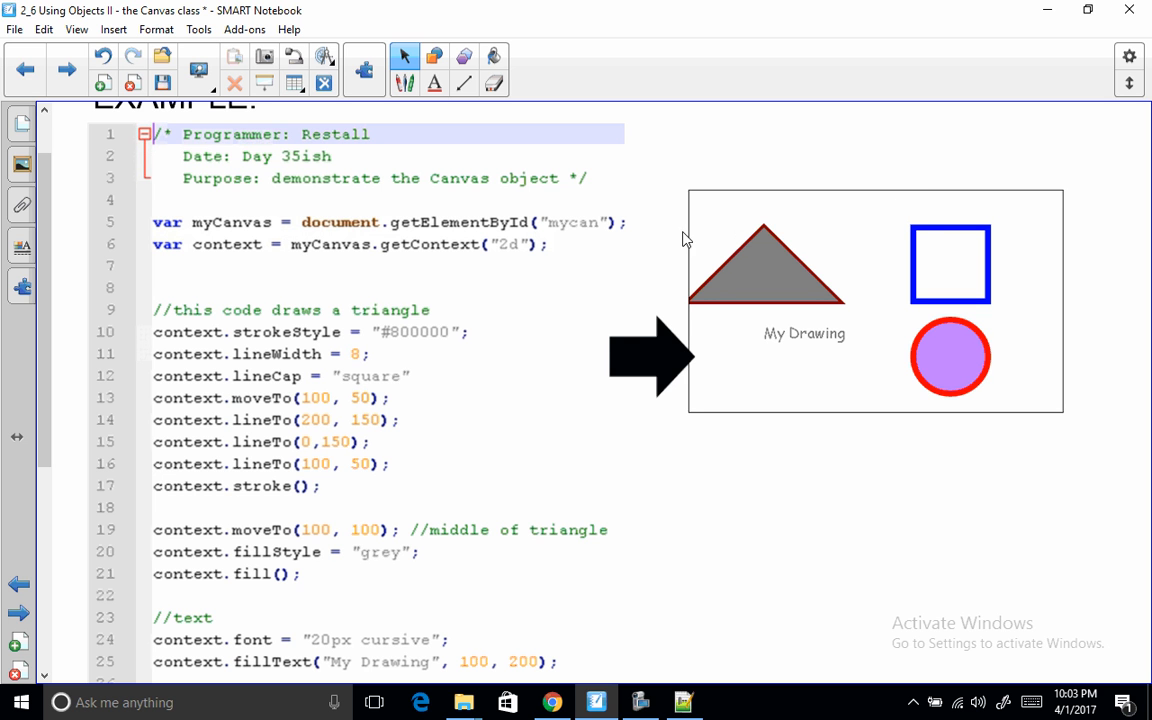
{"action": "mouse_move", "coordinate": [940, 226]}
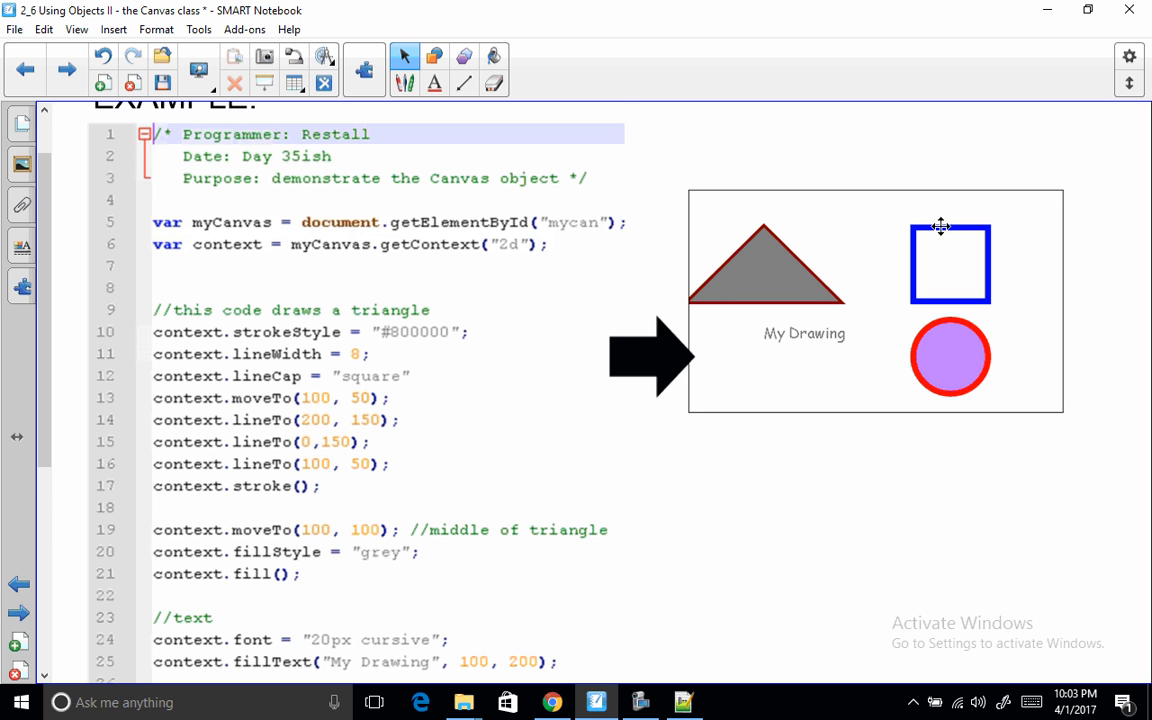
{"action": "scroll", "scroll_direction": "down", "scroll_amount": 3}
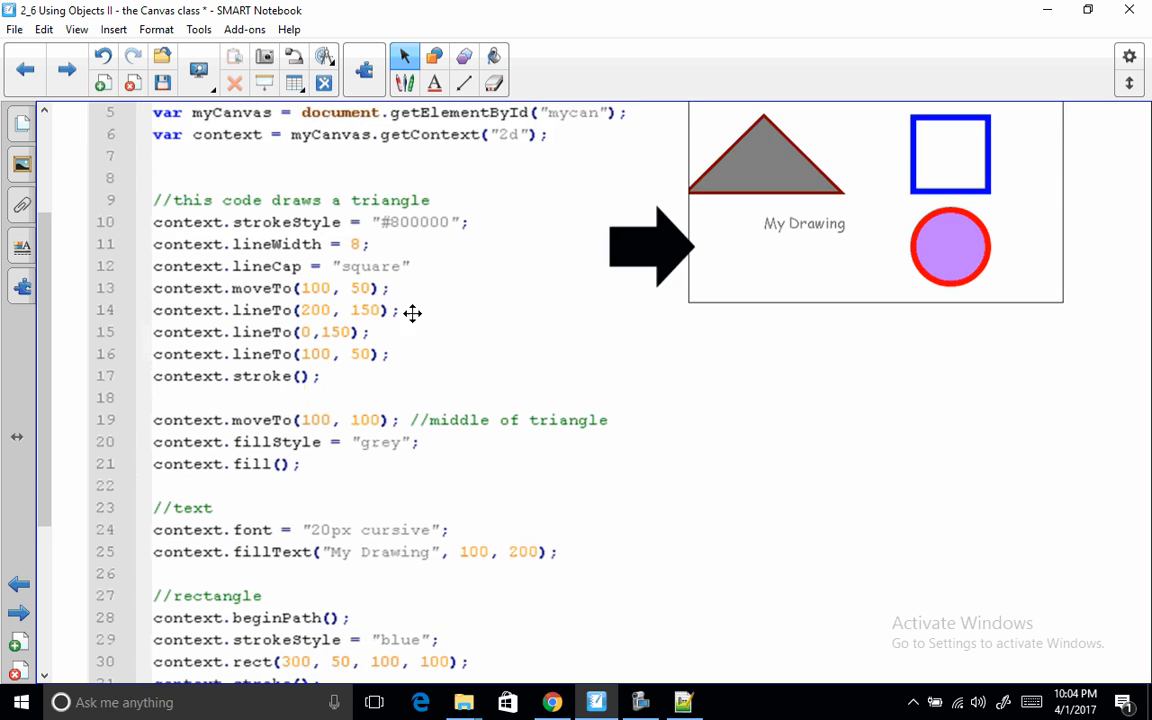
{"action": "scroll", "scroll_direction": "up", "scroll_amount": 3}
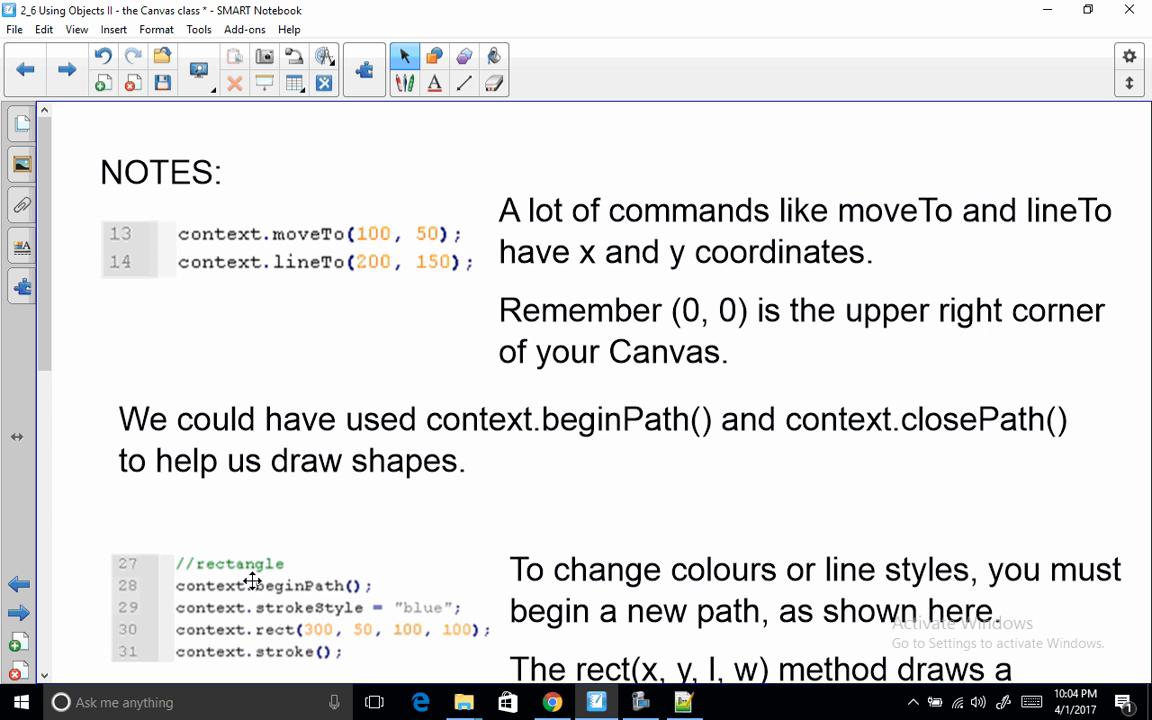
- Scroll to arc(x, y, r, s, e) and its diagram marking 0, 0.5π, π and 1.5π
{"action": "scroll", "scroll_direction": "down", "scroll_amount": 3}
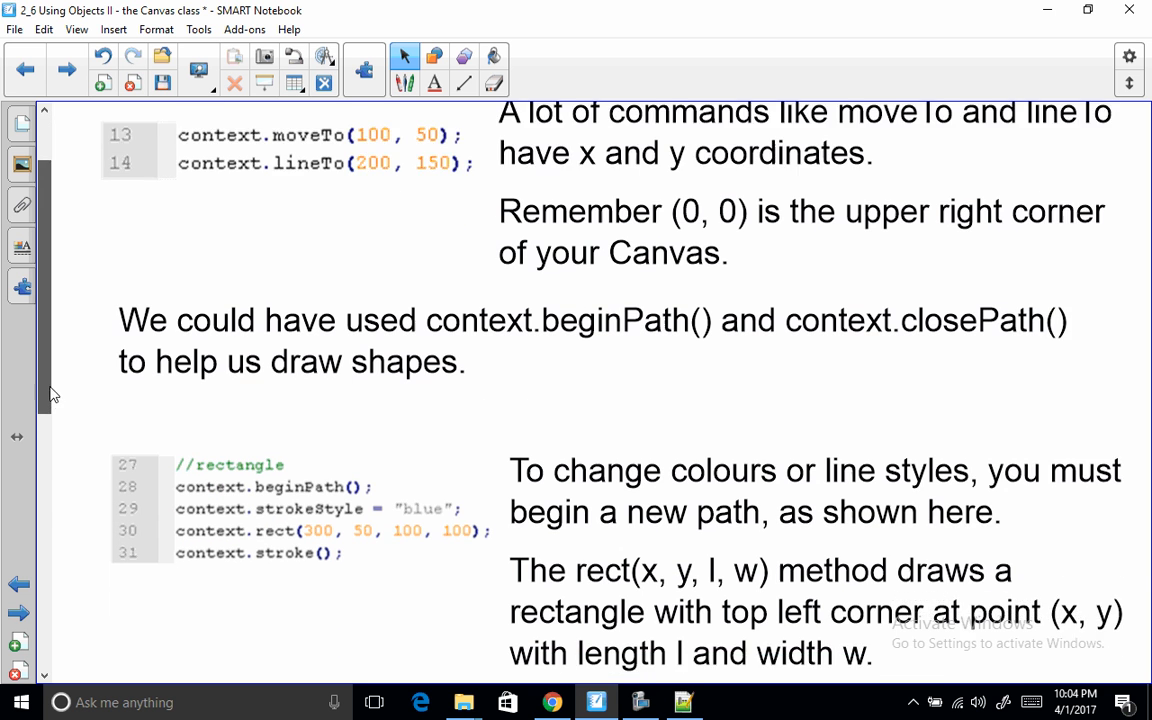
{"action": "scroll", "scroll_direction": "down", "scroll_amount": 3}
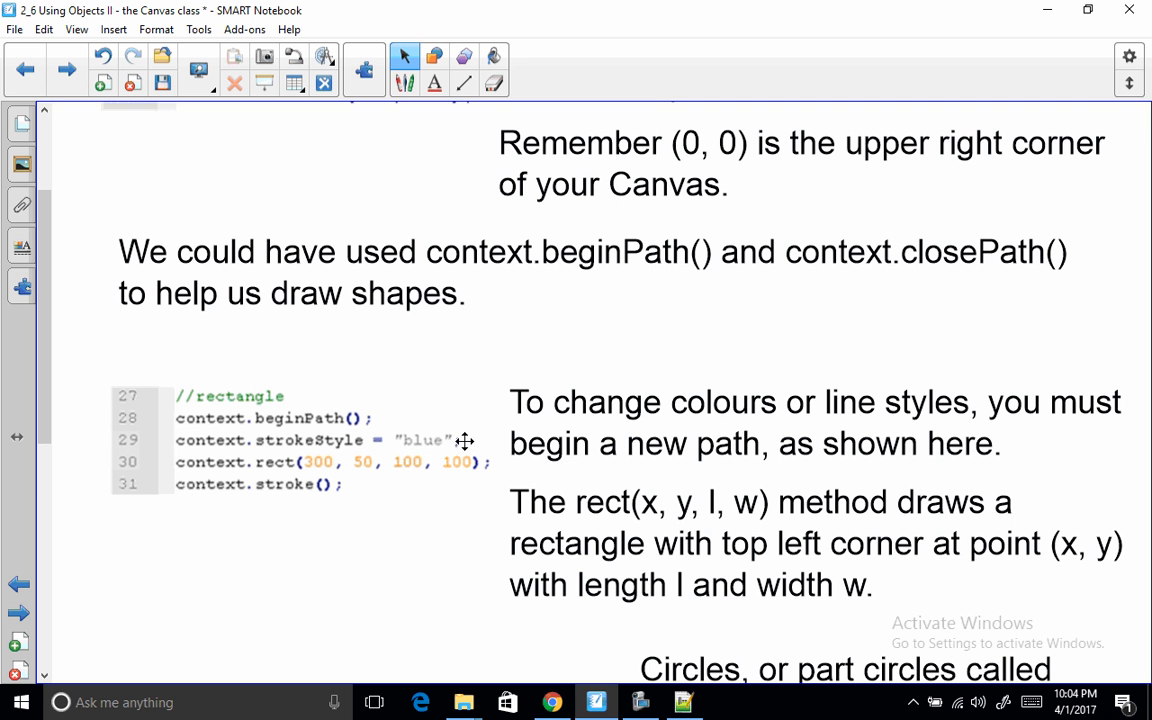
{"action": "mouse_move", "coordinate": [223, 432]}
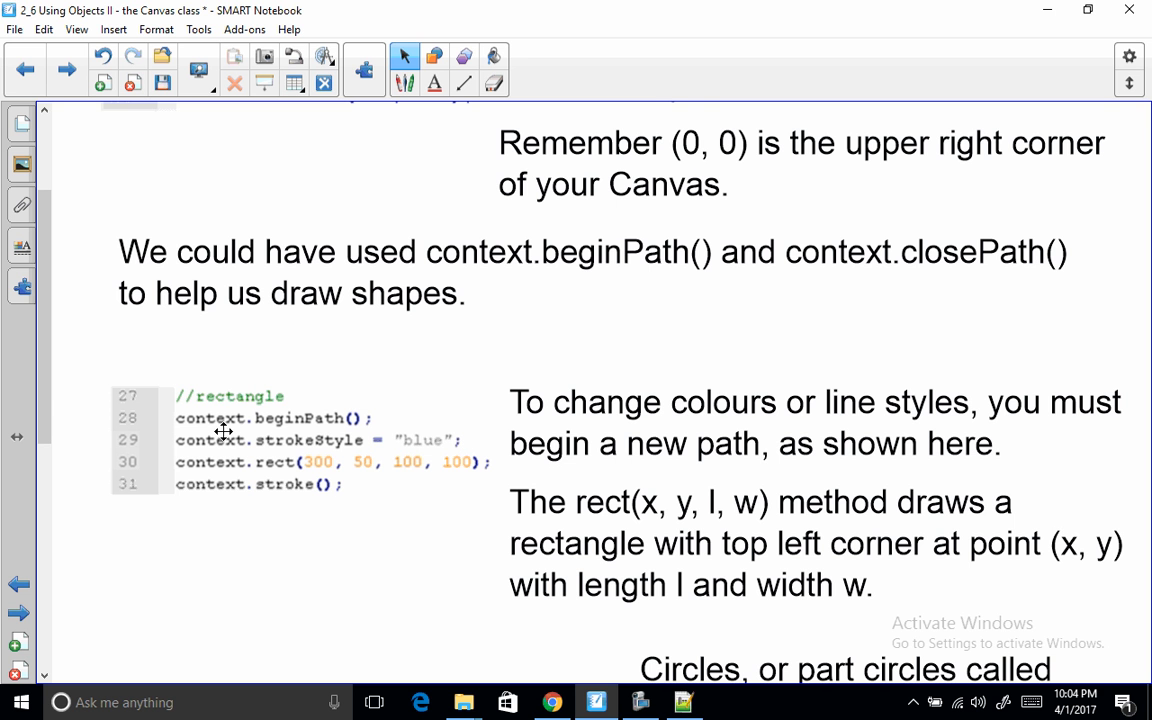
{"action": "scroll", "scroll_direction": "down", "scroll_amount": 3}
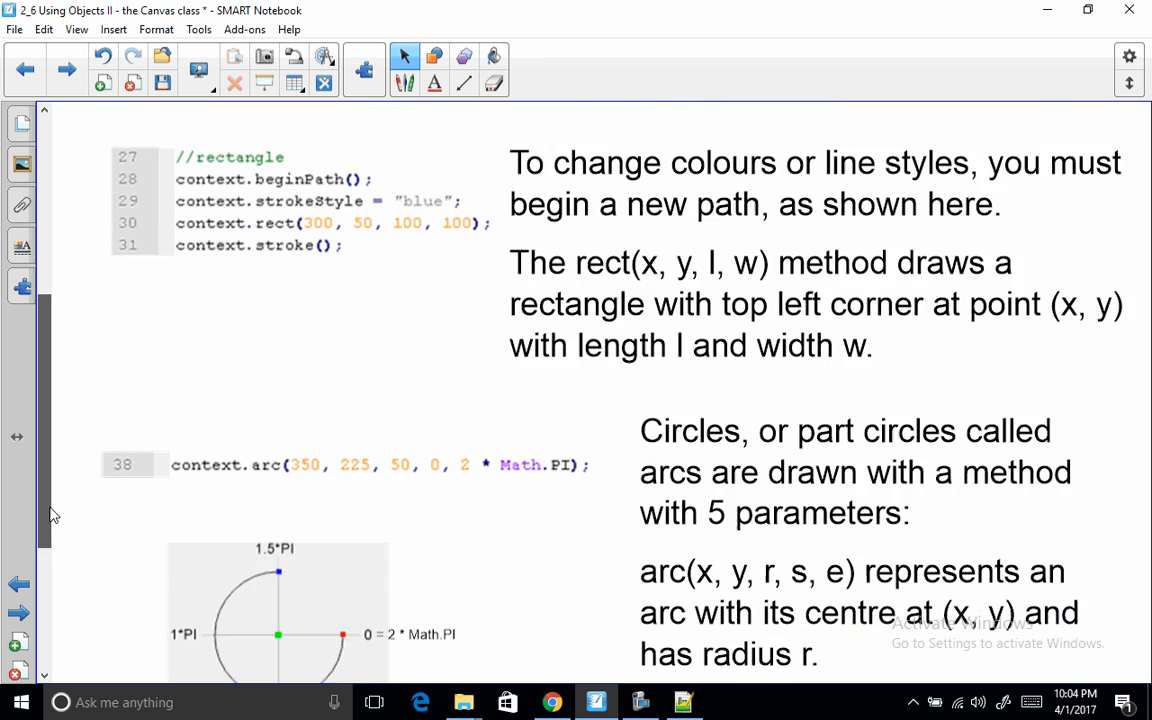
{"action": "scroll", "scroll_direction": "down", "scroll_amount": 3}
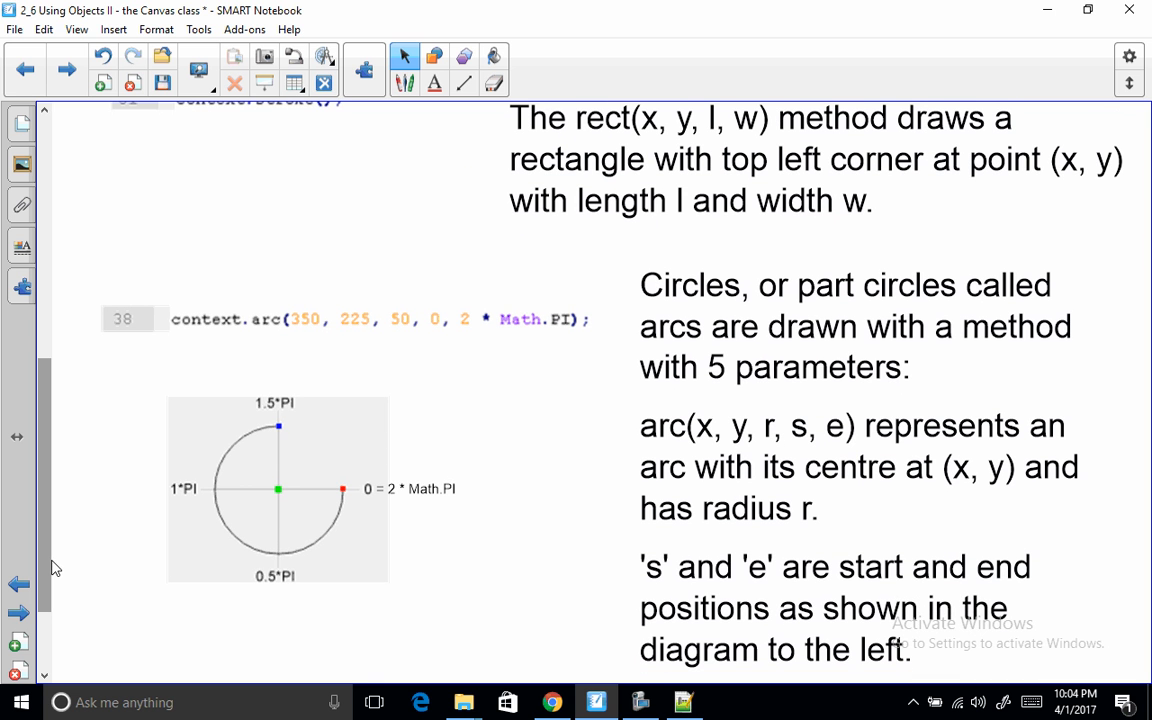
{"action": "mouse_move", "coordinate": [370, 481]}
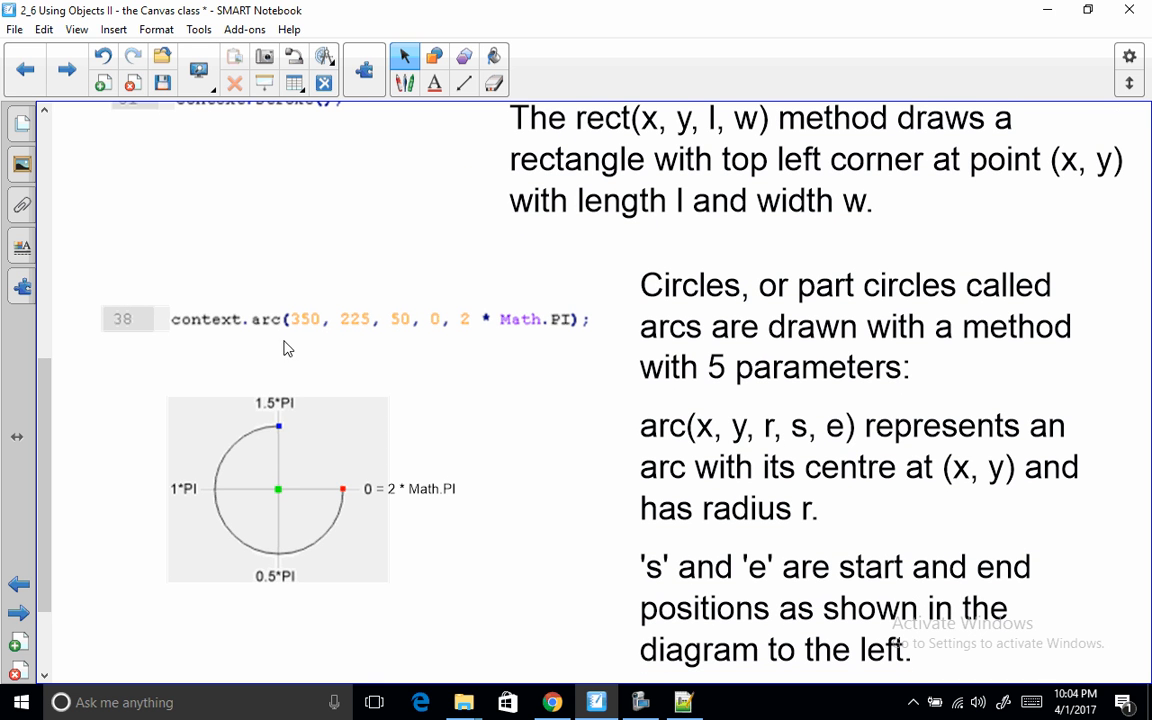
{"action": "mouse_move", "coordinate": [265, 330]}
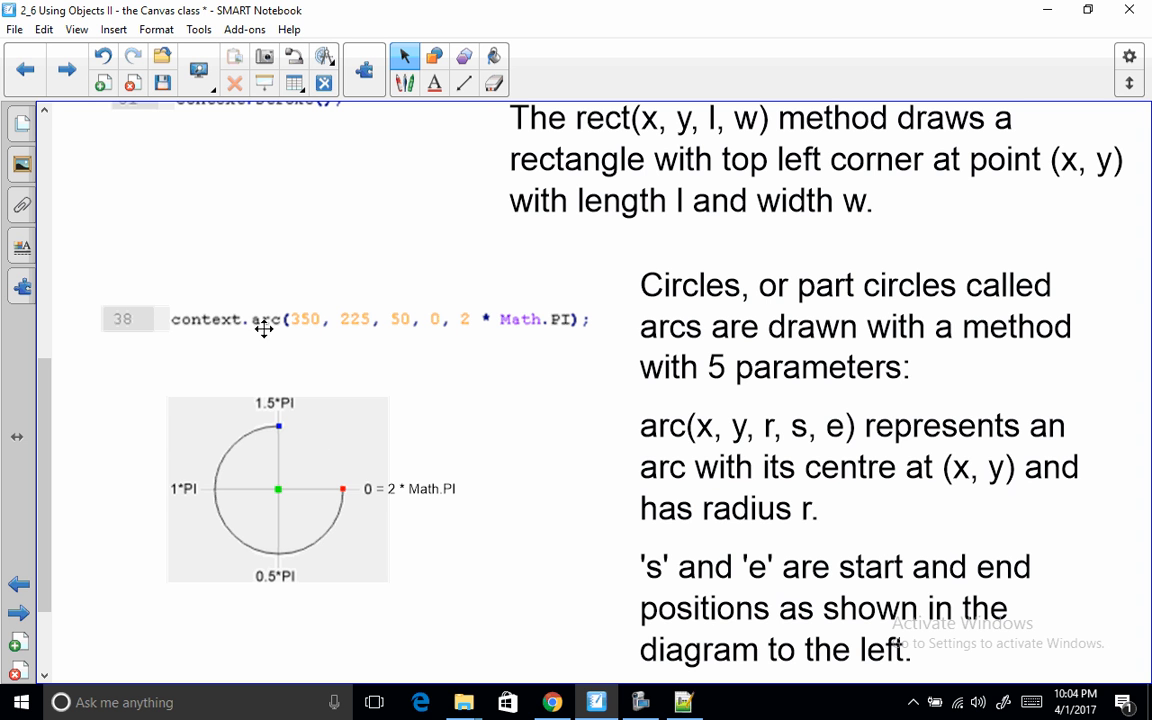
{"action": "mouse_move", "coordinate": [736, 431]}
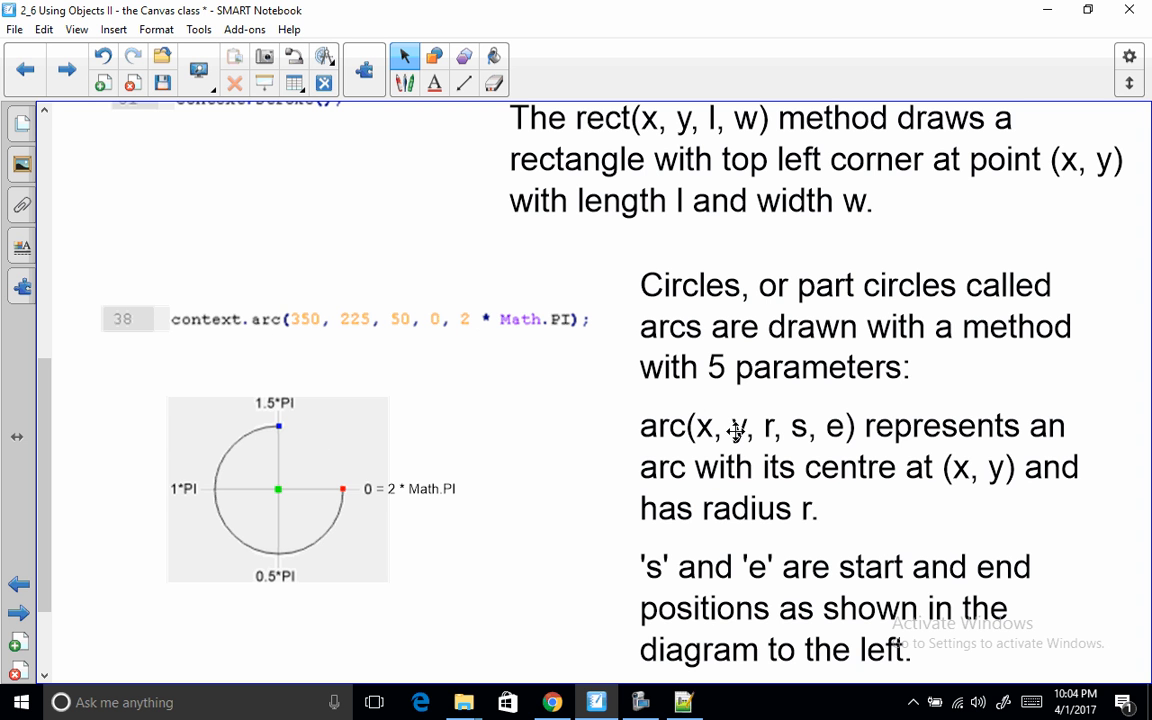
{"action": "mouse_move", "coordinate": [399, 315]}
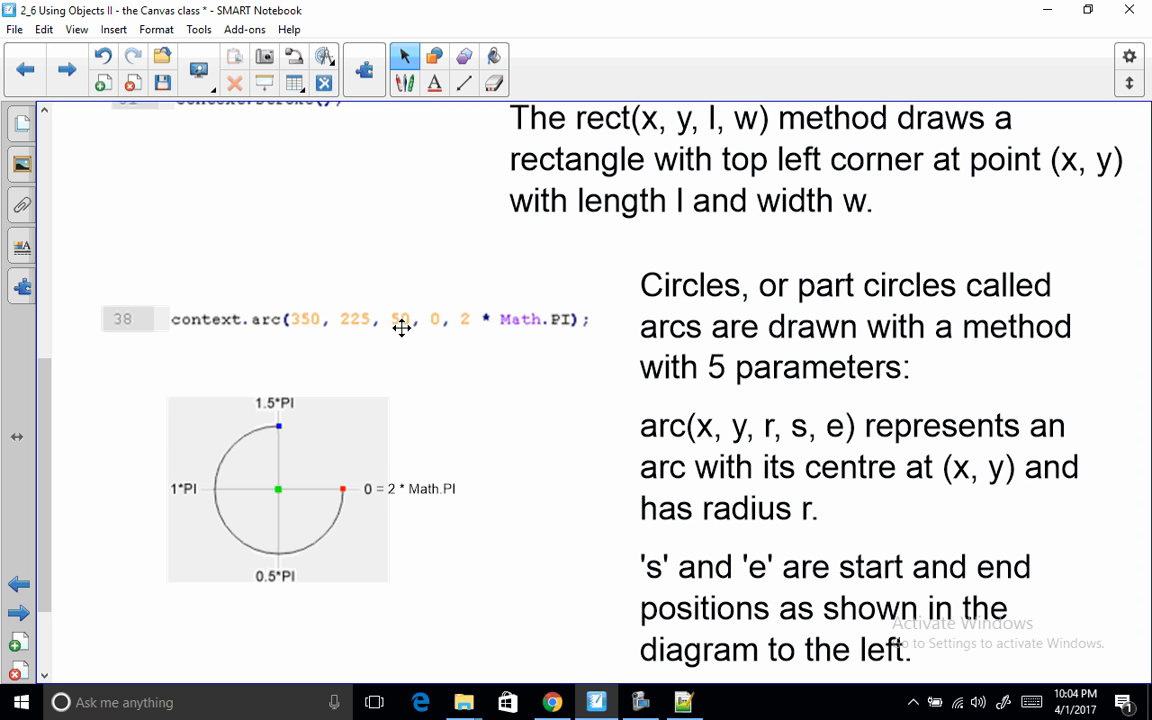
{"action": "mouse_move", "coordinate": [307, 514]}
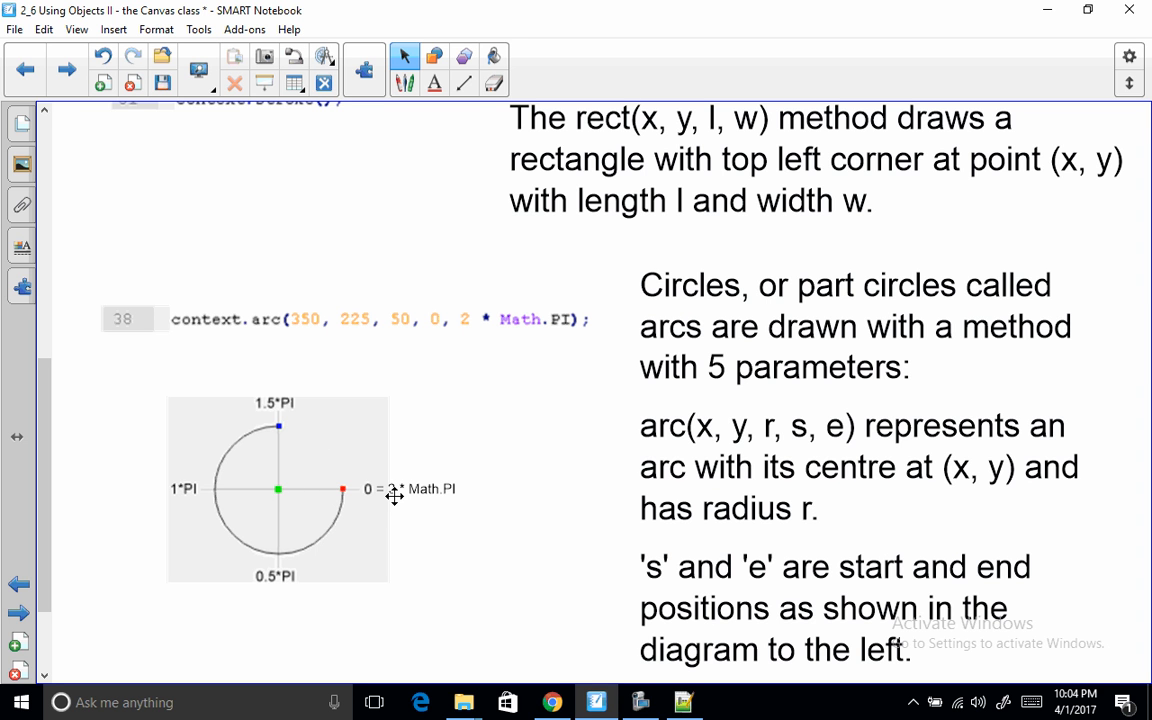
{"action": "mouse_move", "coordinate": [834, 432]}
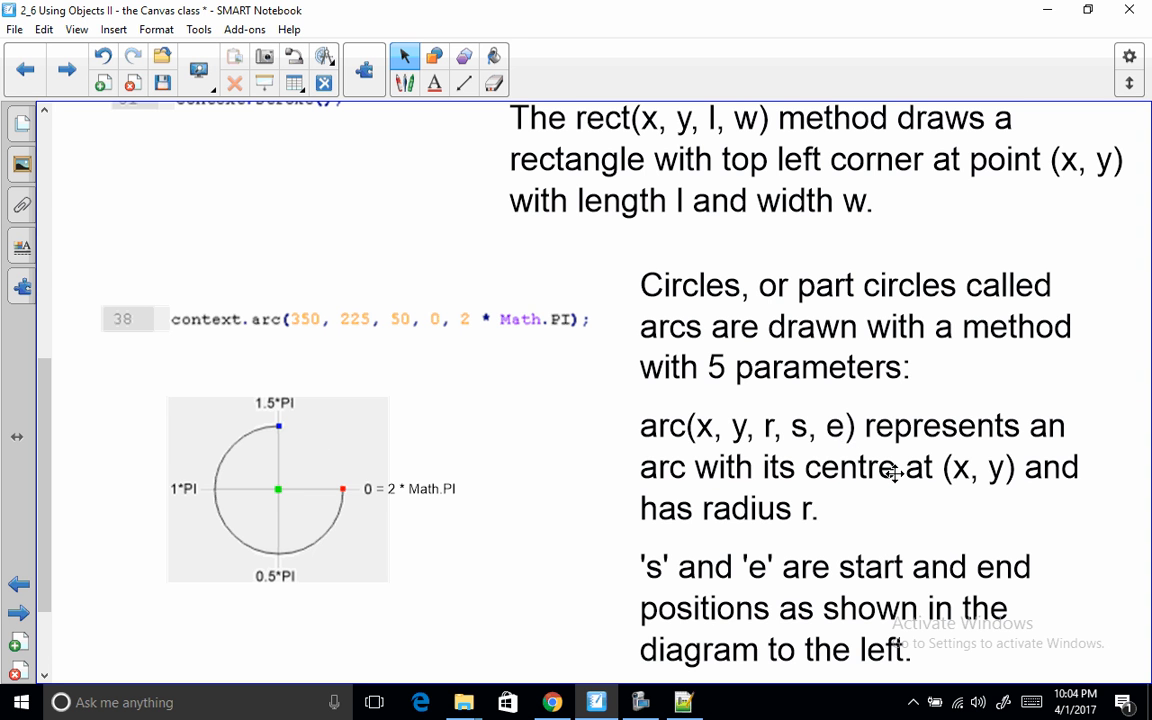
{"action": "mouse_move", "coordinate": [279, 497]}
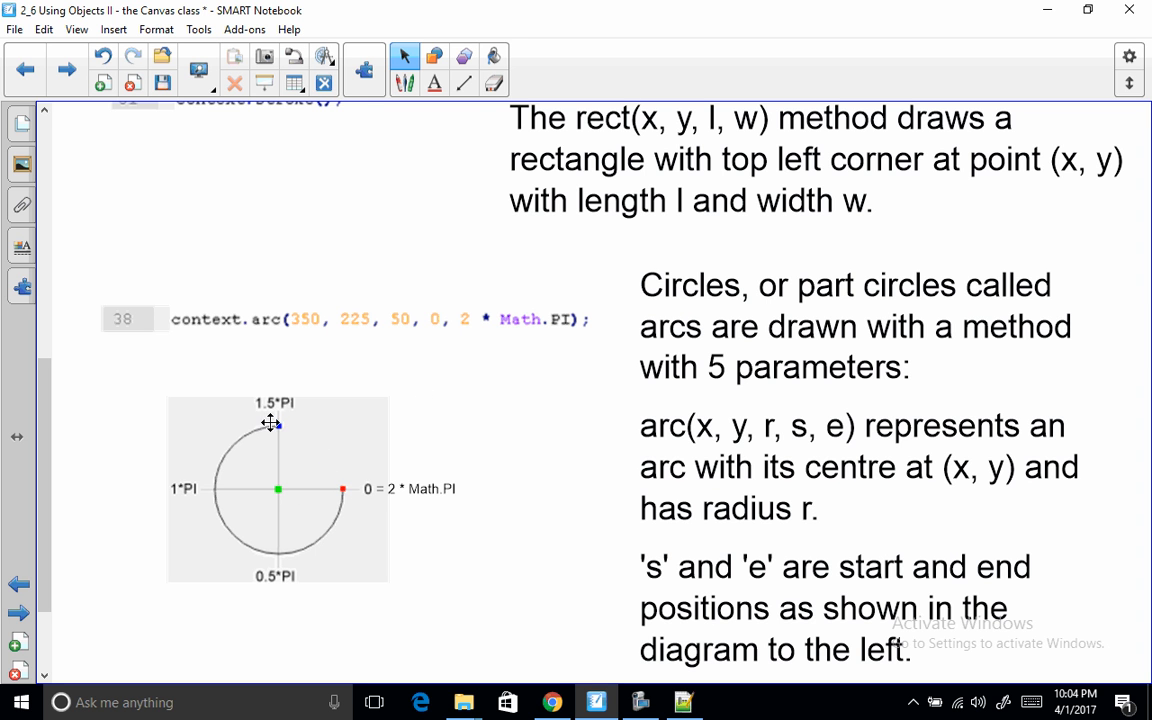
{"action": "mouse_move", "coordinate": [283, 430]}
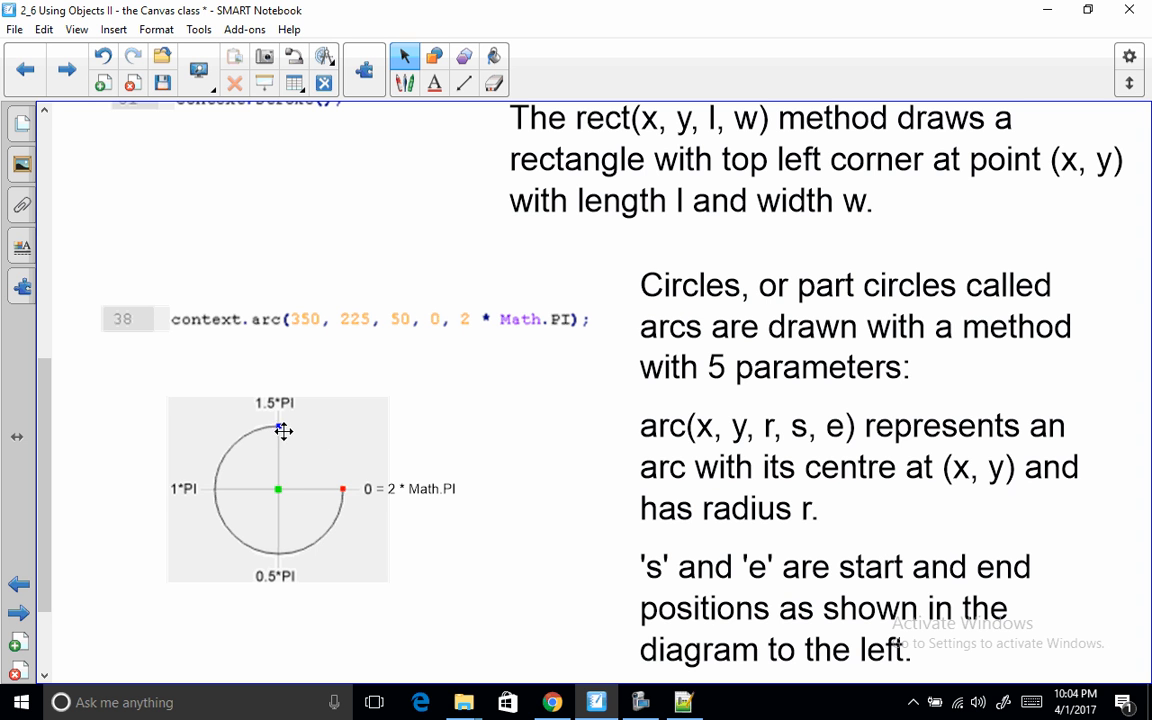
{"action": "mouse_move", "coordinate": [340, 528]}
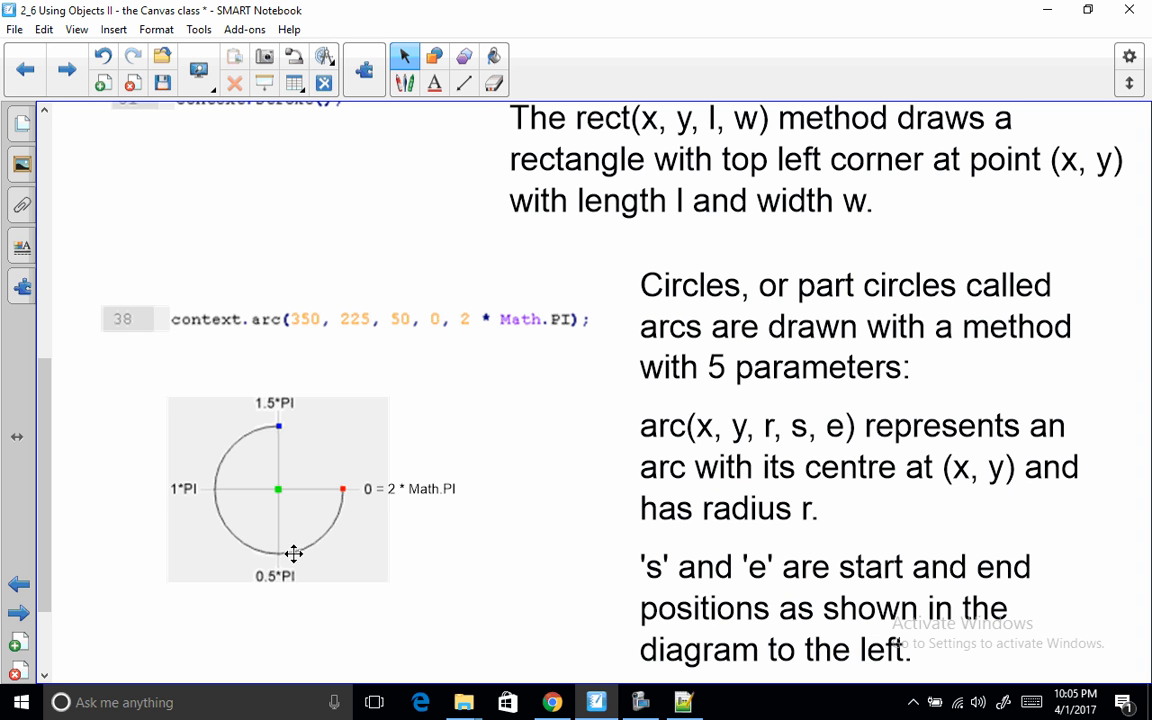
{"action": "mouse_move", "coordinate": [446, 458]}
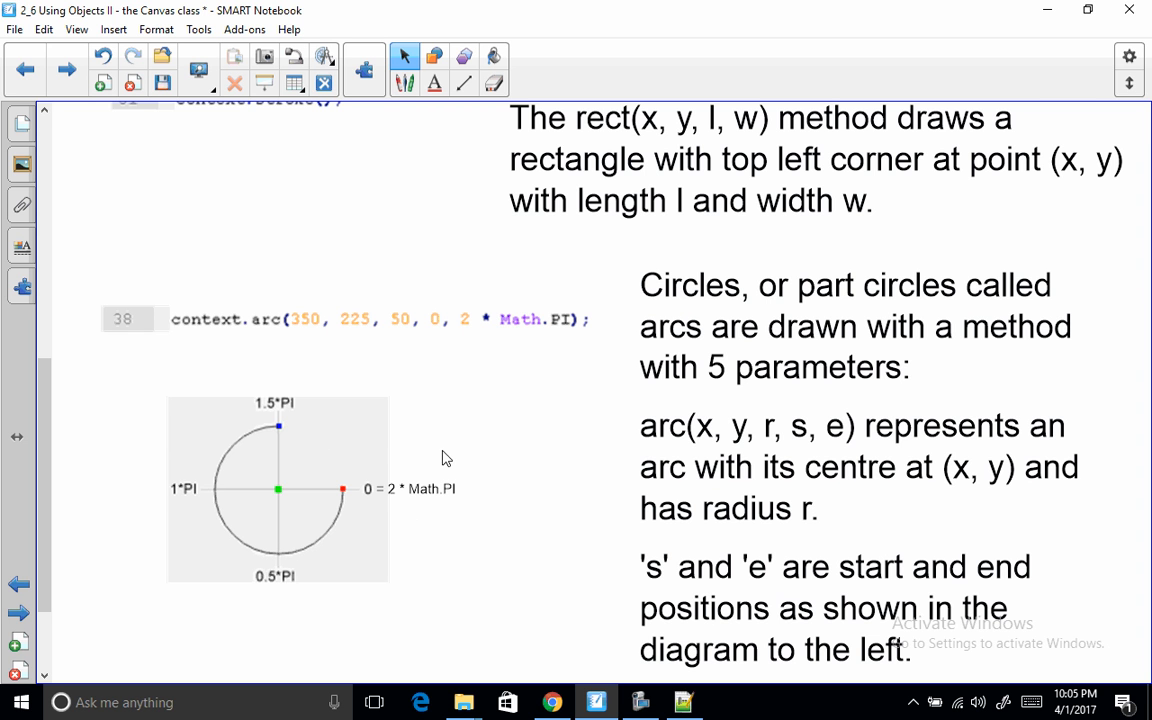
{"action": "mouse_move", "coordinate": [449, 345]}
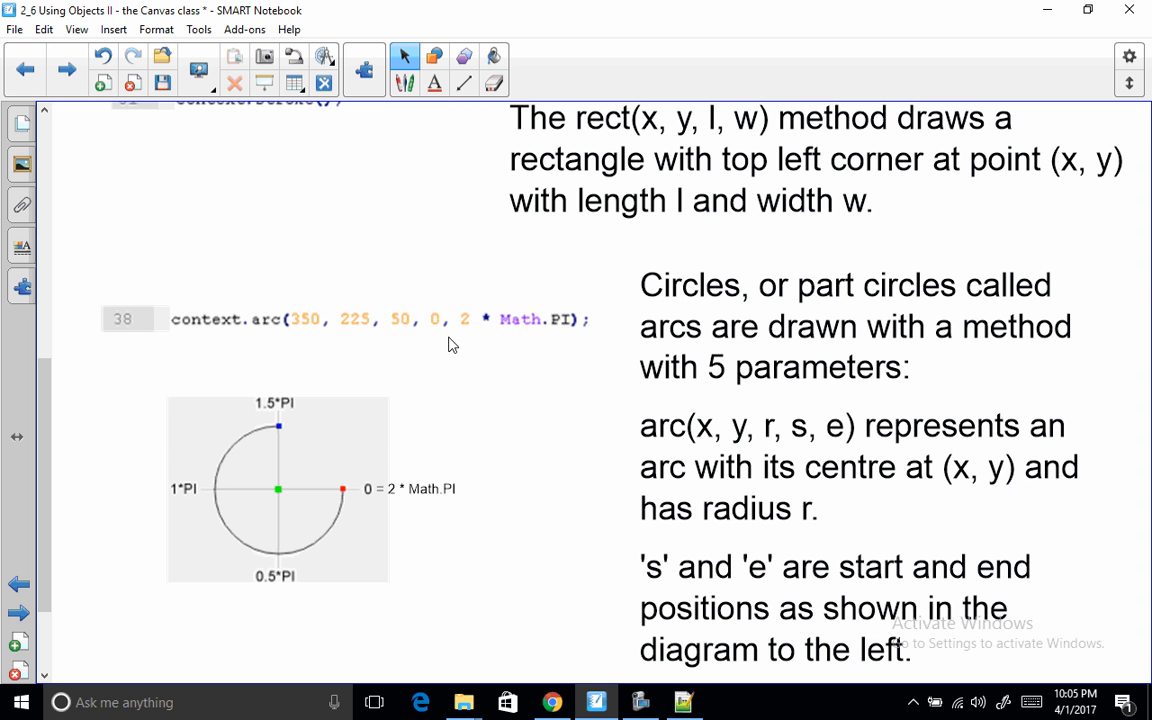
{"action": "mouse_move", "coordinate": [443, 332]}
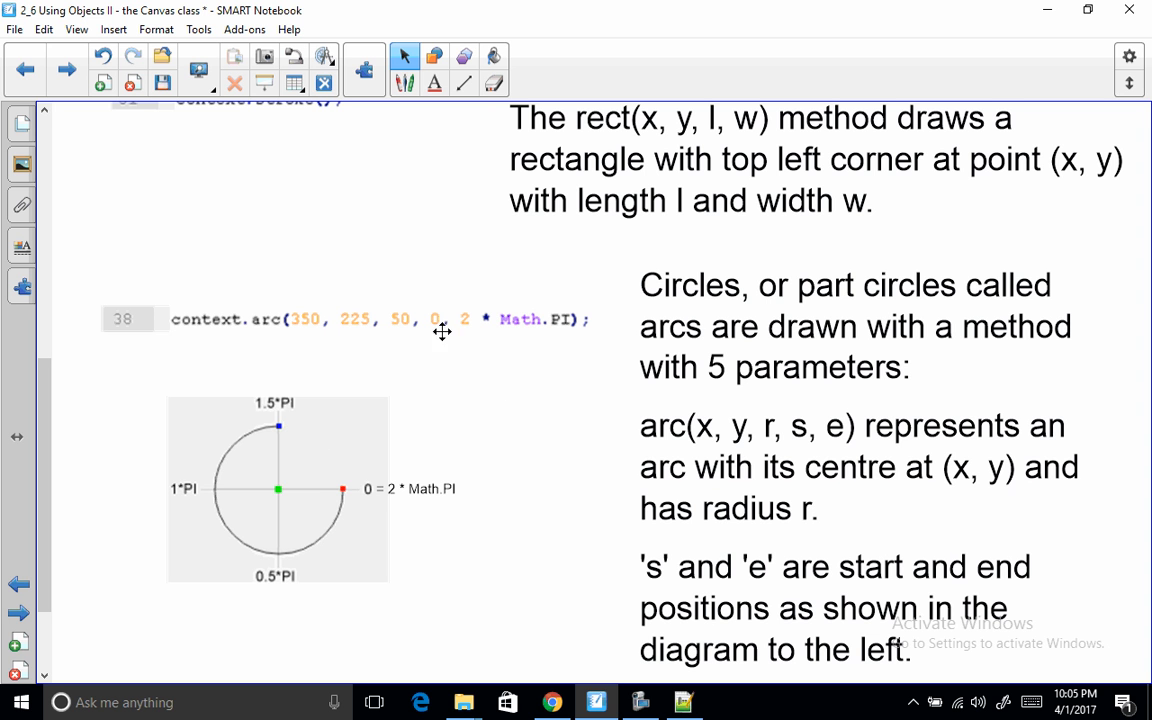
{"action": "mouse_move", "coordinate": [497, 331]}
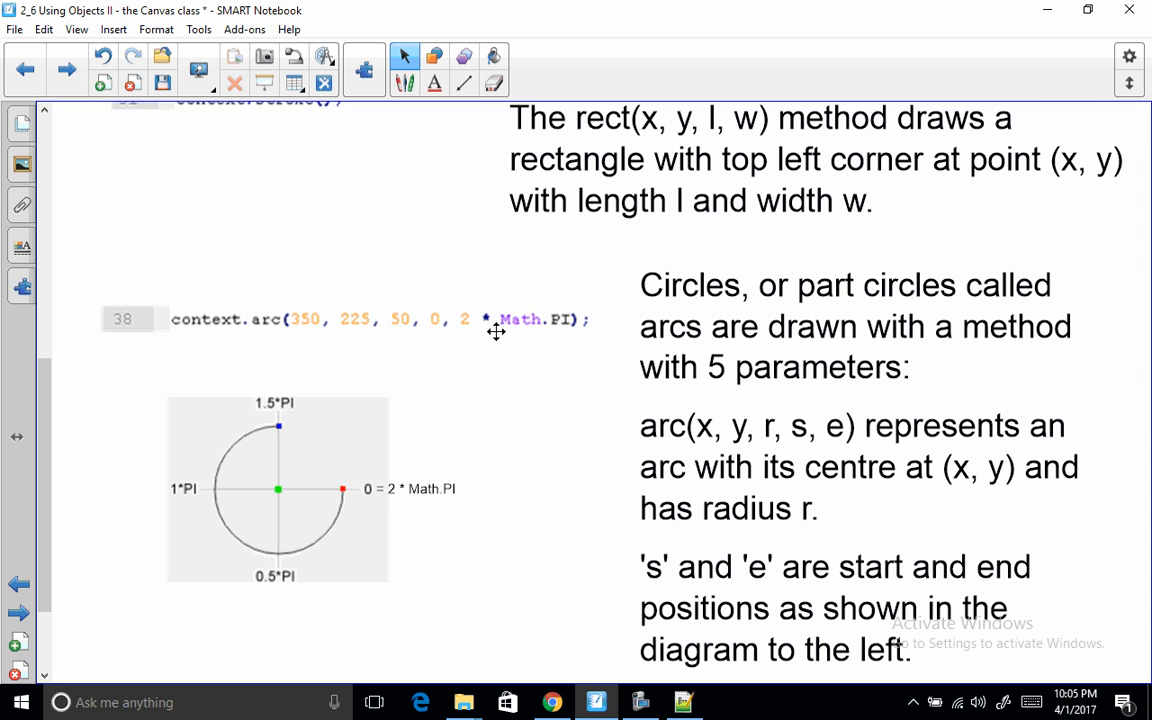
{"action": "mouse_move", "coordinate": [556, 401]}
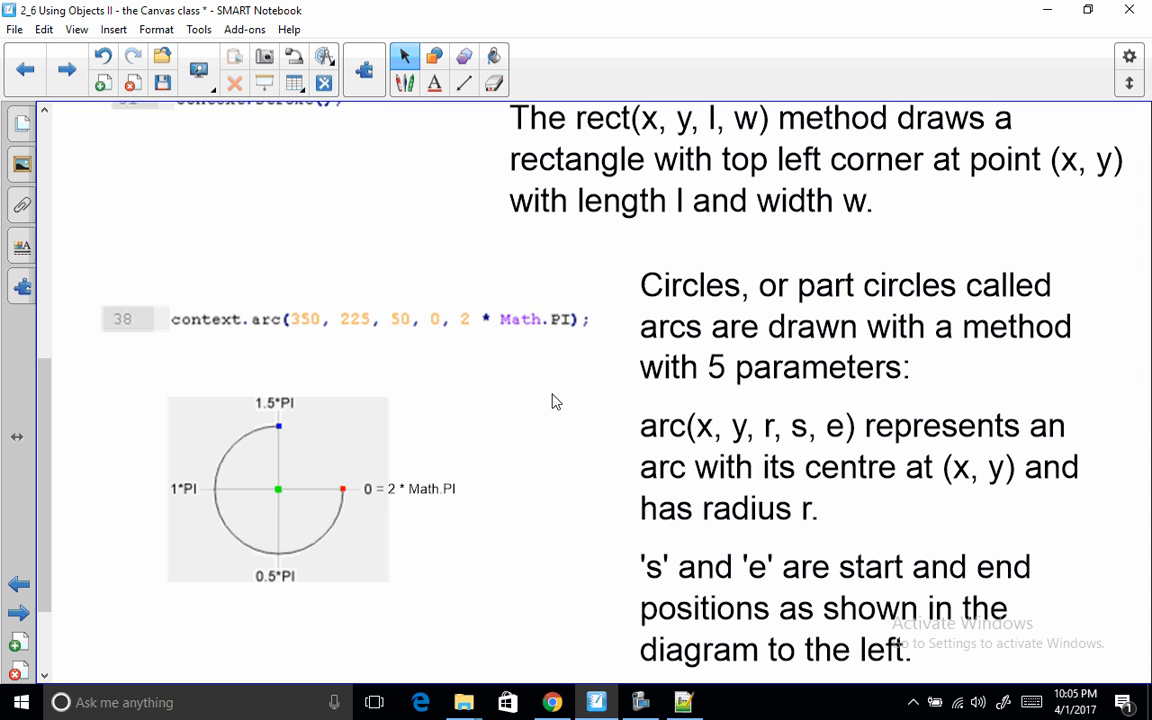
{"action": "mouse_move", "coordinate": [746, 513]}
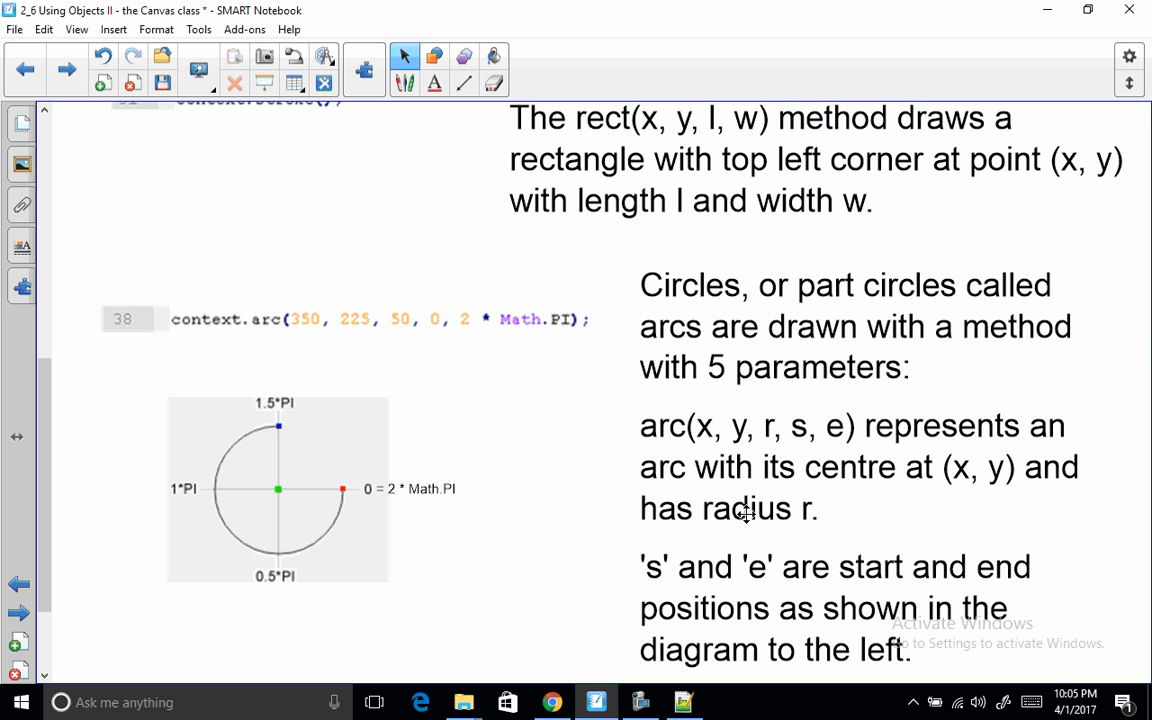
- Reveal the note that s = 0 to e = 2 * Math.PI draws a full circle
{"action": "scroll", "scroll_direction": "down", "scroll_amount": 3}
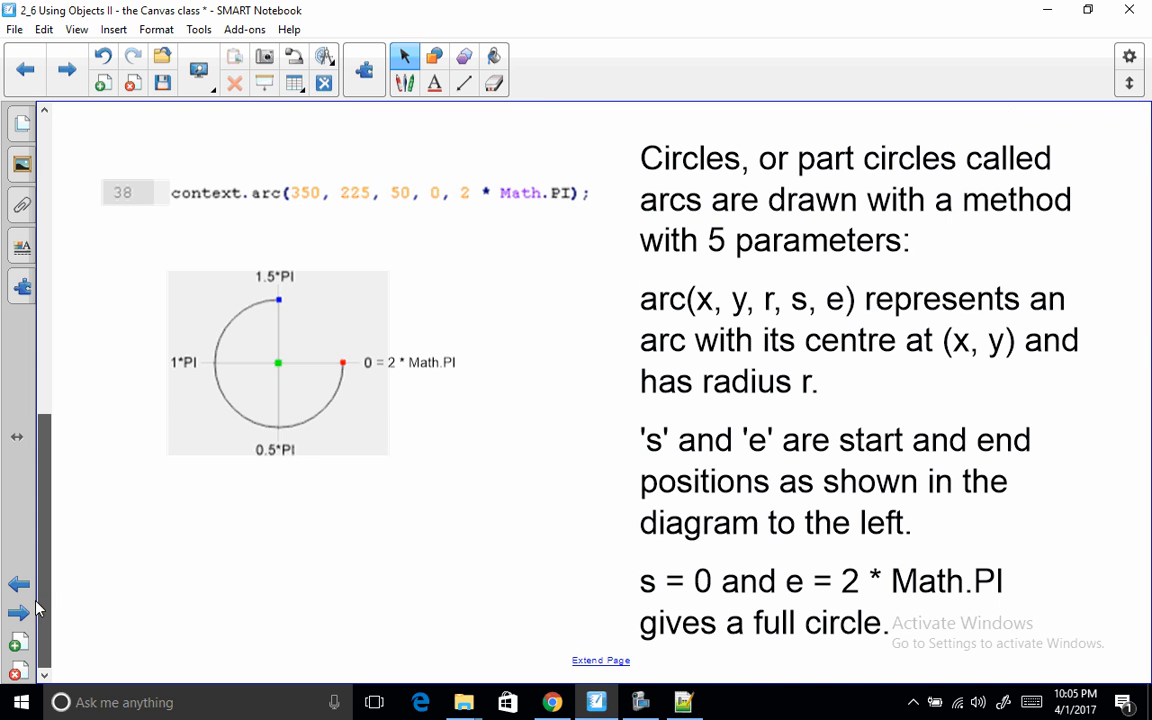
{"action": "mouse_move", "coordinate": [250, 605]}
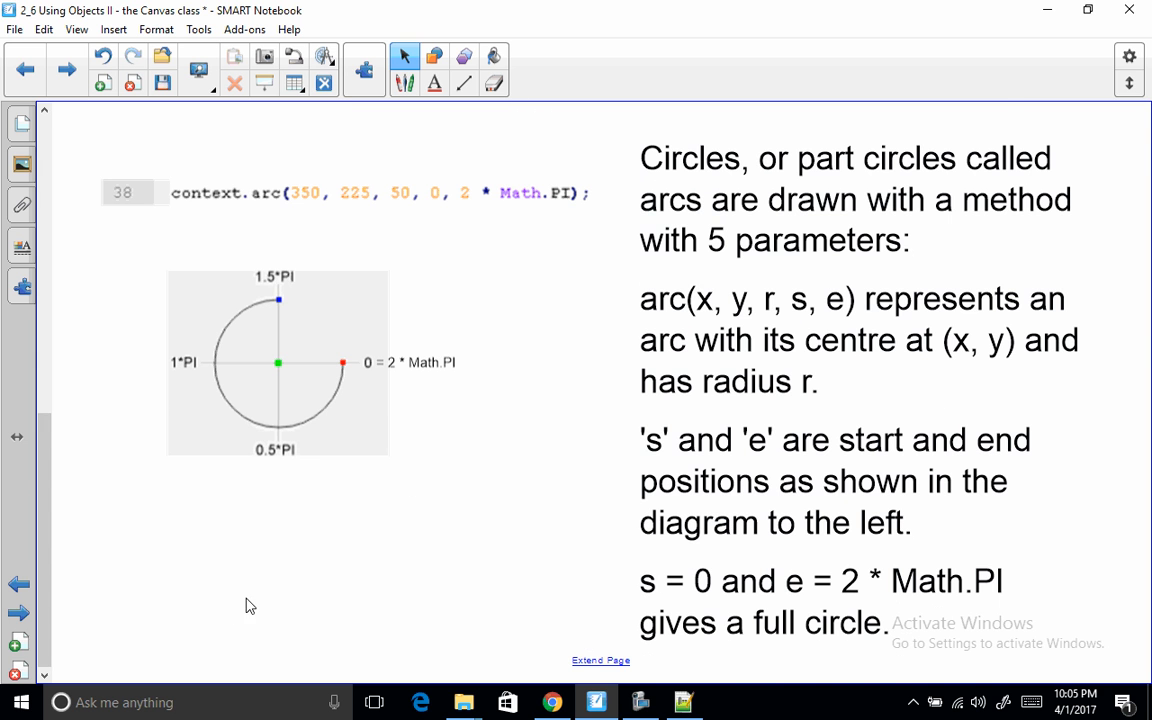
{"action": "left_click", "coordinate": [17, 584]}
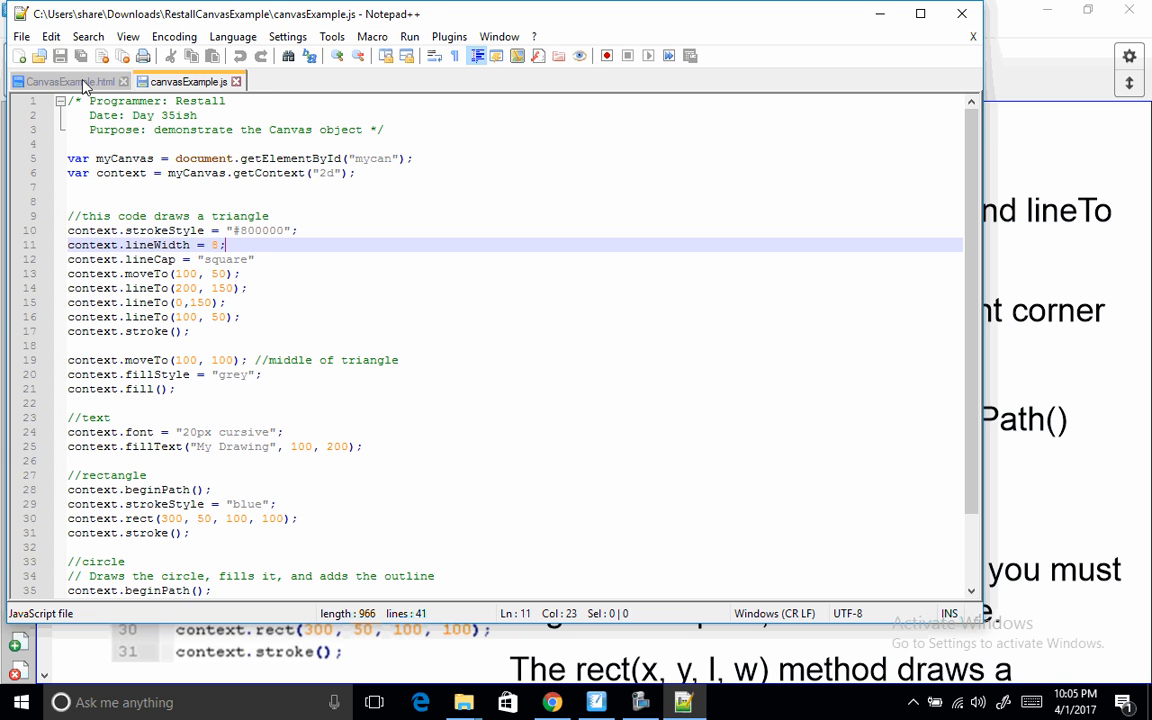
{"action": "left_click", "coordinate": [63, 81]}
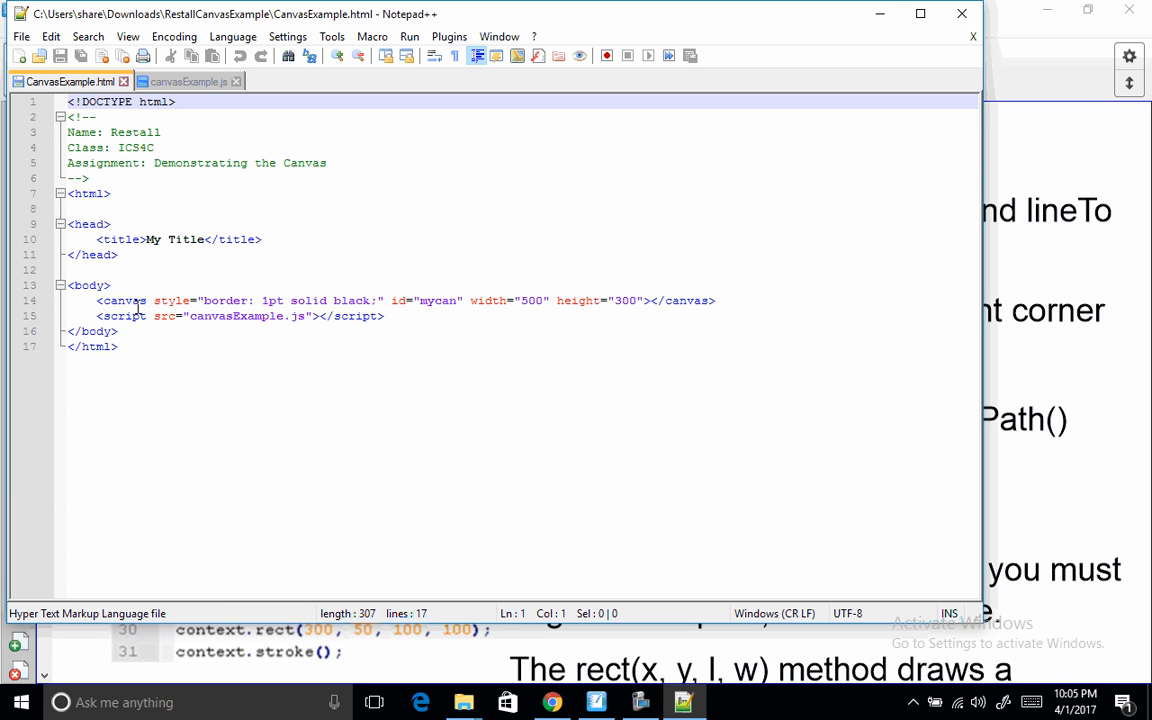
{"action": "mouse_move", "coordinate": [507, 361]}
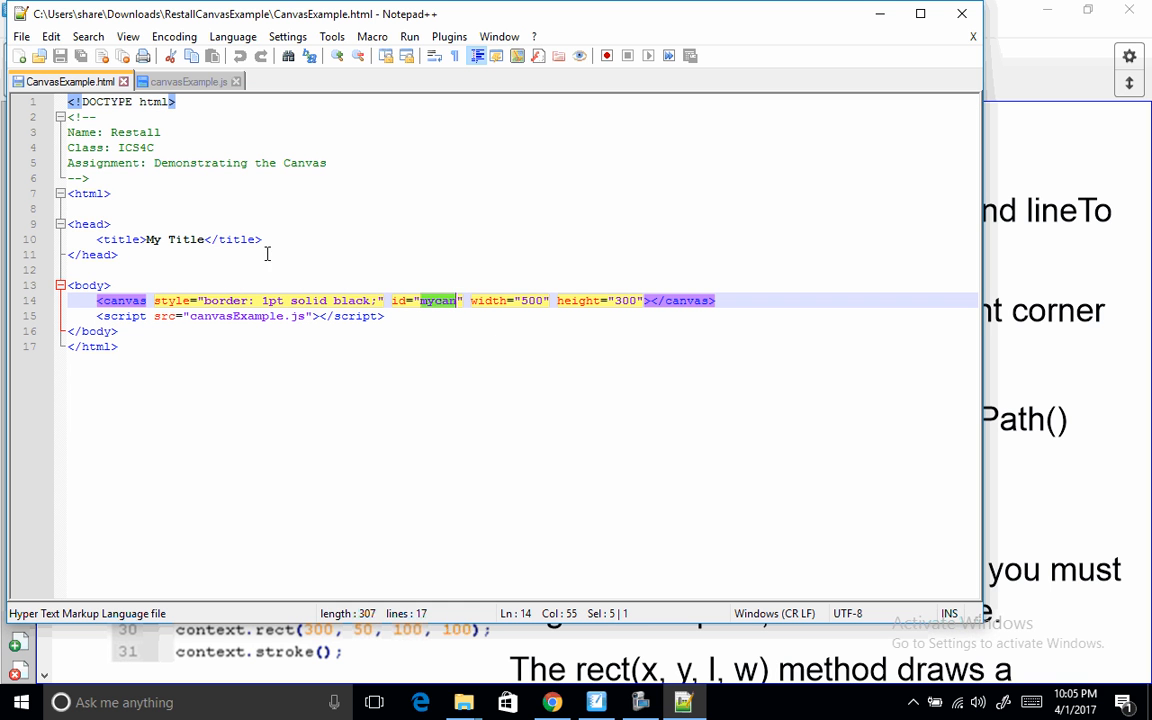
{"action": "mouse_move", "coordinate": [438, 311]}
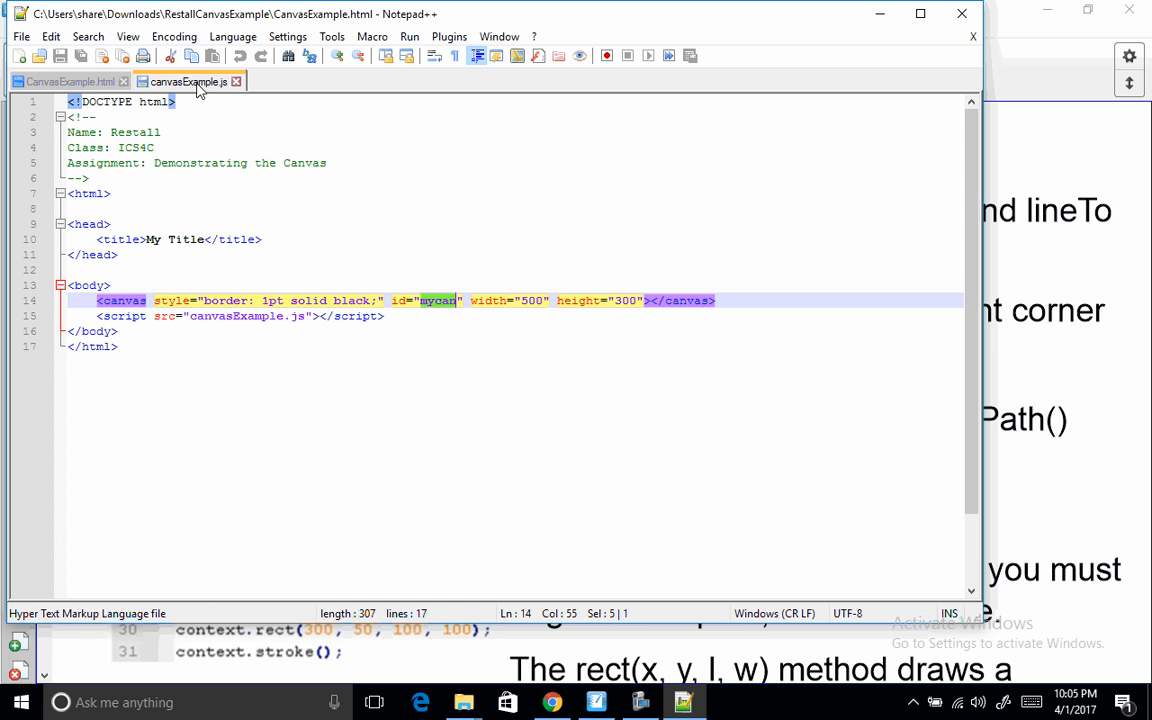
{"action": "left_click", "coordinate": [188, 81]}
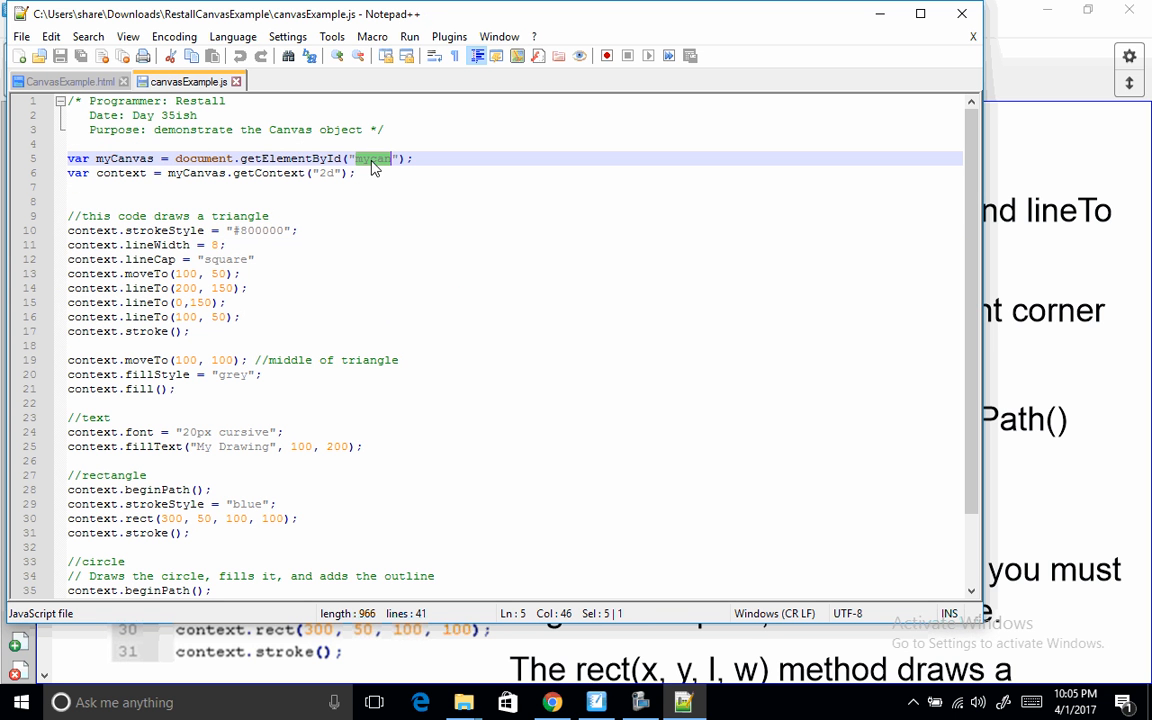
{"action": "mouse_move", "coordinate": [268, 124]}
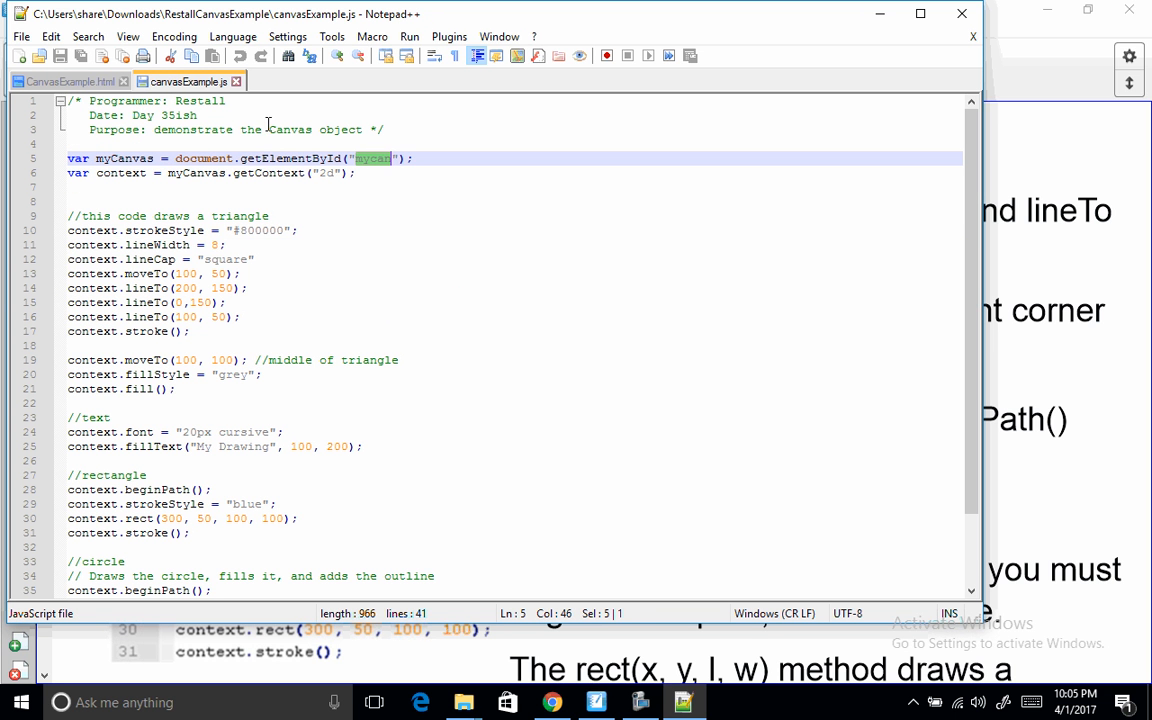
{"action": "left_click", "coordinate": [70, 81]}
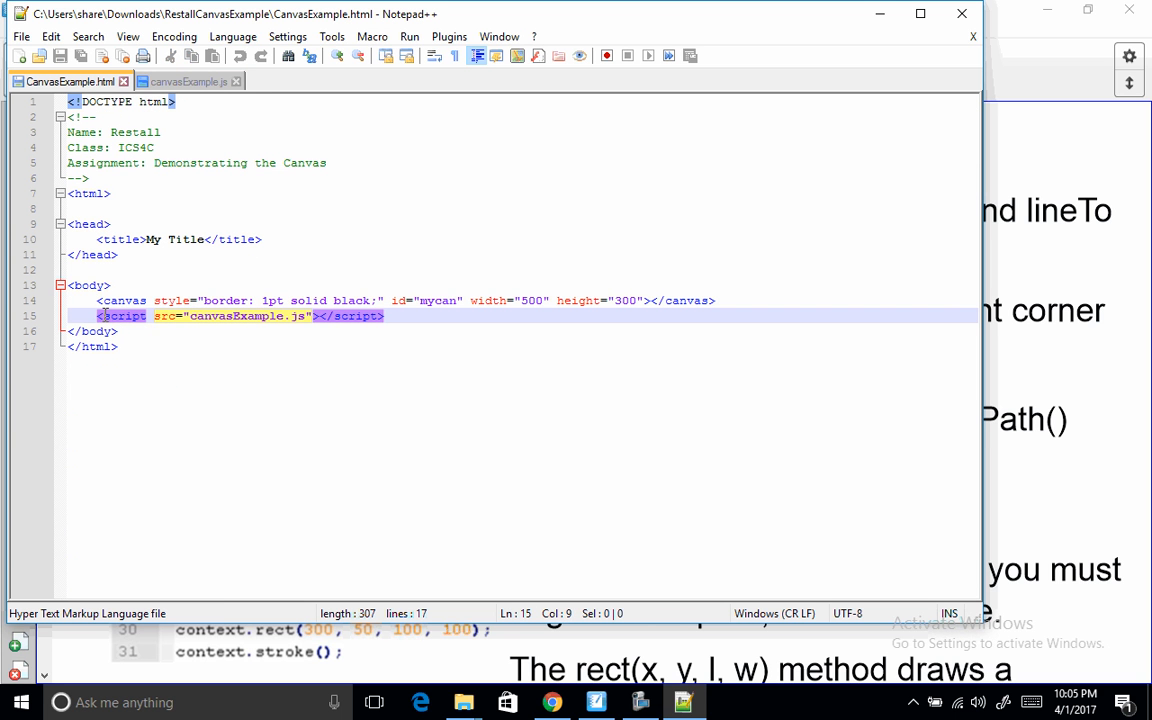
{"action": "left_click", "coordinate": [383, 315]}
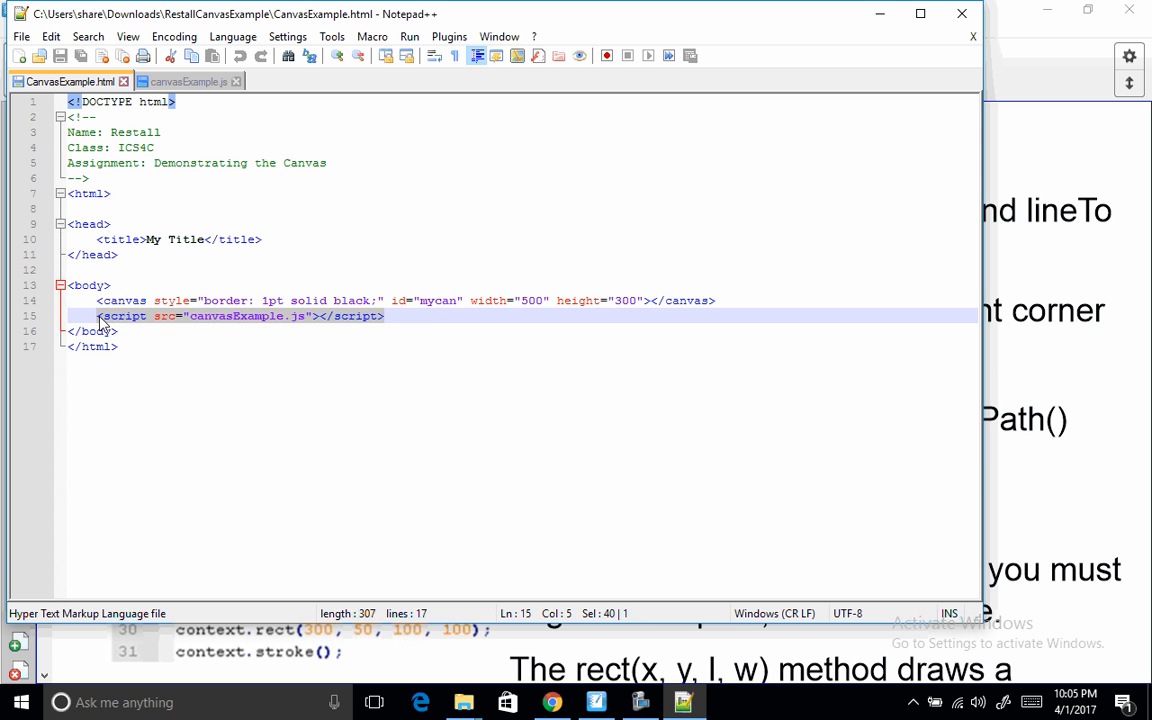
{"action": "left_click", "coordinate": [460, 224]}
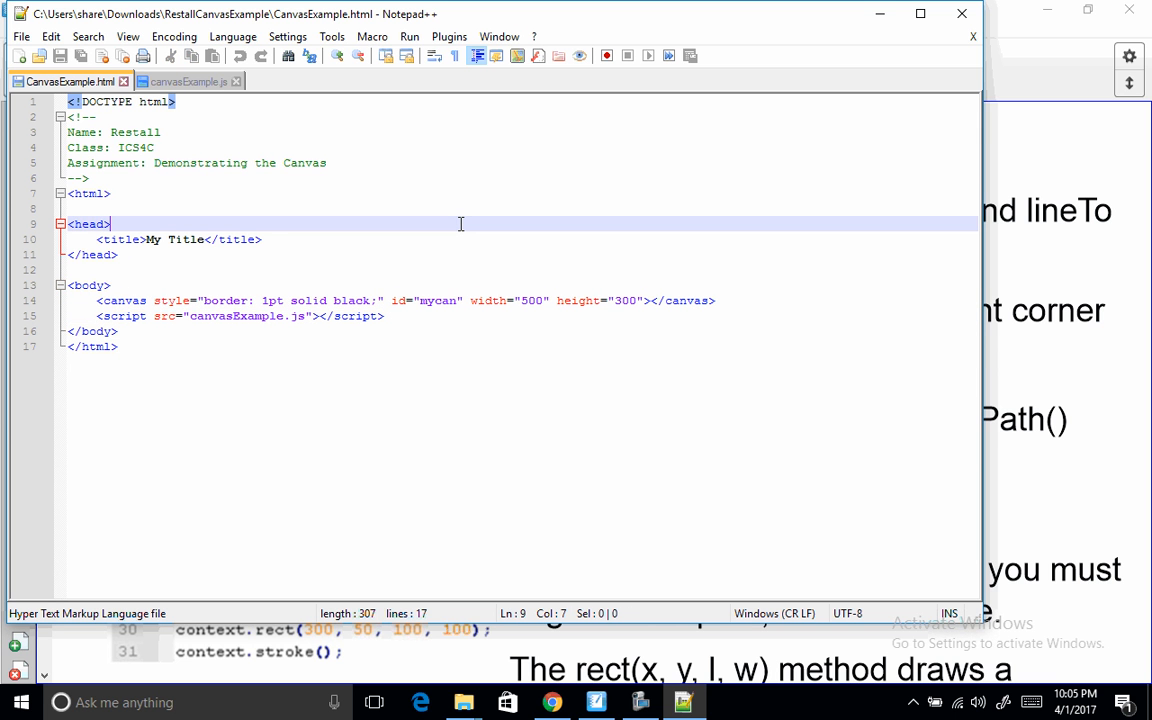
{"action": "mouse_move", "coordinate": [527, 193]}
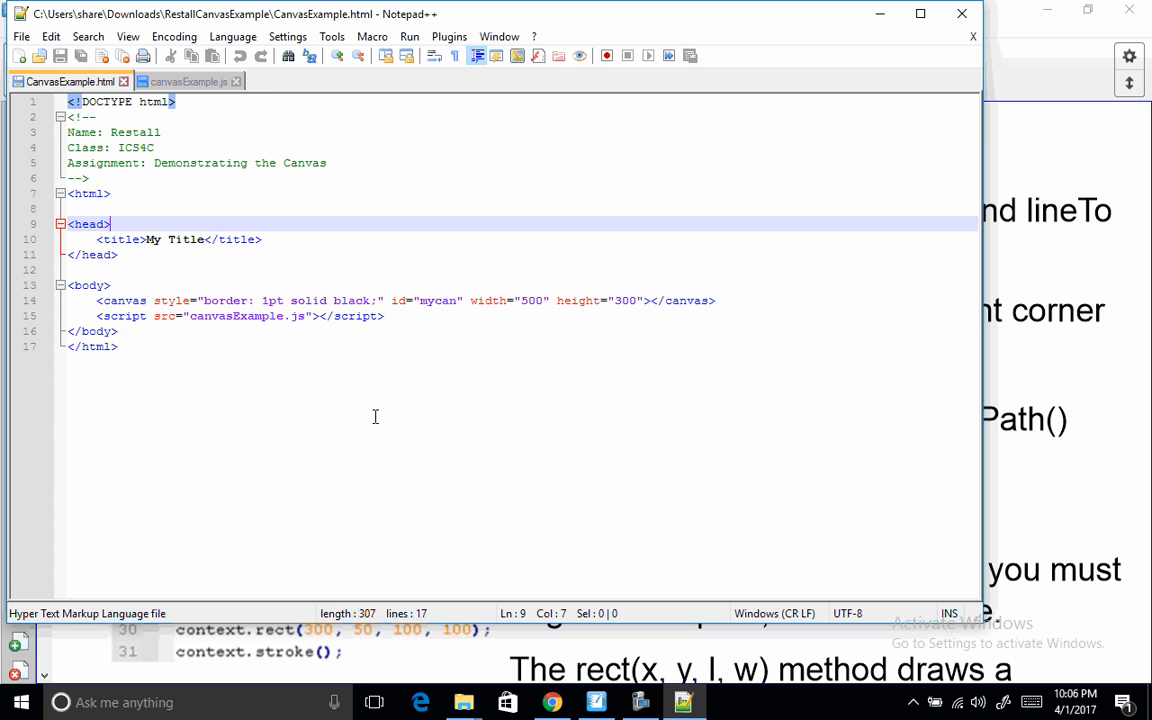
{"action": "mouse_move", "coordinate": [342, 360]}
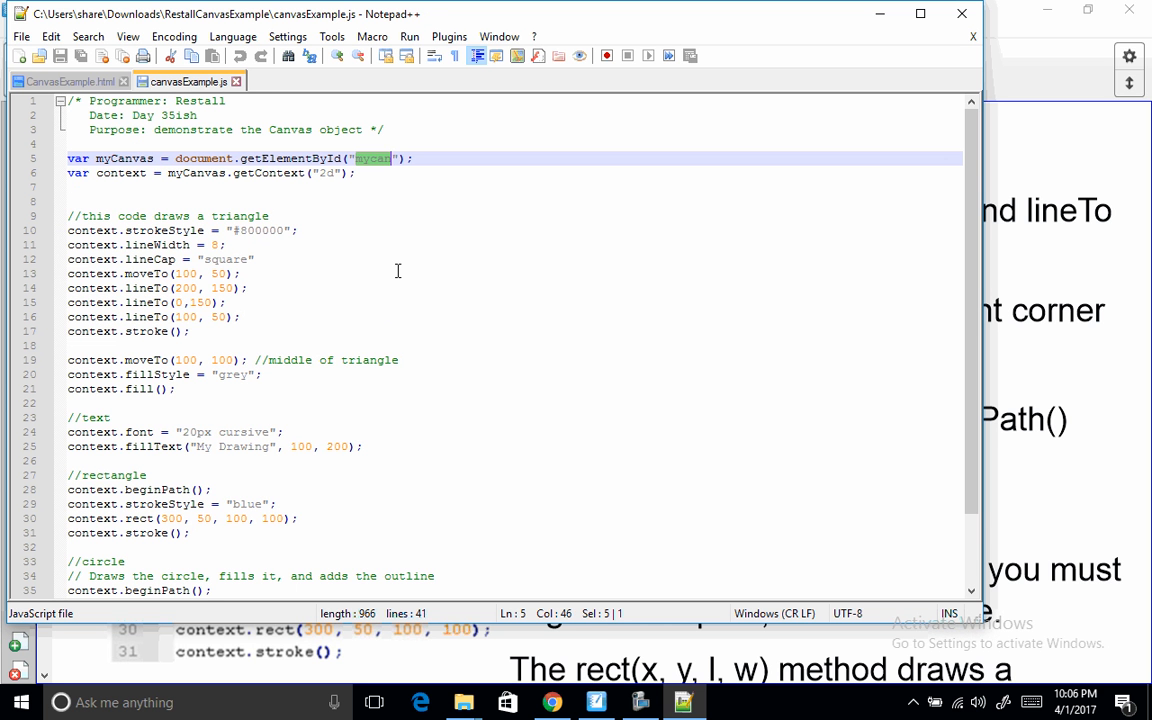
{"action": "mouse_move", "coordinate": [454, 382]}
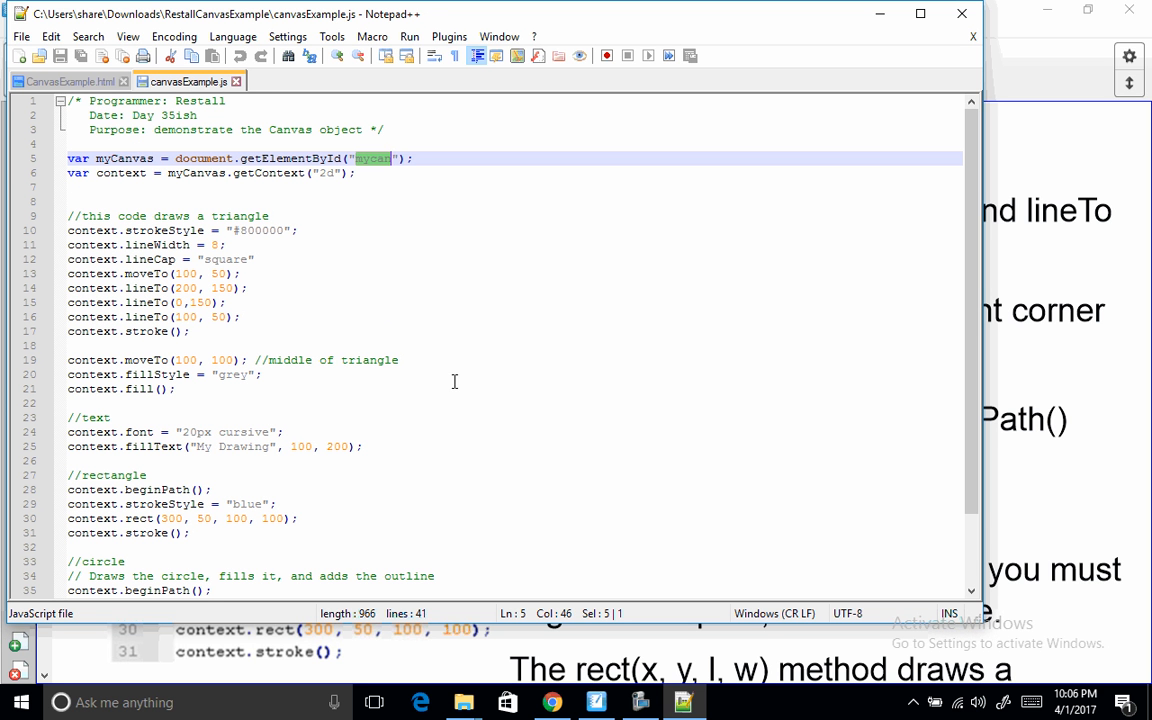
{"action": "mouse_move", "coordinate": [1060, 404]}
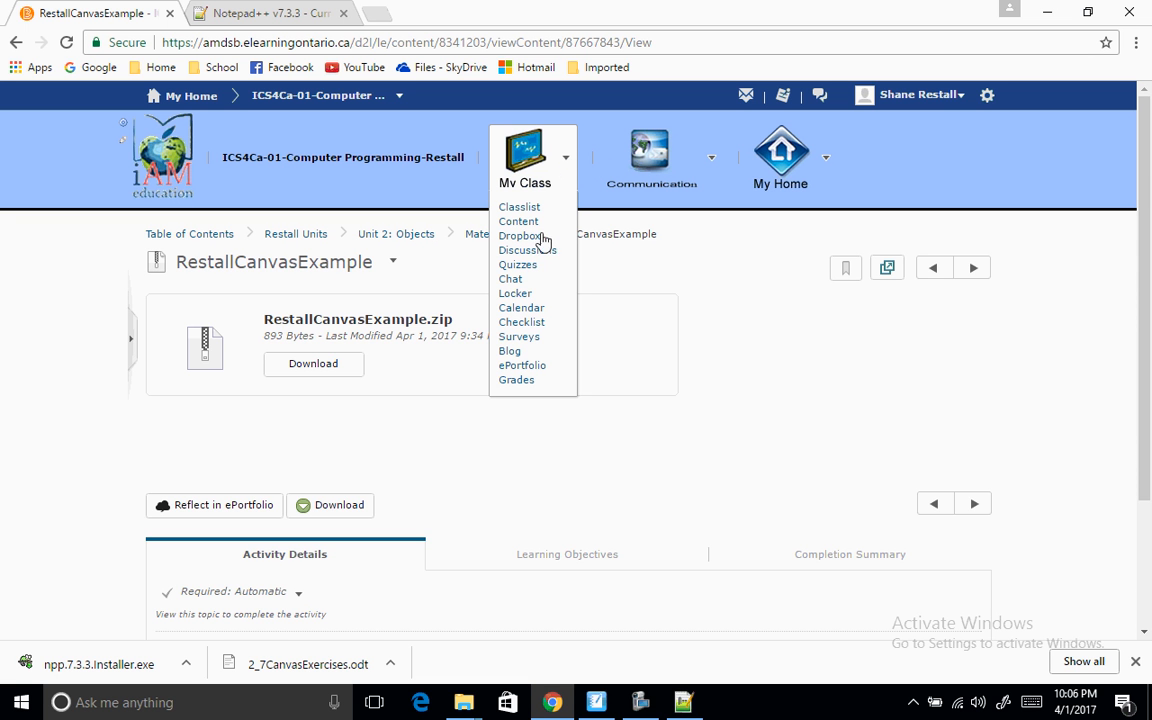
- Go to Content, scroll the Unit 2 Materials list and open HTML5_Canvas_Cheat_Sheet
{"action": "left_click", "coordinate": [518, 221]}
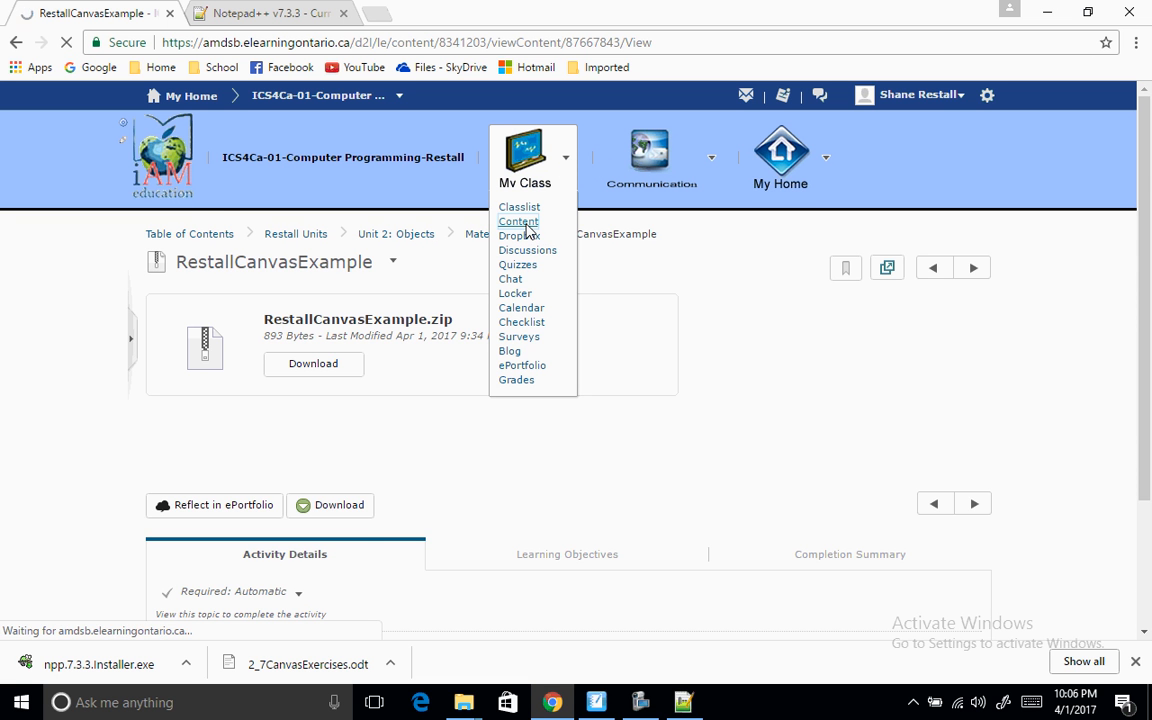
{"action": "left_click", "coordinate": [518, 221]}
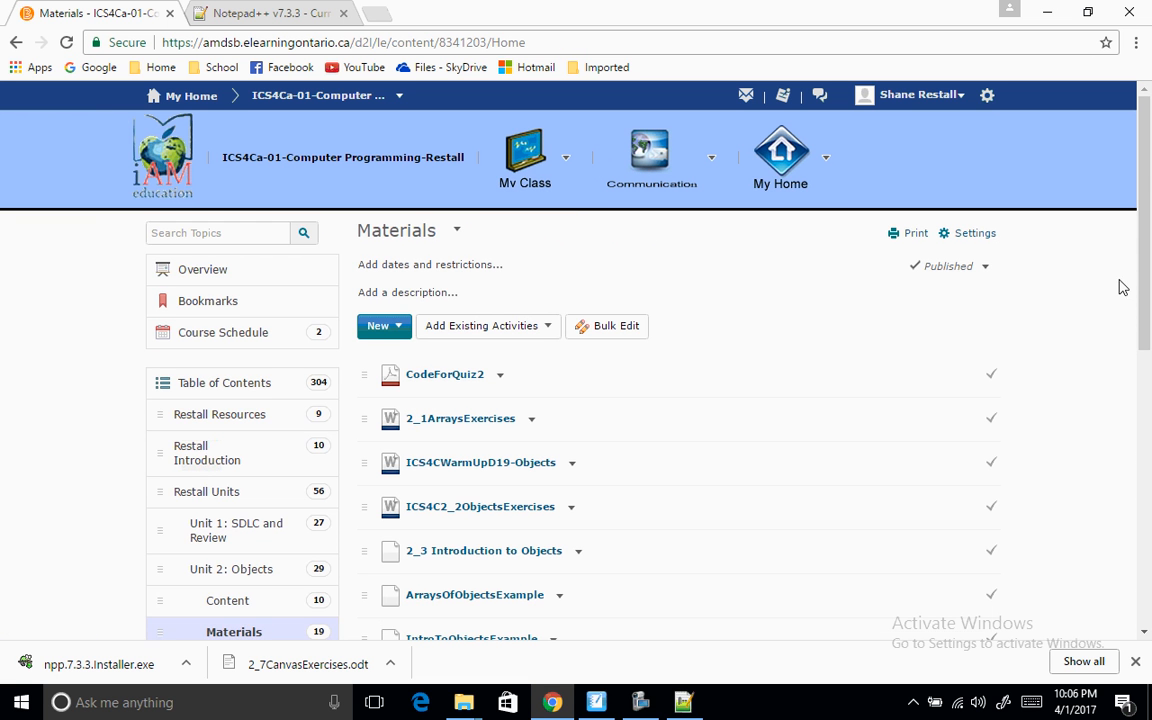
{"action": "scroll", "scroll_direction": "down", "scroll_amount": 3}
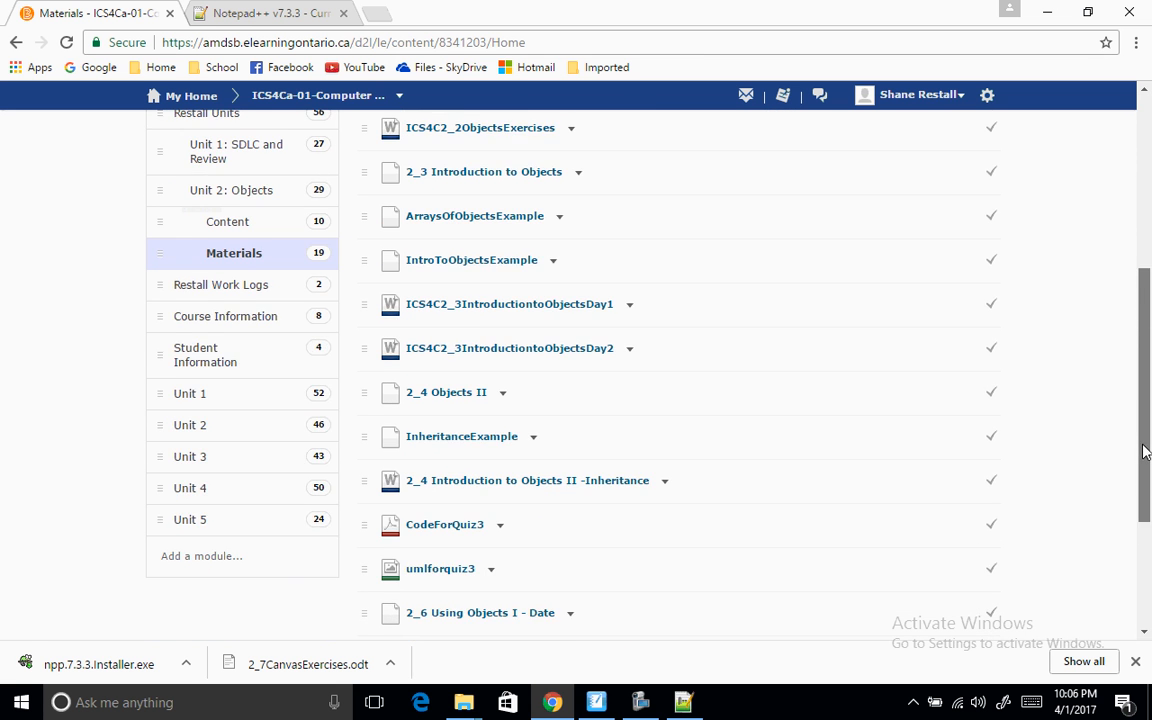
{"action": "scroll", "scroll_direction": "down", "scroll_amount": 3}
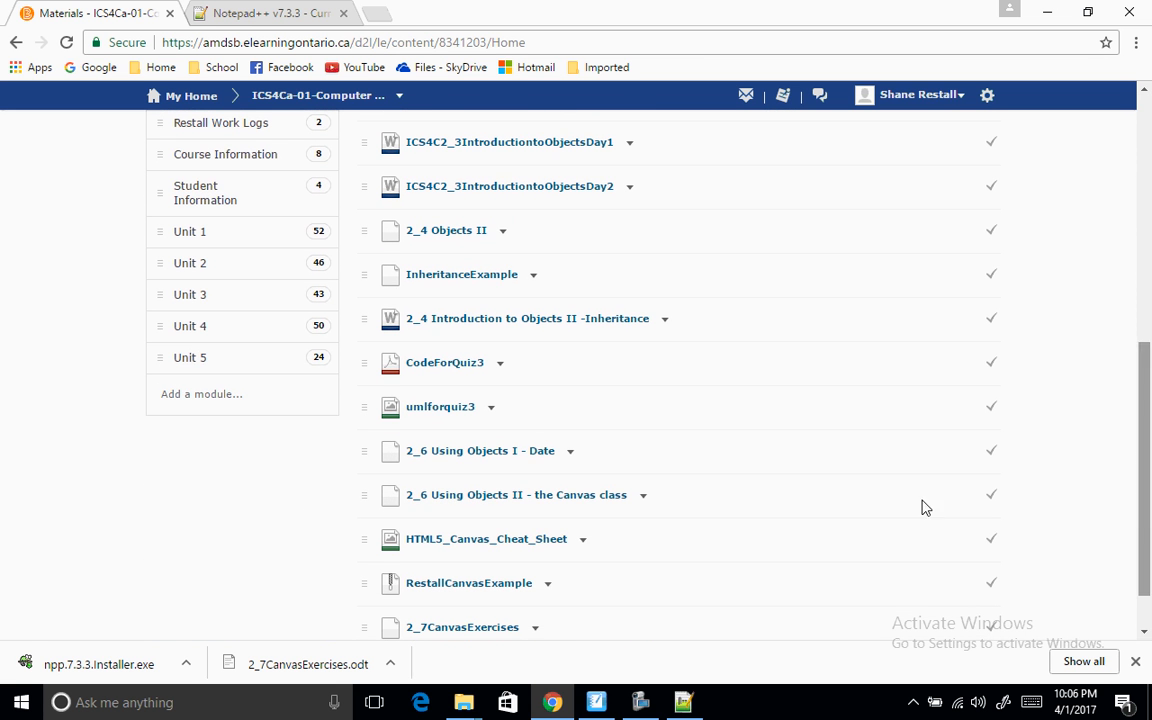
{"action": "left_click", "coordinate": [486, 538]}
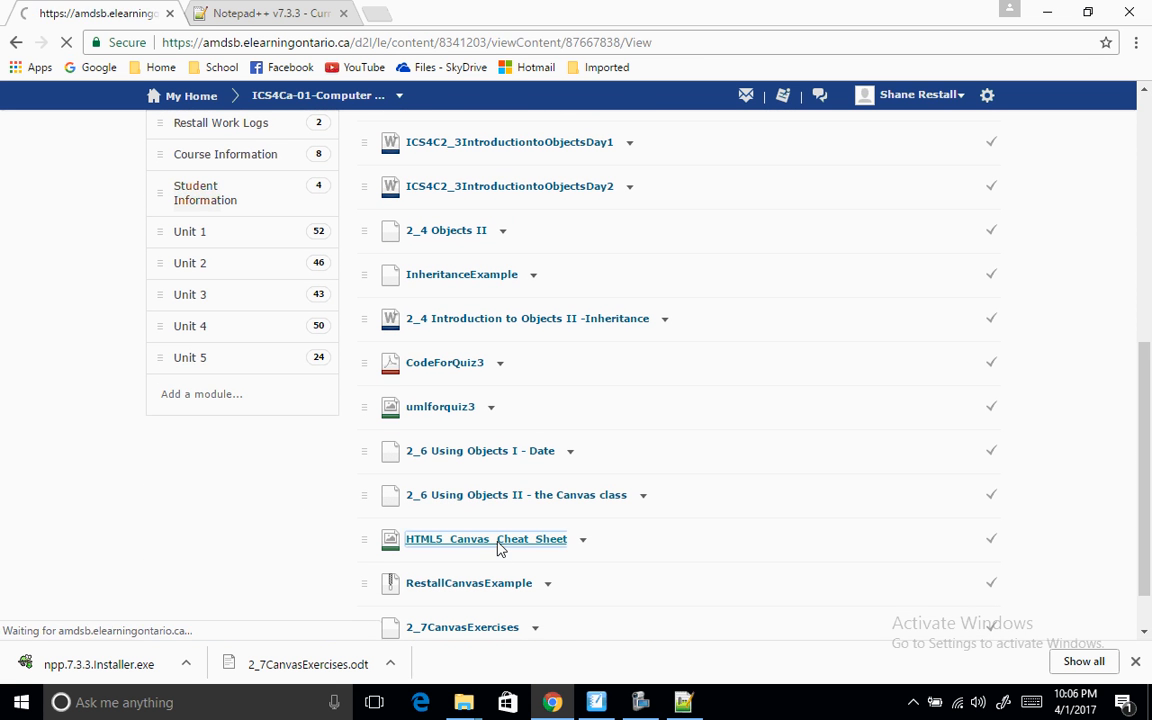
- Open the HTML5 Canvas Cheat Sheet and scroll to its canvas, context and styles references
{"action": "left_click", "coordinate": [486, 539]}
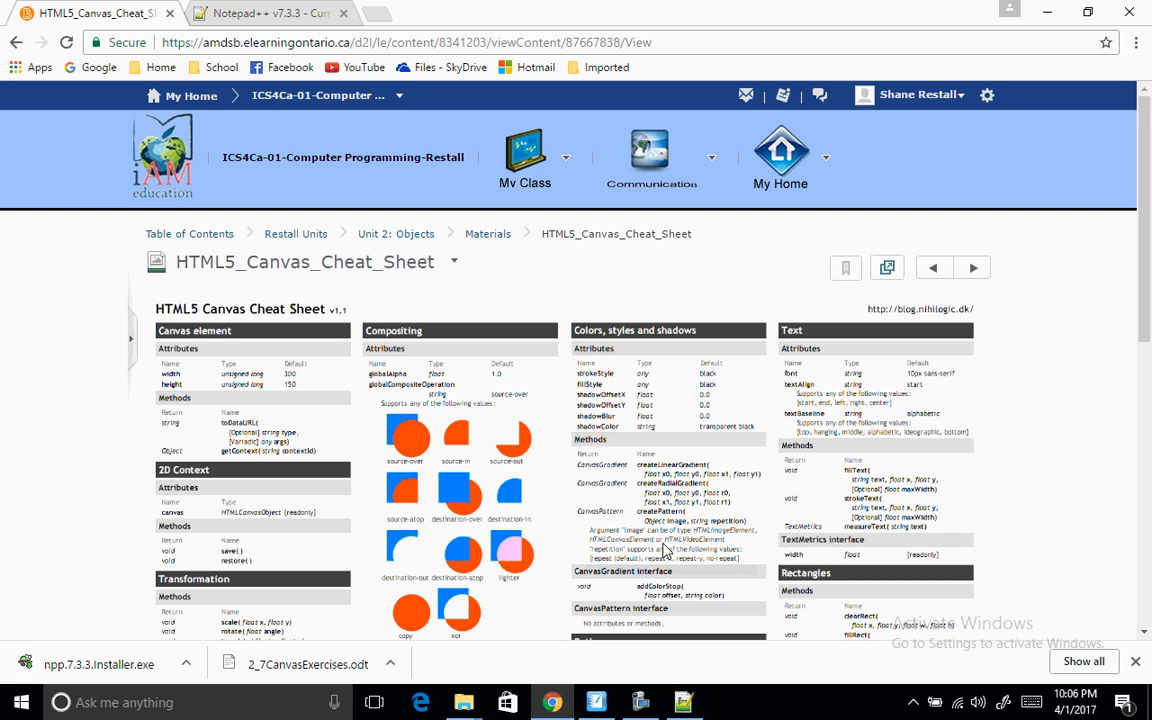
{"action": "scroll", "scroll_direction": "down", "scroll_amount": 3}
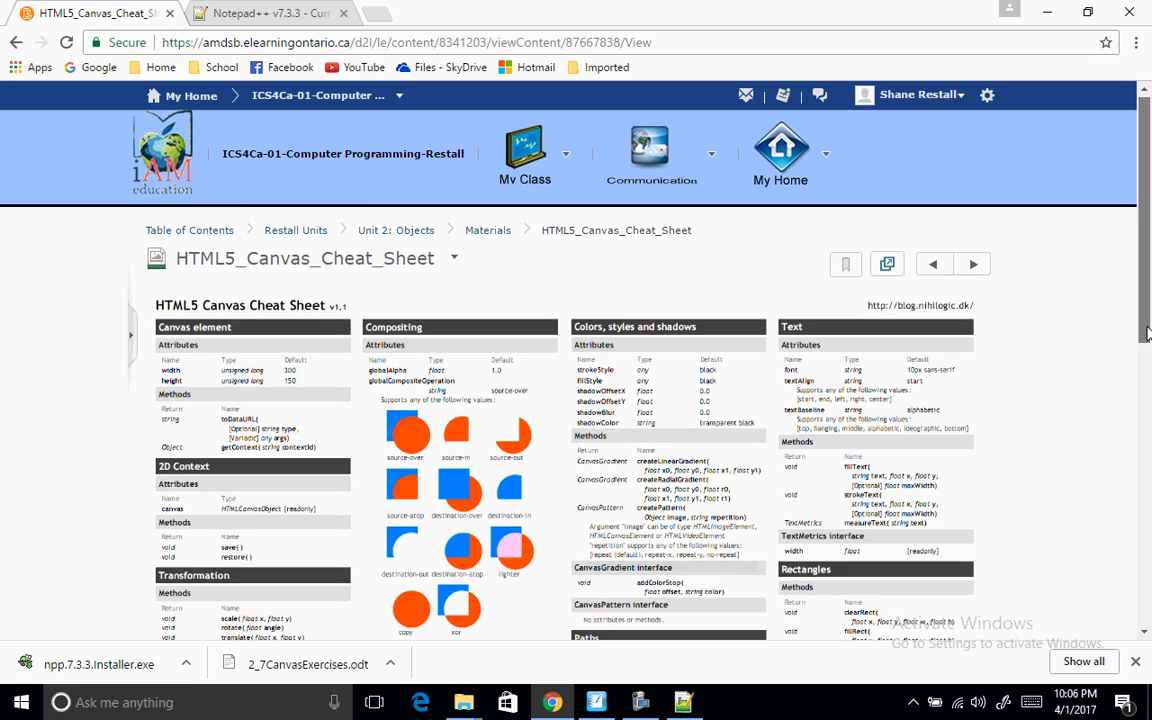